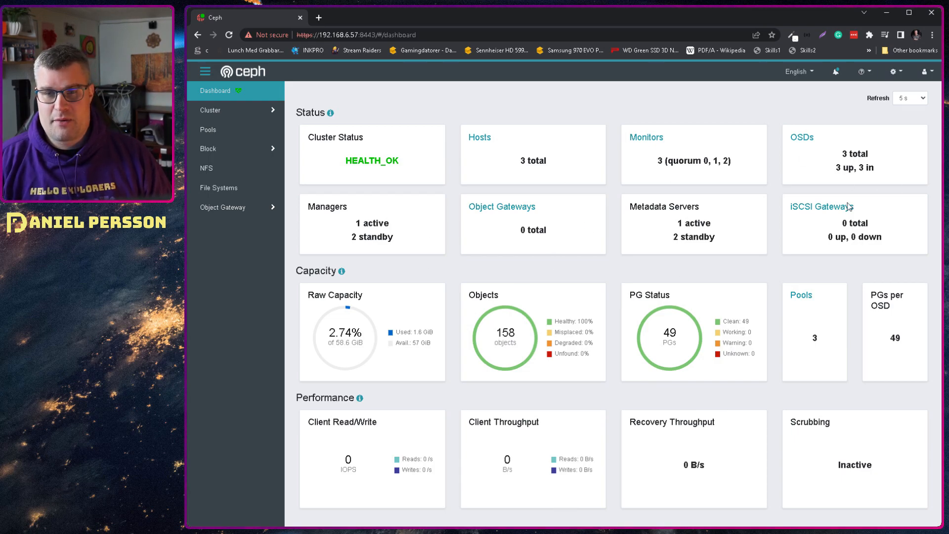
mouse_move(675, 297)
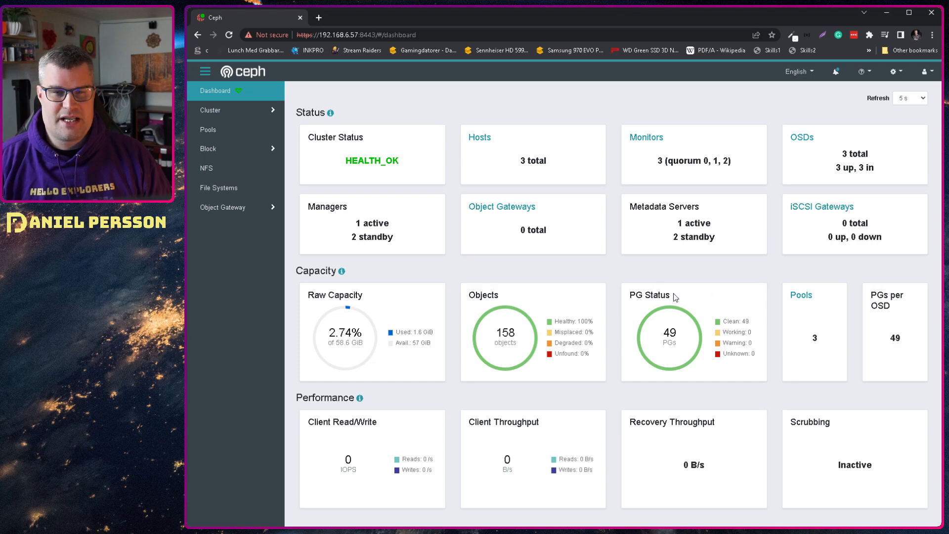
mouse_move(457, 263)
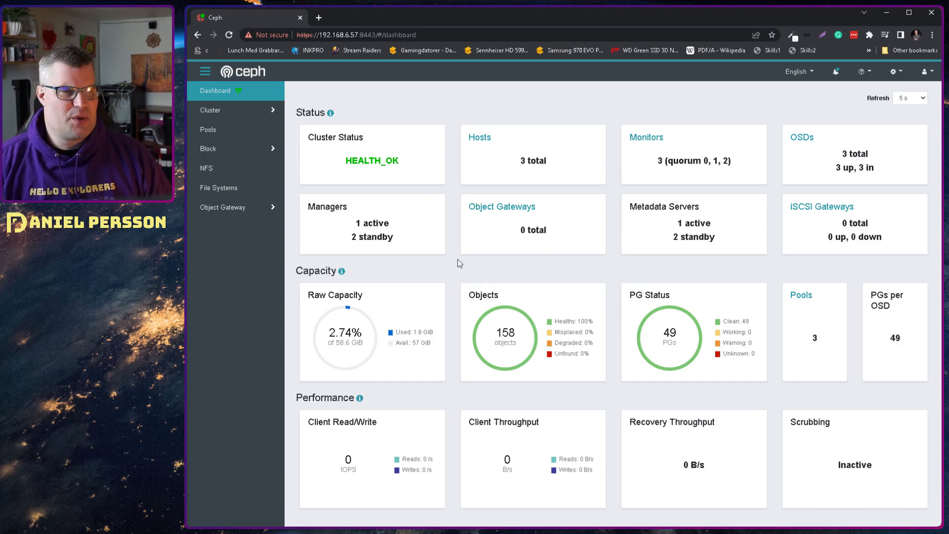
Step: Create the 'iscsi' pool with sudo and initialise it for RBD block devices
left_click(208, 129)
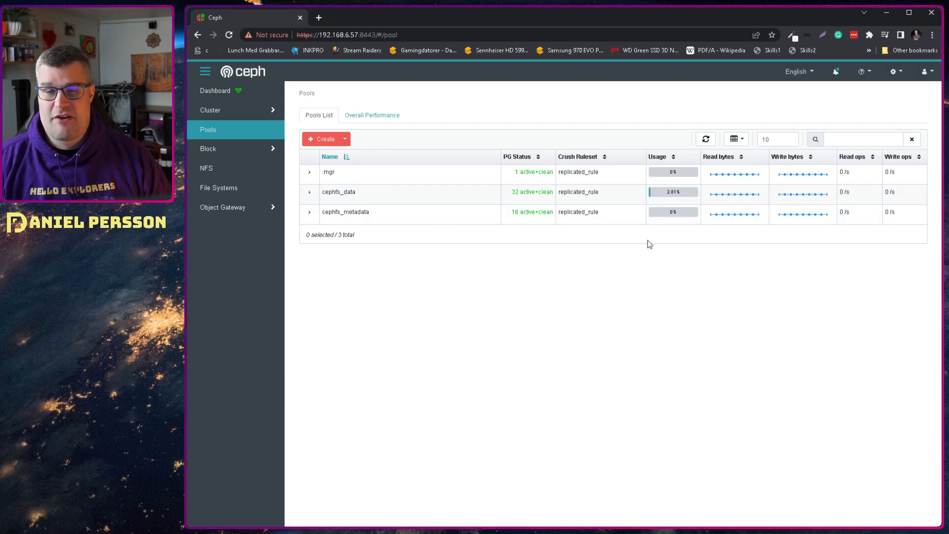
left_click(214, 91)
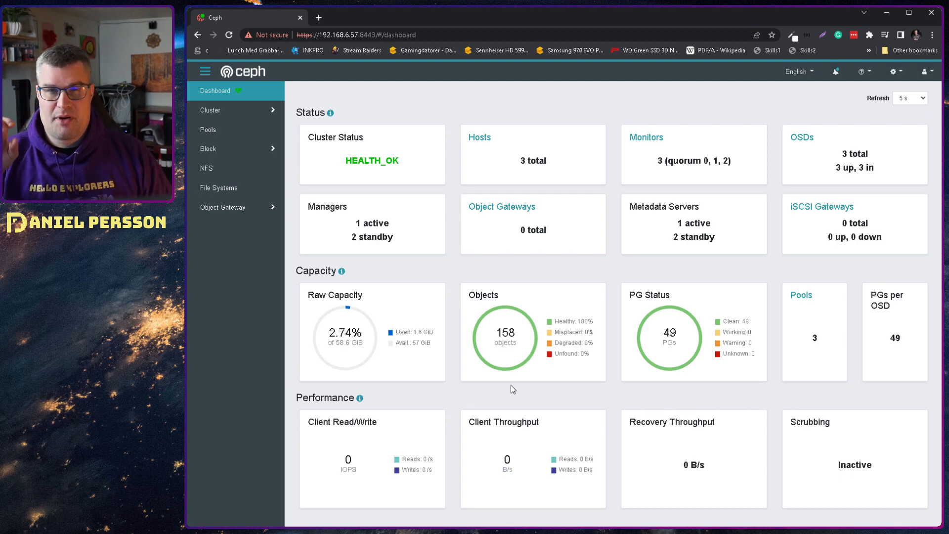
mouse_move(580, 391)
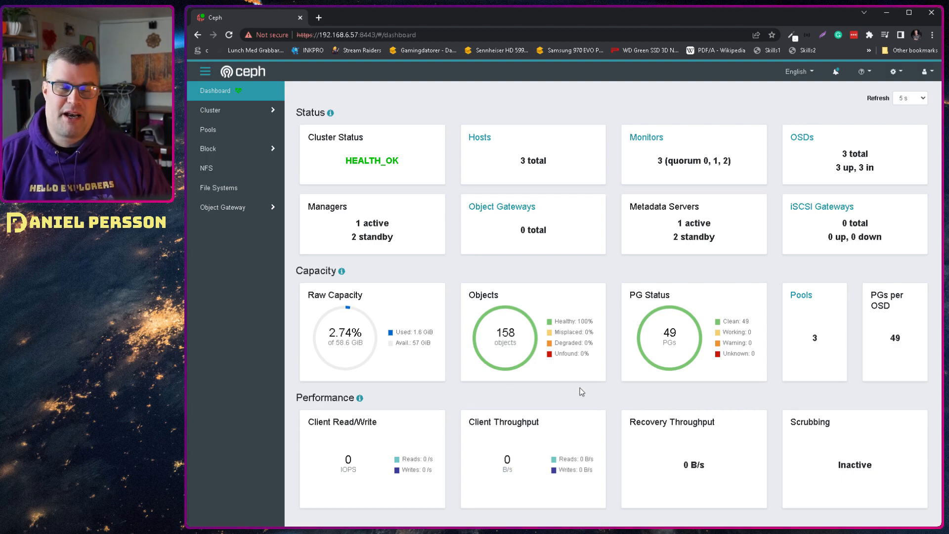
mouse_move(610, 260)
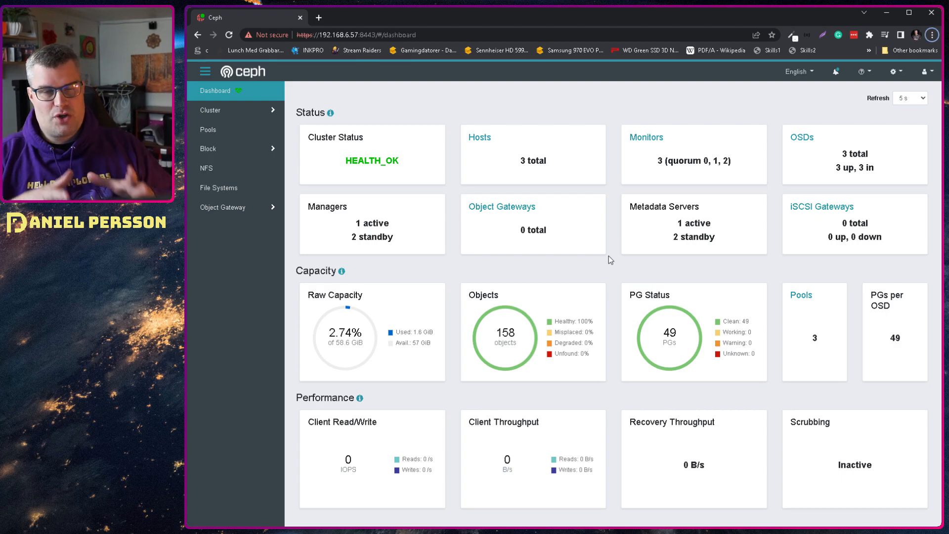
mouse_move(627, 246)
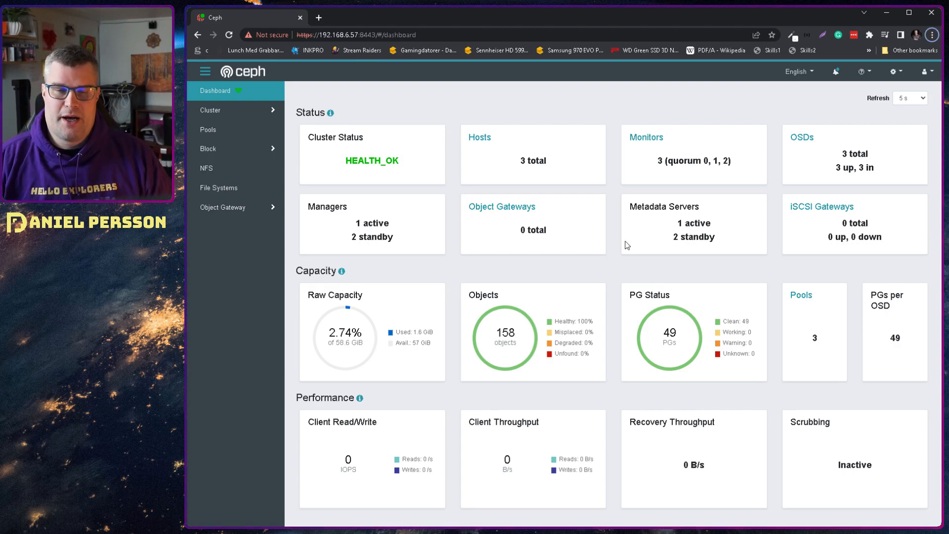
mouse_move(637, 231)
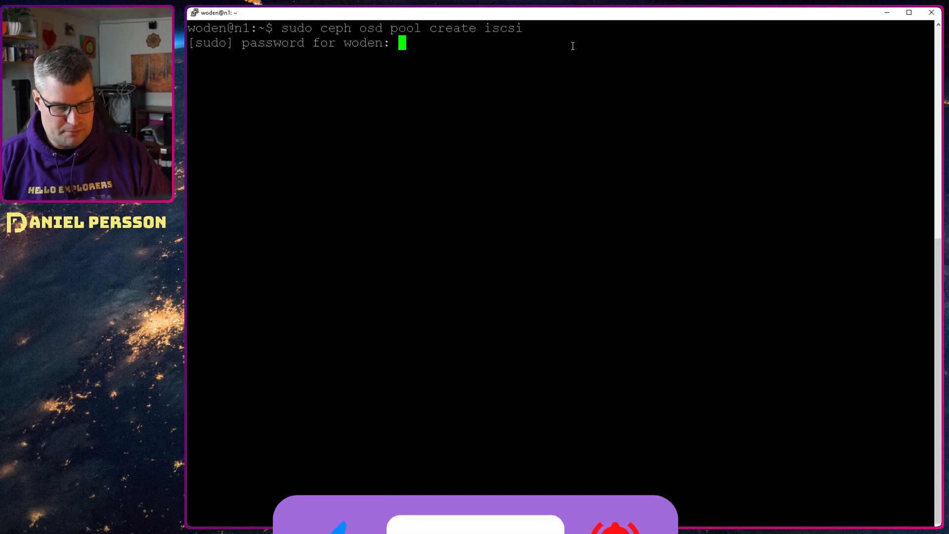
key("Return")
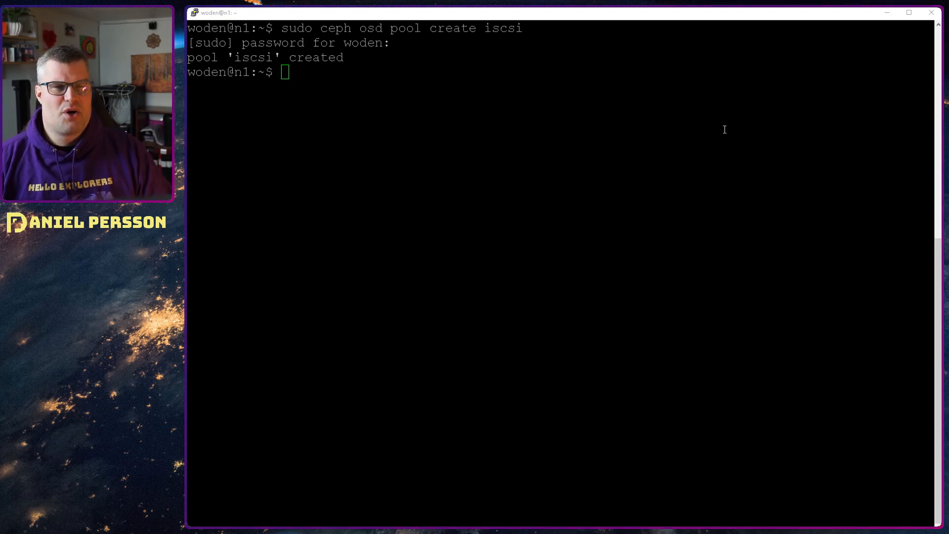
type("sudo rbd pool init iscsi")
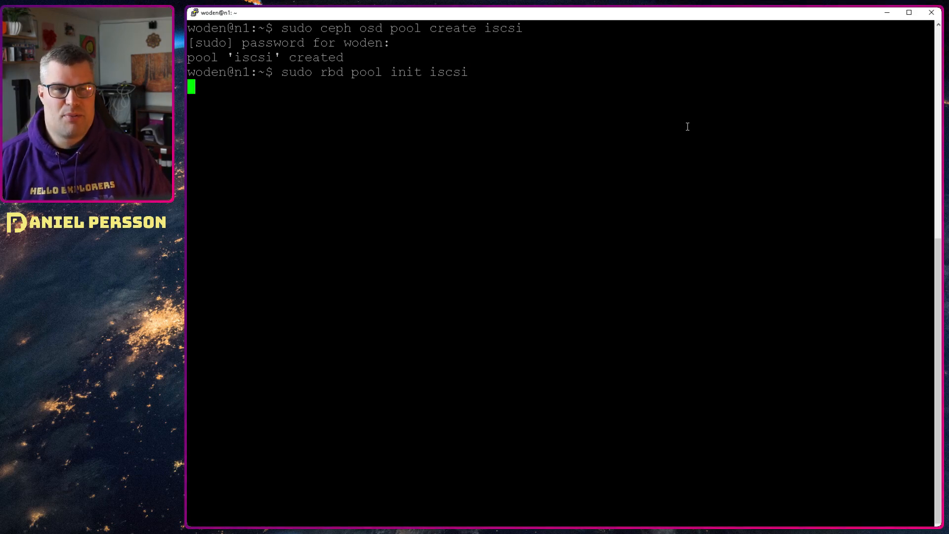
mouse_move(576, 180)
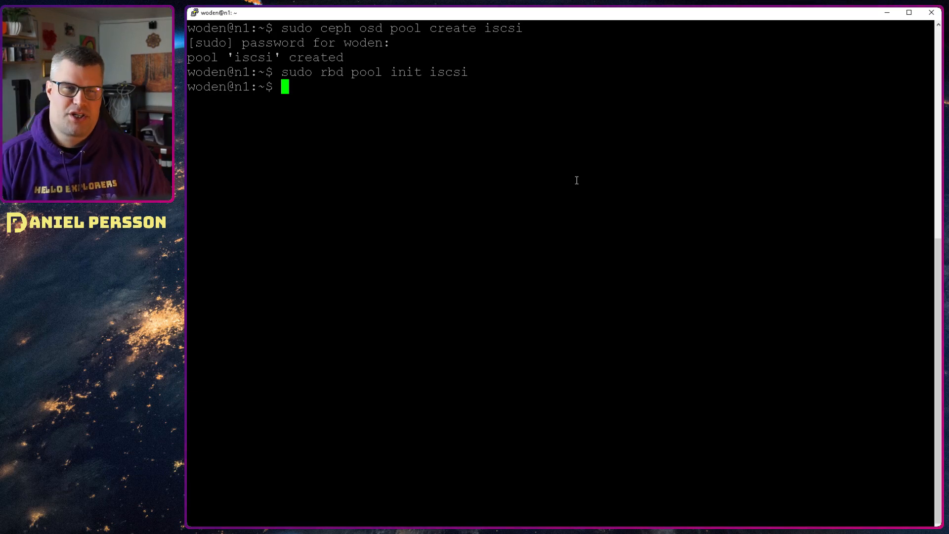
Step: Review /etc/ceph/ceph.conf in vi and quit back to the shell prompt
type("vi /etc/")
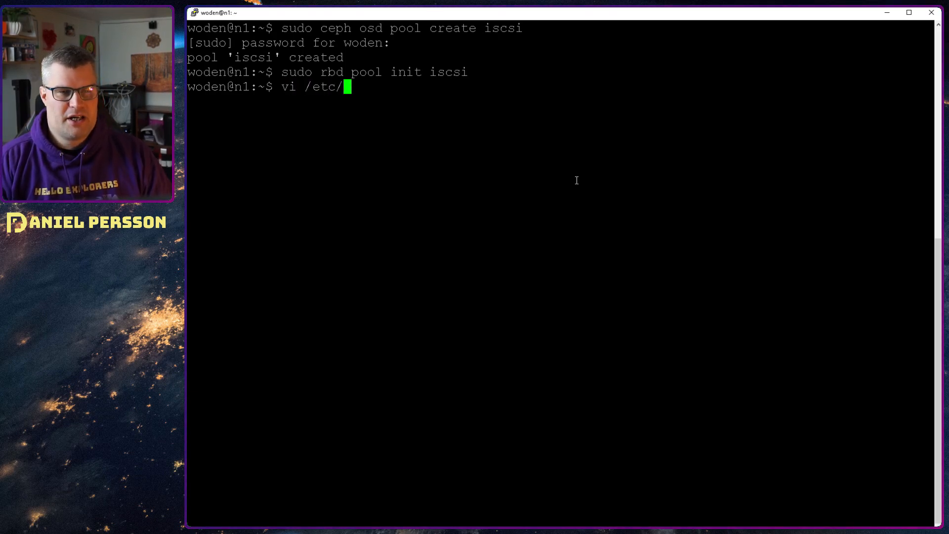
type("ceph/ceph.conf")
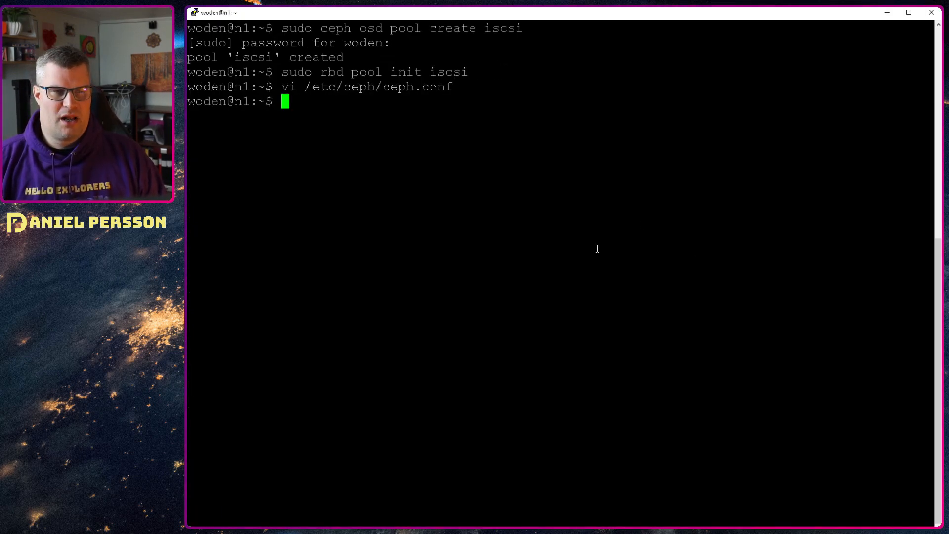
Step: Install targetcli-fb, ceph-iscsi, python3-rtslib-fb and tcmu-runner with apt, then return to n1
type("sudo apt install targetcli-fb ceph-iscsi python3-rtslib-fb tcmu-runner")
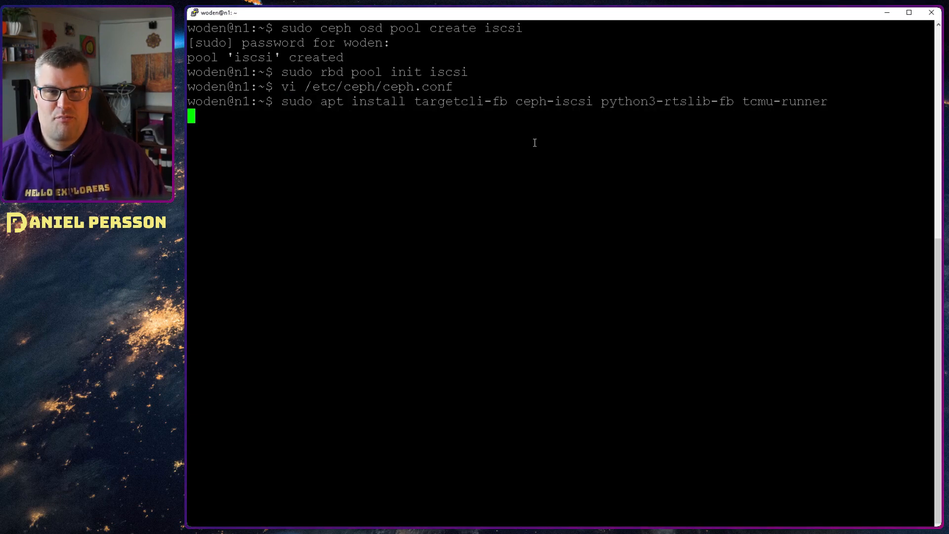
double_click(553, 101)
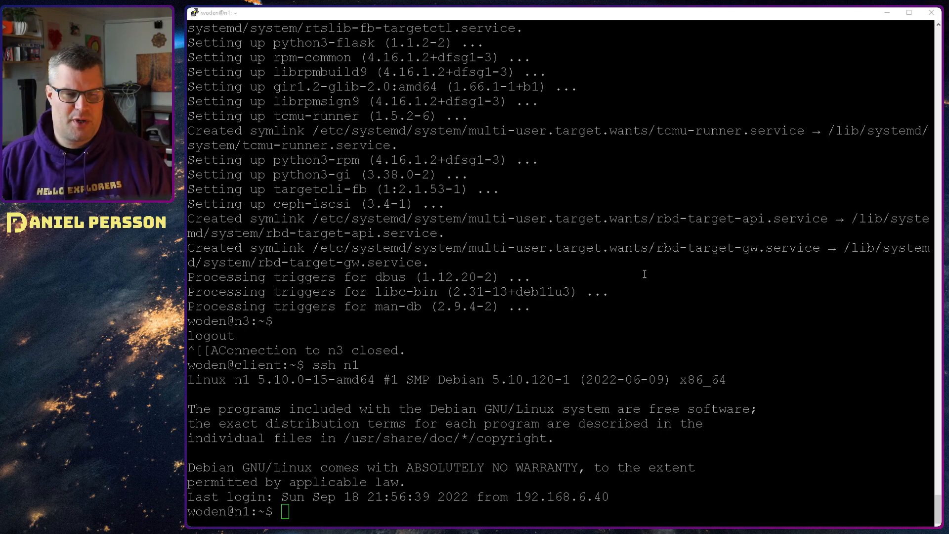
Step: Edit /etc/ceph/iscsi-gateway.cfg with sudo vi on n1 and save the gateway settings
type("sudo vi /etc/ceph/iscsi-gateway.cfg")
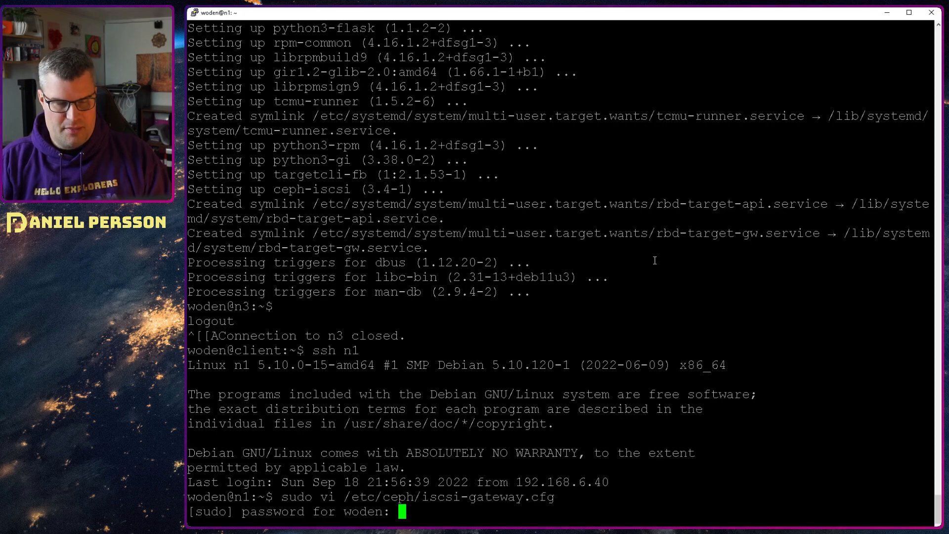
key("Return")
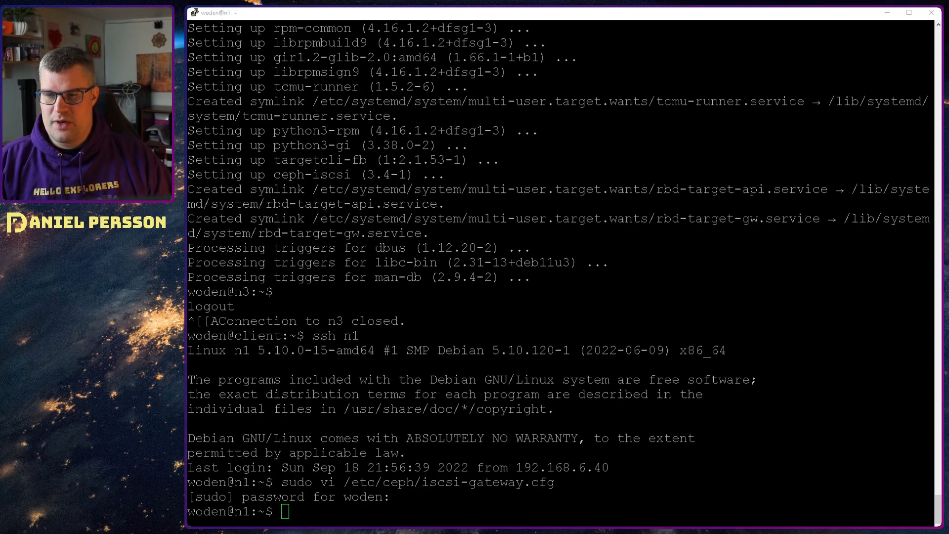
Step: Reload systemd, enable and start rbd-target-gw, and list the 8 OSD blacklist entries
type("sudo systemctl daemon-reload")
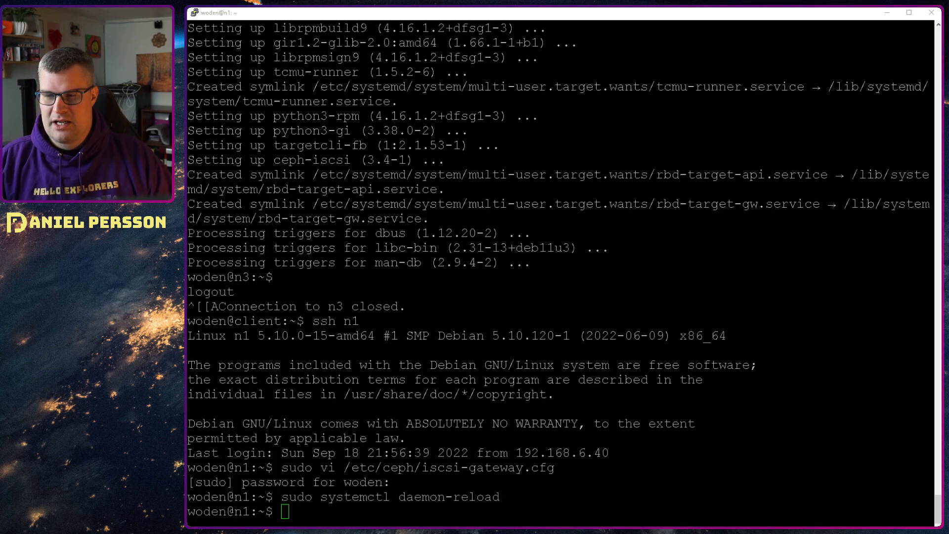
type("sudo systemctl enable rbd-target-gw")
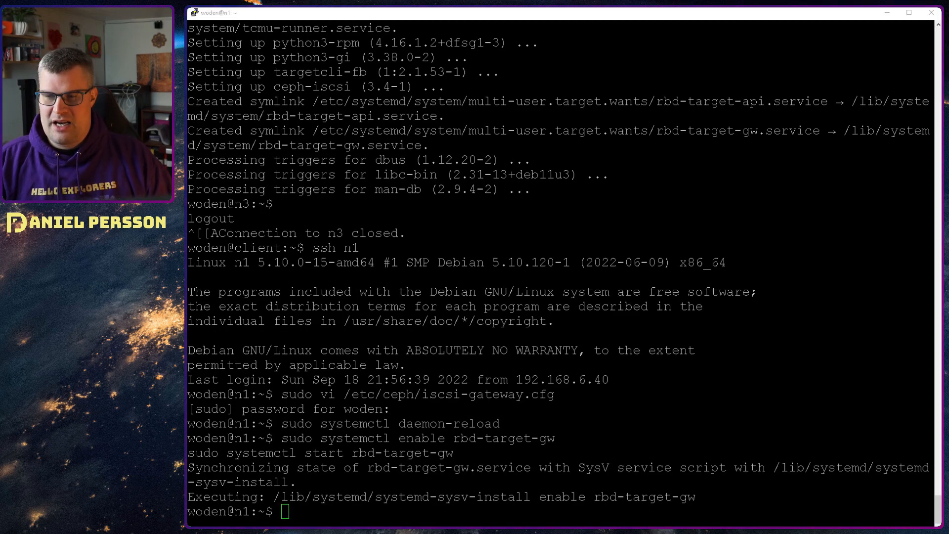
type("sudo ceph osd blacklist ls")
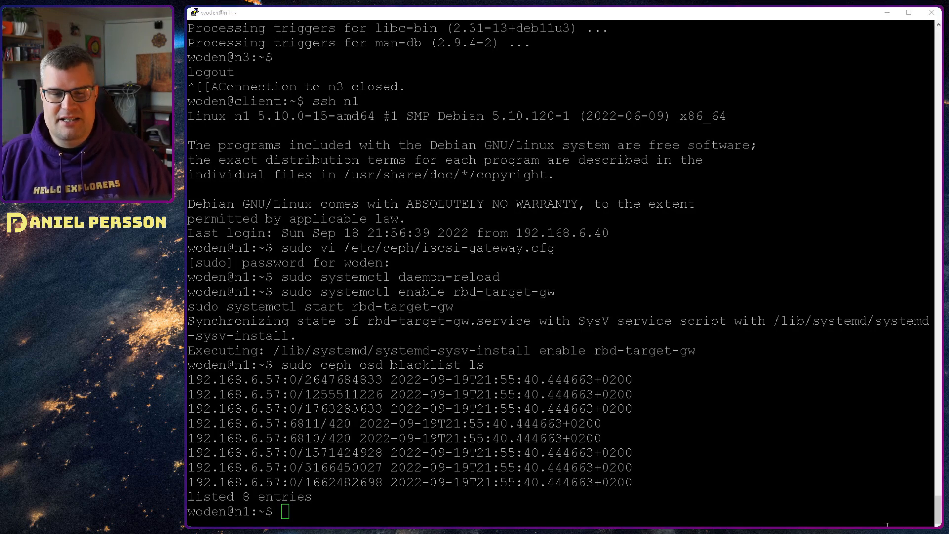
Step: Clear the OSD blacklist, enable and start rbd-target-api, and reconnect to n1
type("sudo ceph osd blacklist clear")
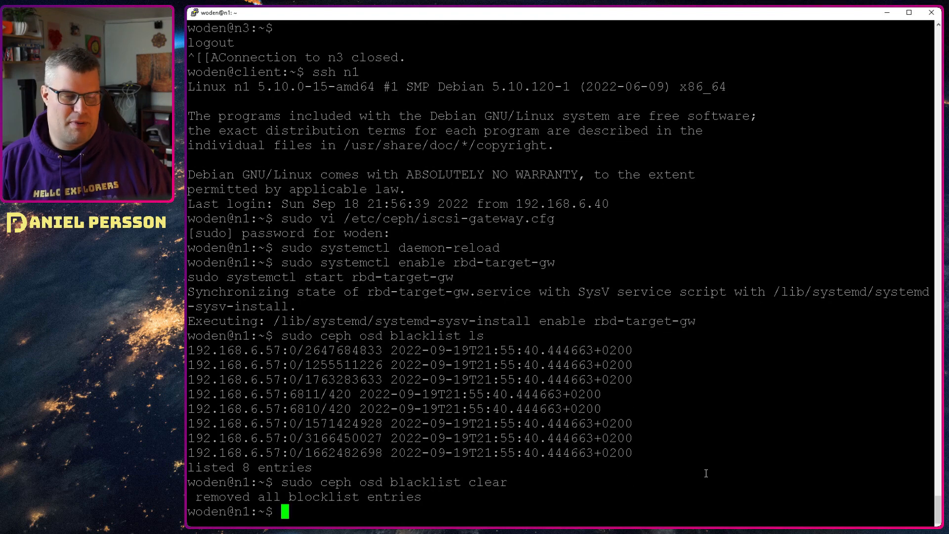
type("sudo ceph osd blacklist ls")
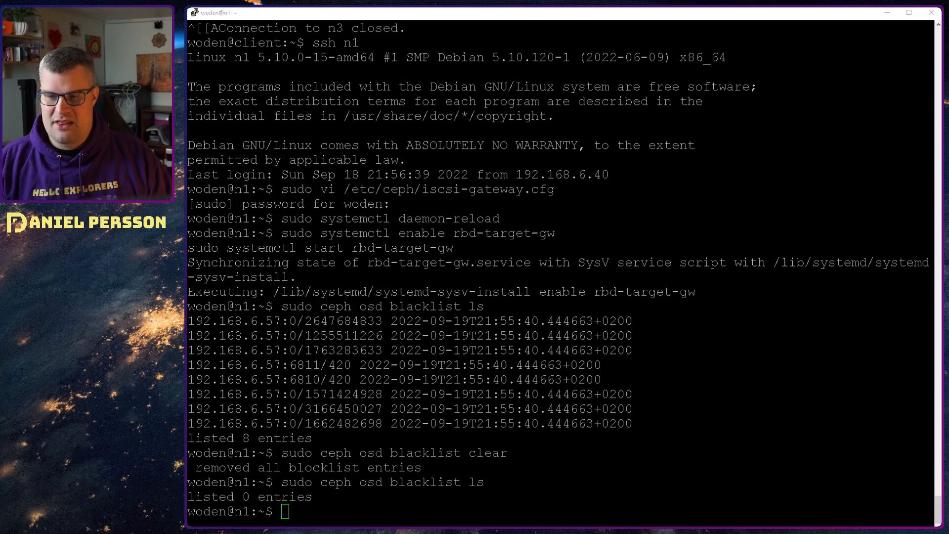
type("sudo systemctl enable rbd-target-api")
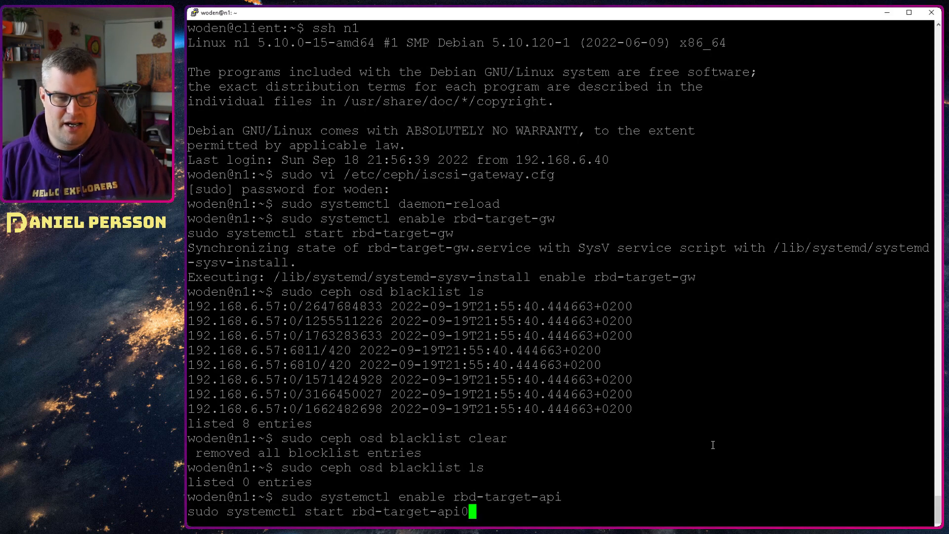
key("enter")
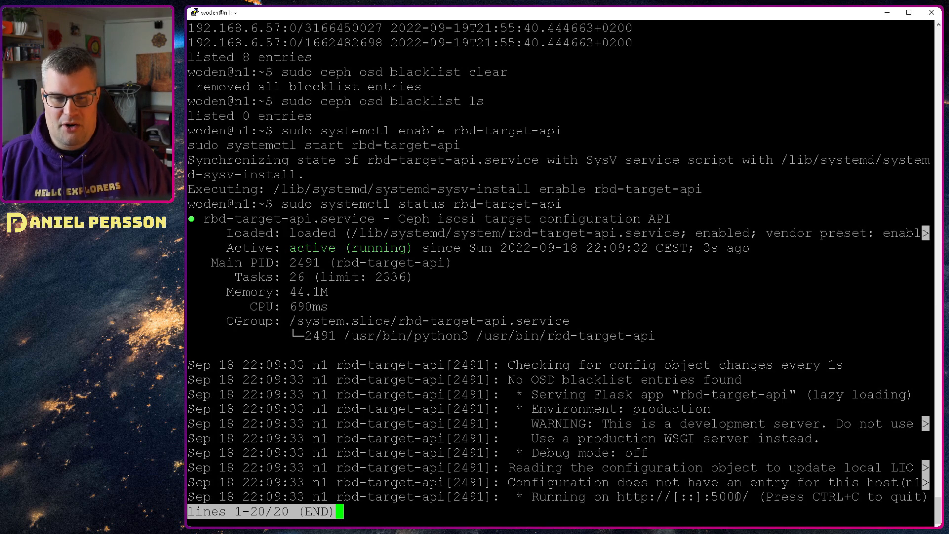
double_click(730, 497)
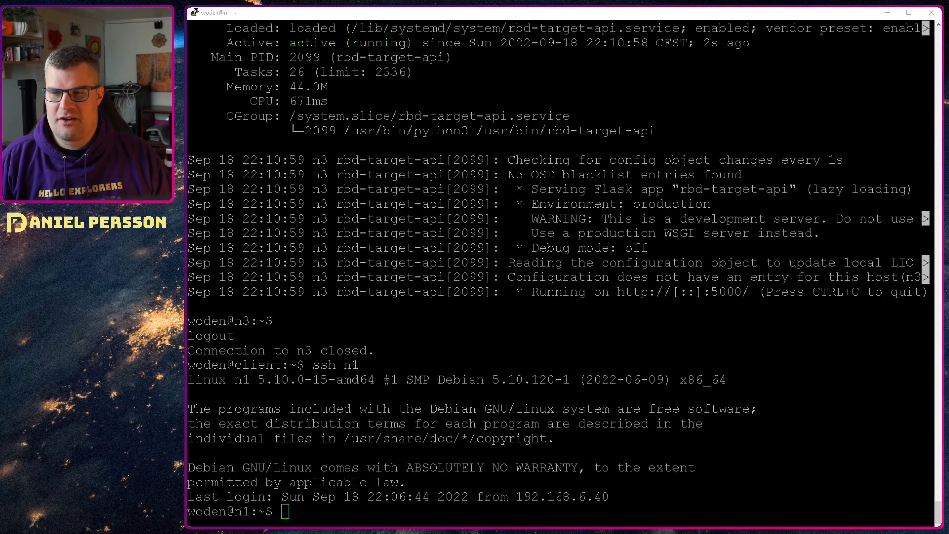
Step: Disable iSCSI API SSL verification, confirm the gateway list is empty, and start file gw1 in vi
type("sudo ceph dashboard set-iscsi-api-ssl-verification false")
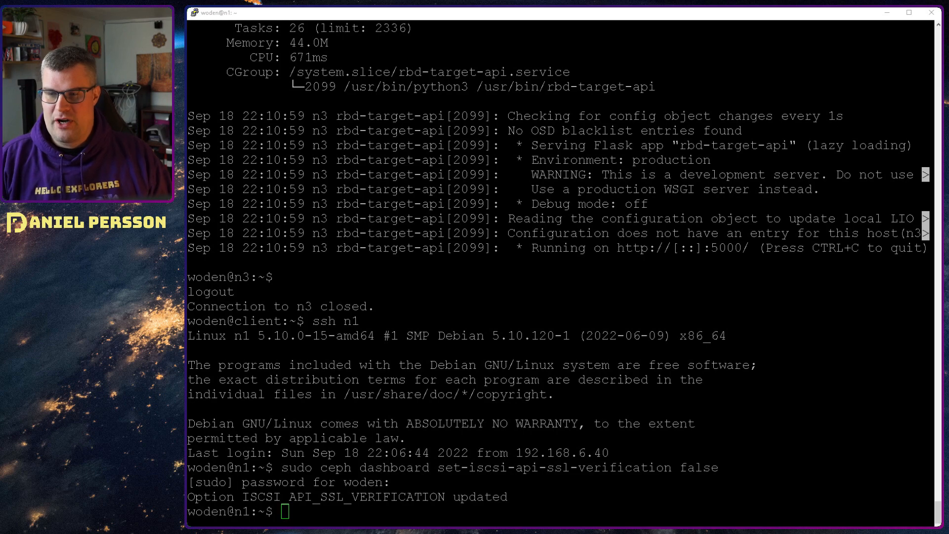
type("sudo ceph dashboard iscsi-gateway-list")
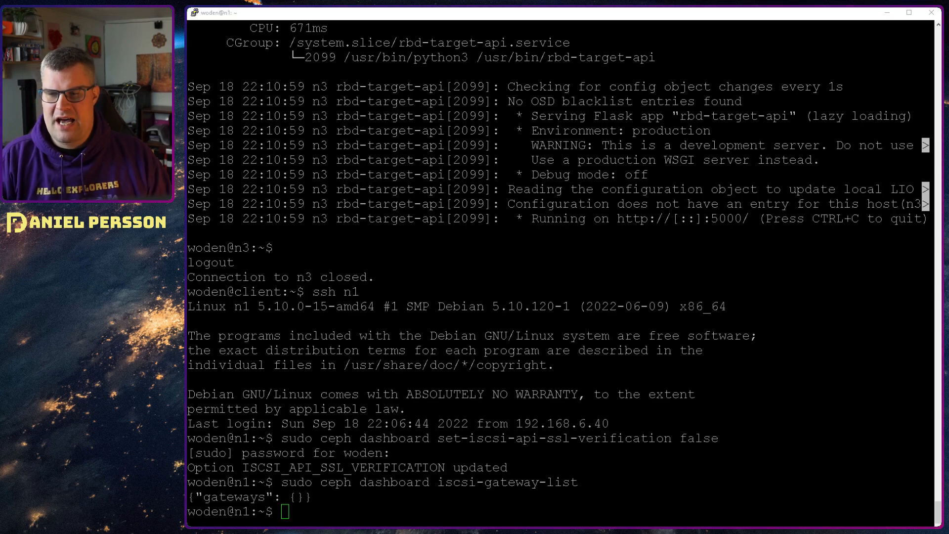
type("vi gw1")
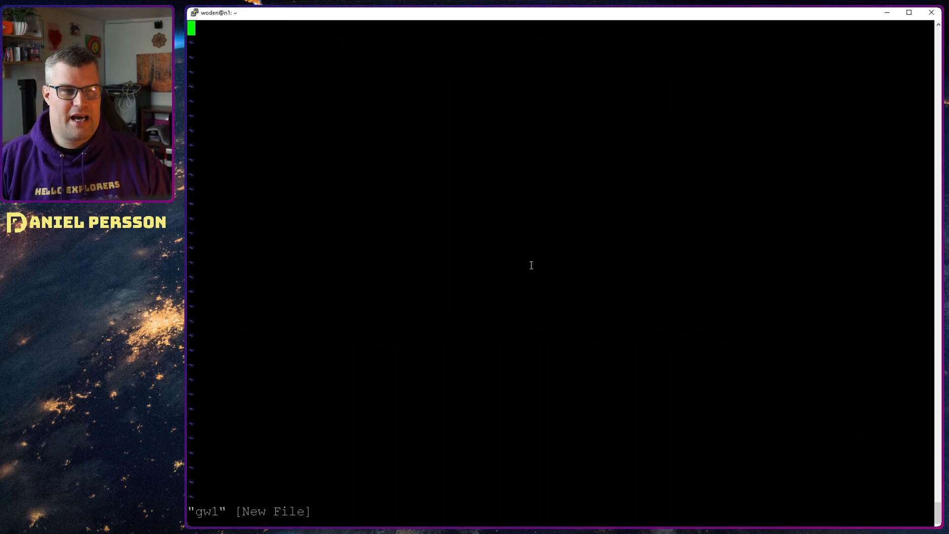
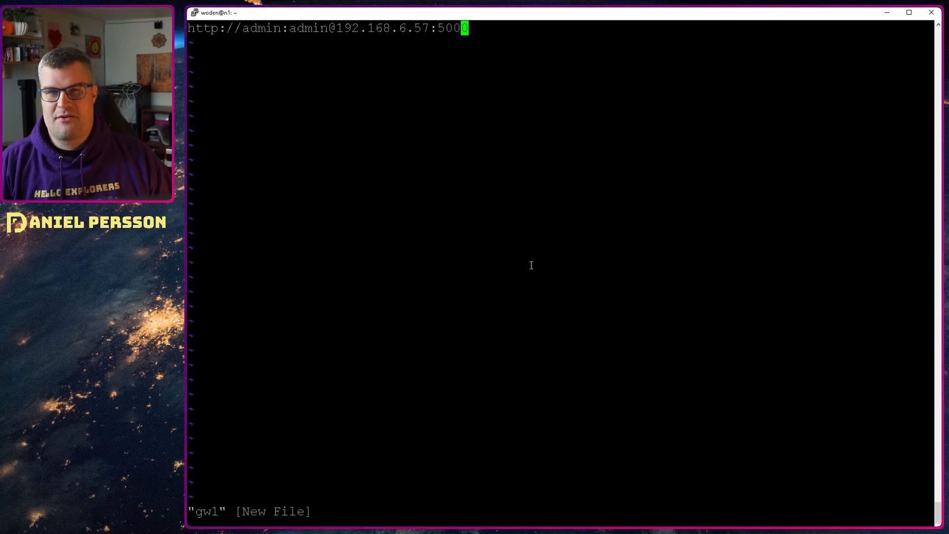
type(":wq")
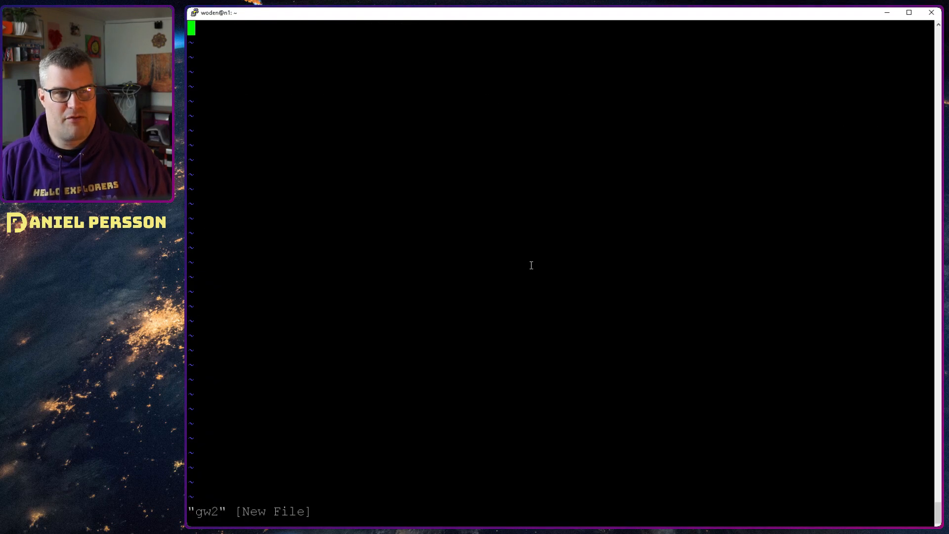
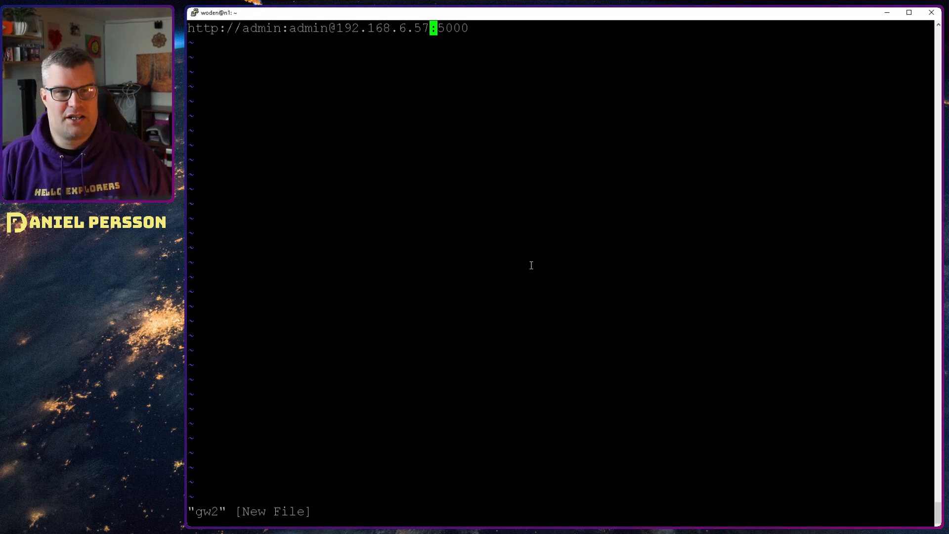
type("58")
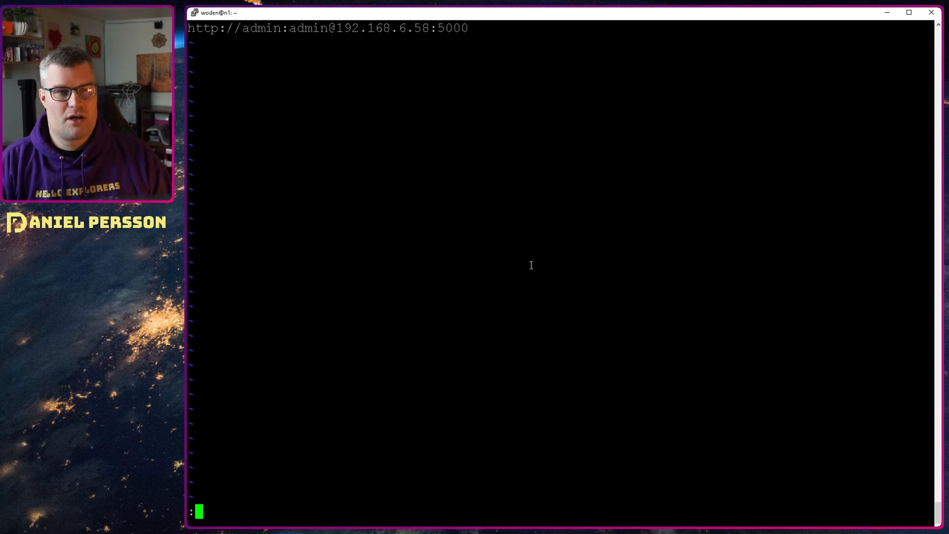
type("\"gw2\":")
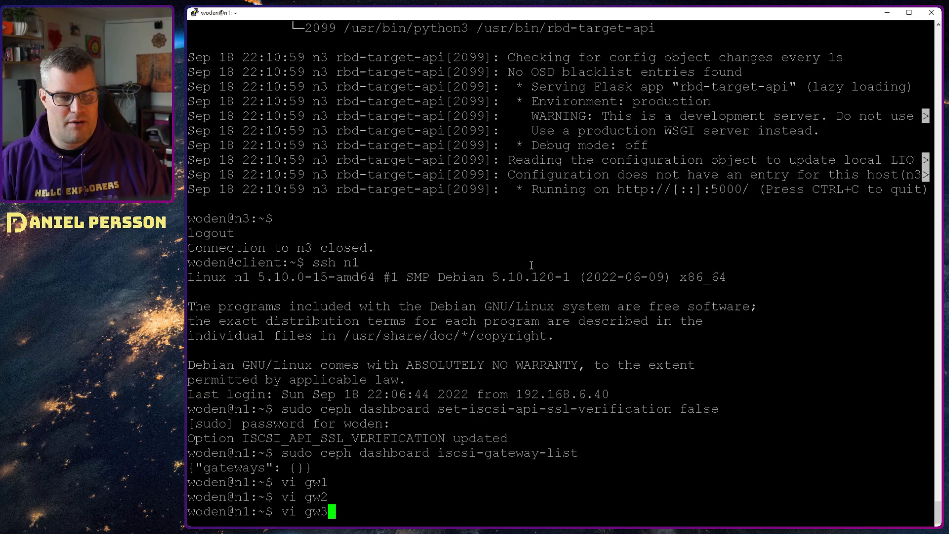
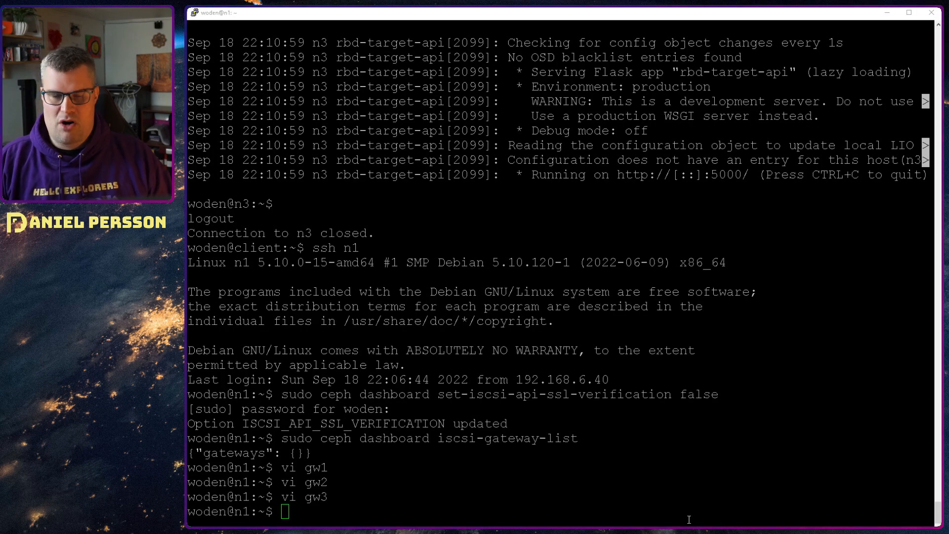
Step: Register the gateway files with 'ceph dashboard iscsi-gateway-add -i', each reporting Success
type("sudo ceph dashboard iscsi-gateway-add -i gw1")
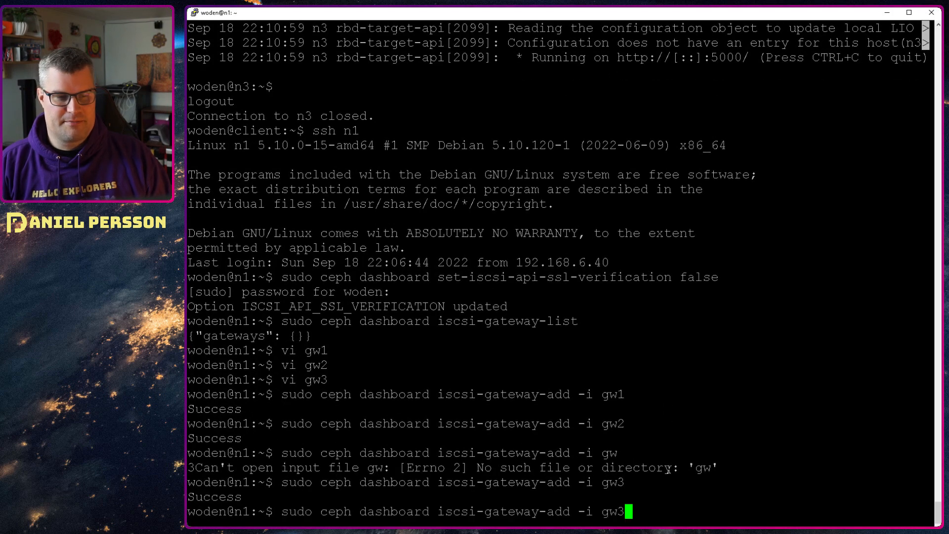
type("vi gw1")
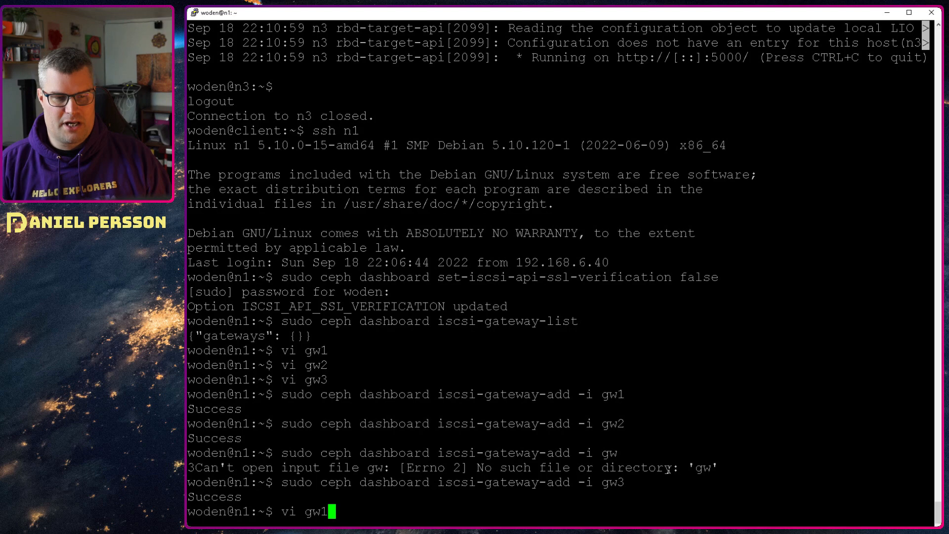
key("Return")
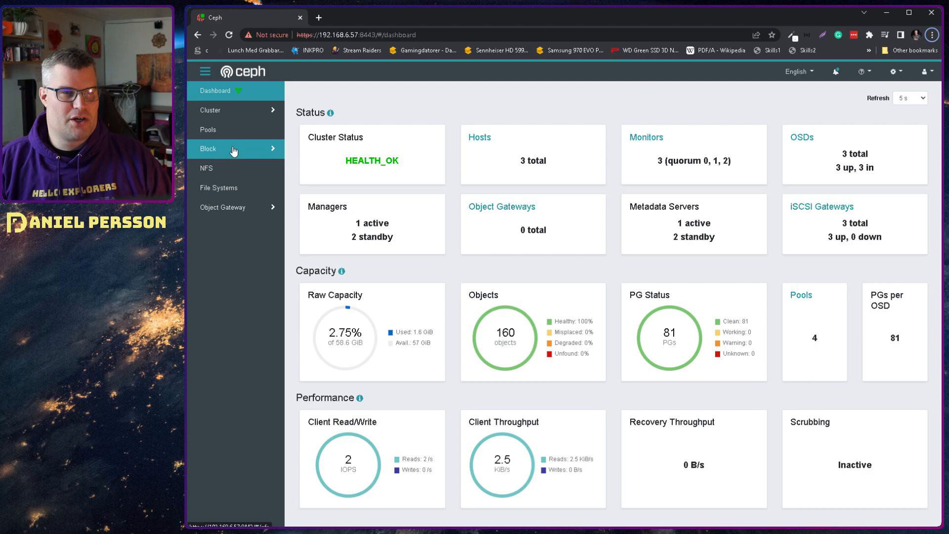
Step: View the iSCSI overview showing gateways n1, n2, n3 up, then the empty Block Images list
left_click(235, 148)
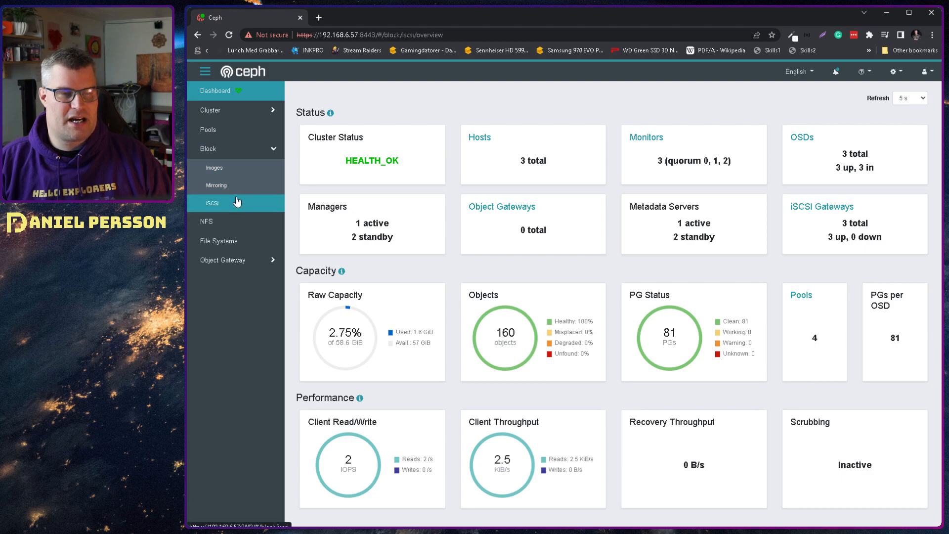
left_click(213, 203)
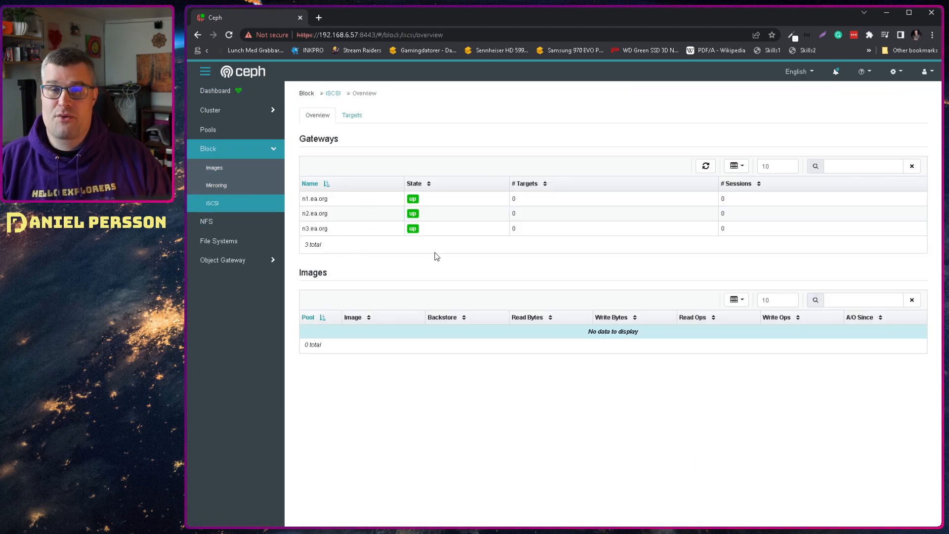
mouse_move(715, 309)
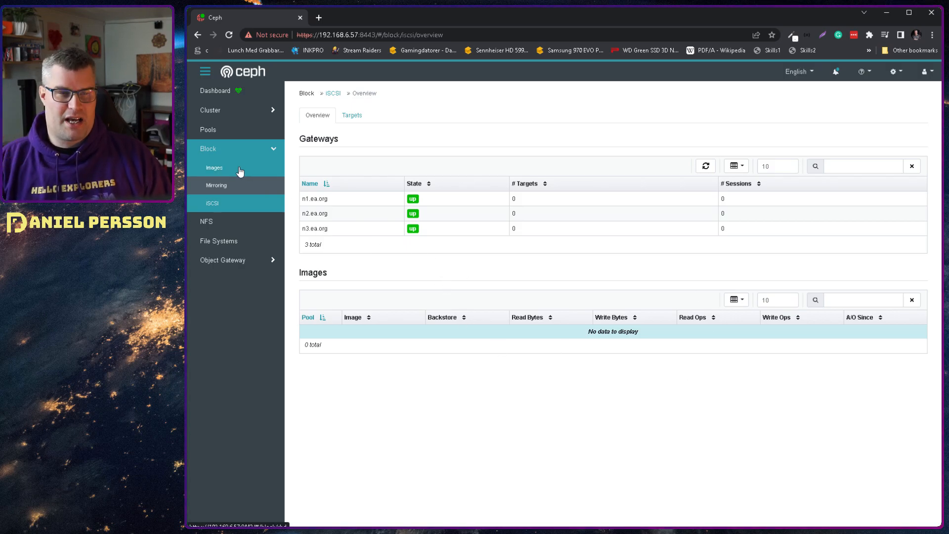
left_click(213, 168)
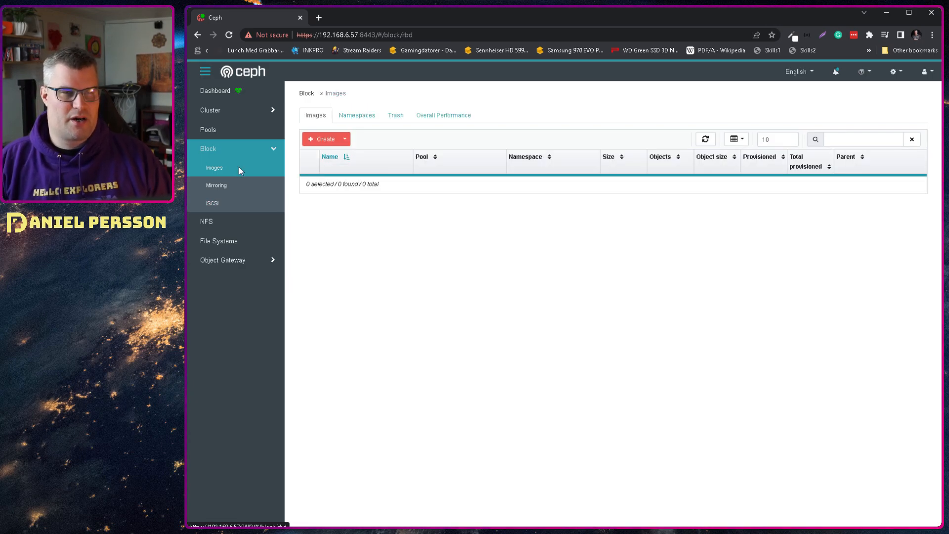
Step: Begin a new RBD image named my_disk in the iscsi pool with size 10 GiB
left_click(322, 139)
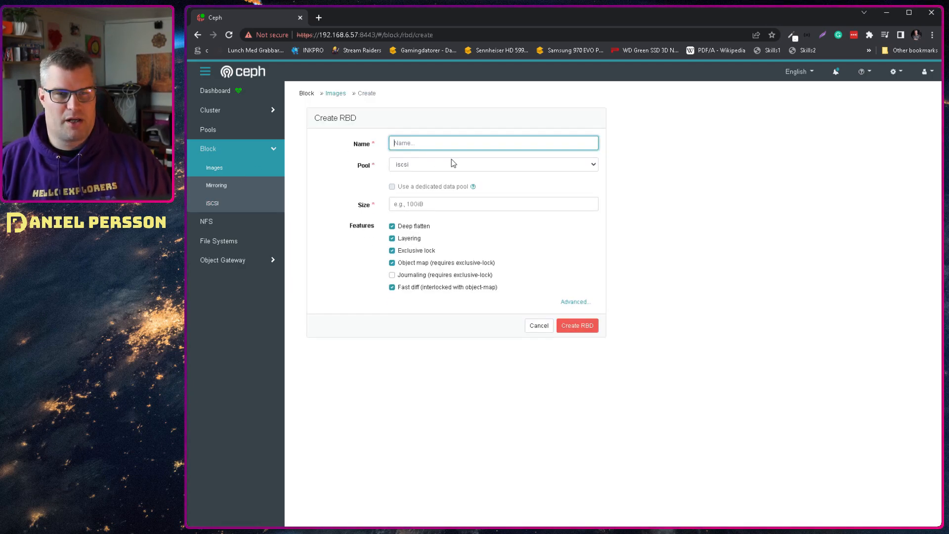
type("my_disk")
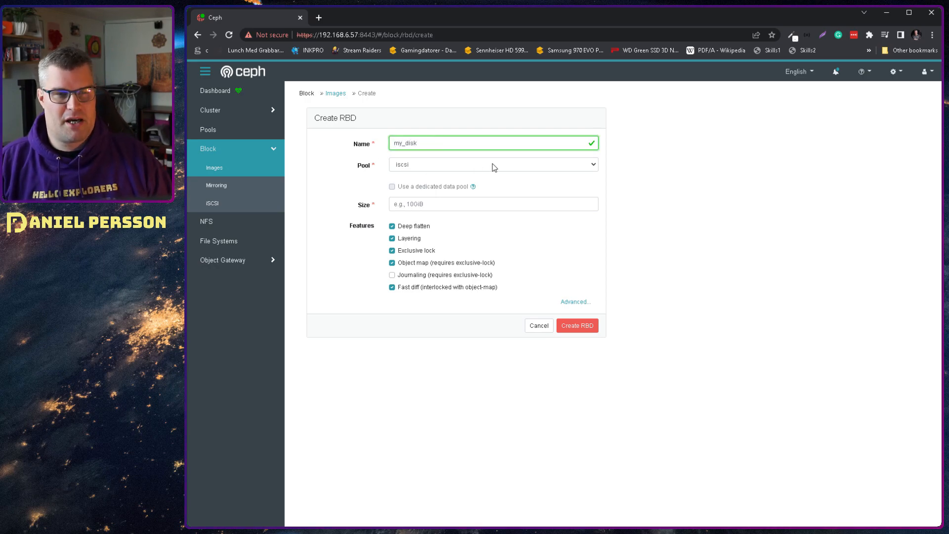
left_click(492, 164)
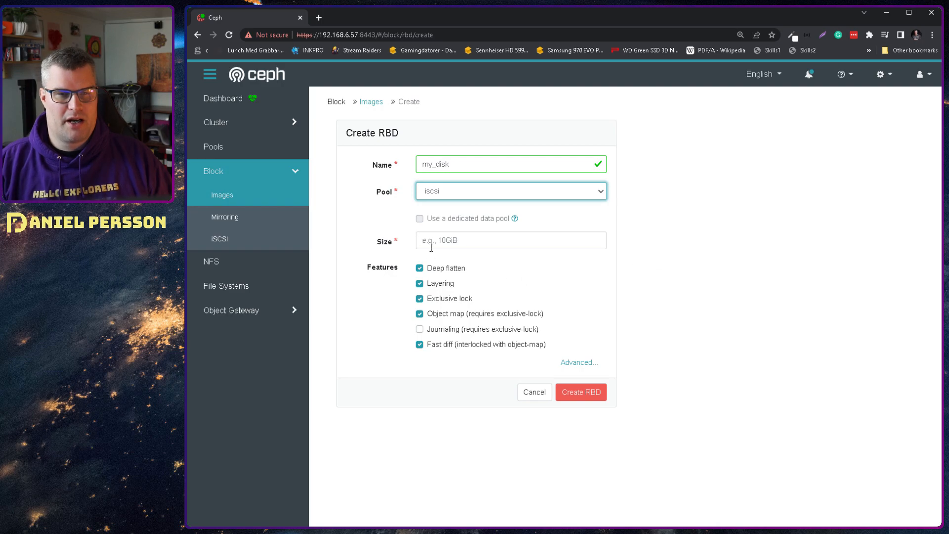
type("10G")
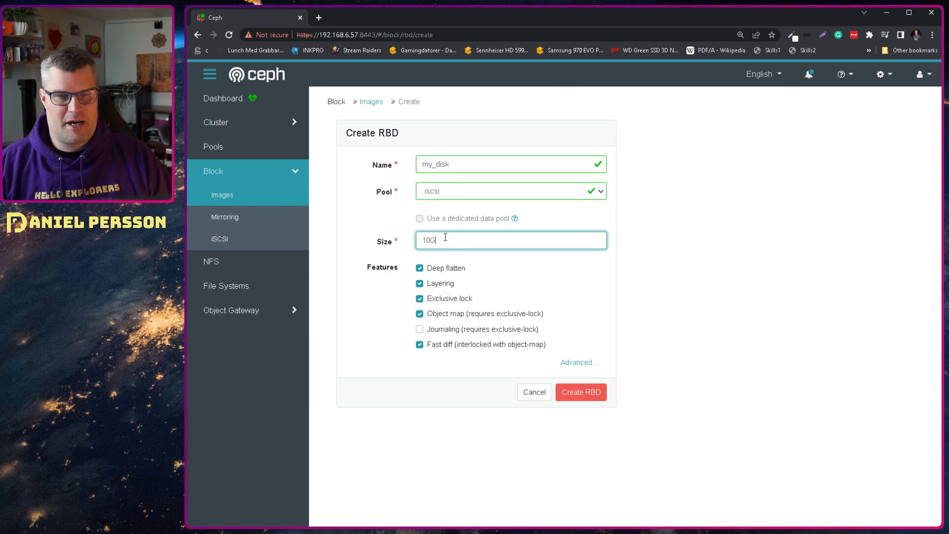
mouse_move(455, 295)
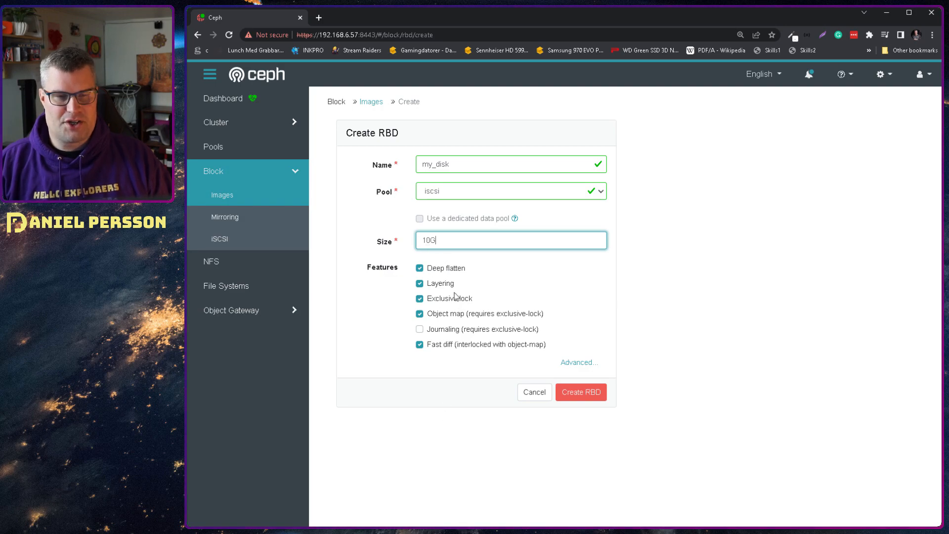
mouse_move(413, 273)
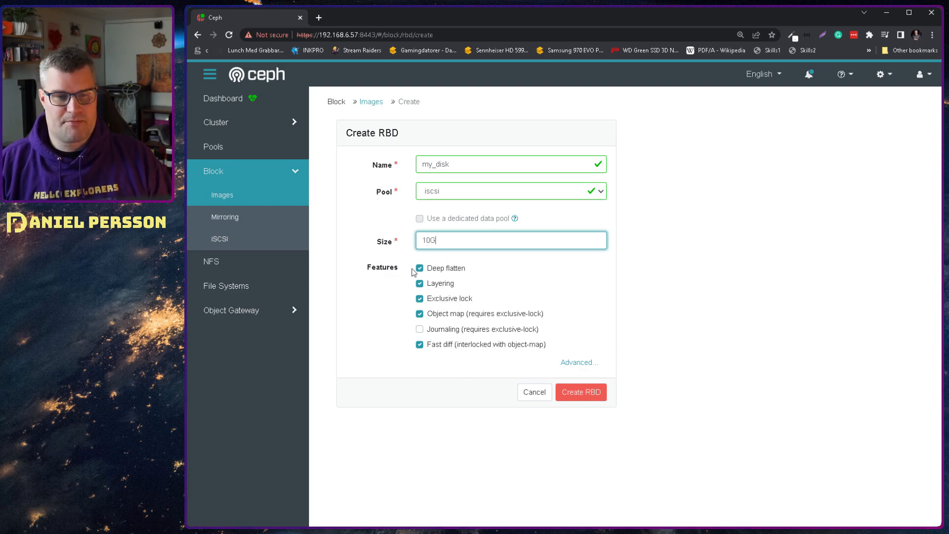
mouse_move(432, 338)
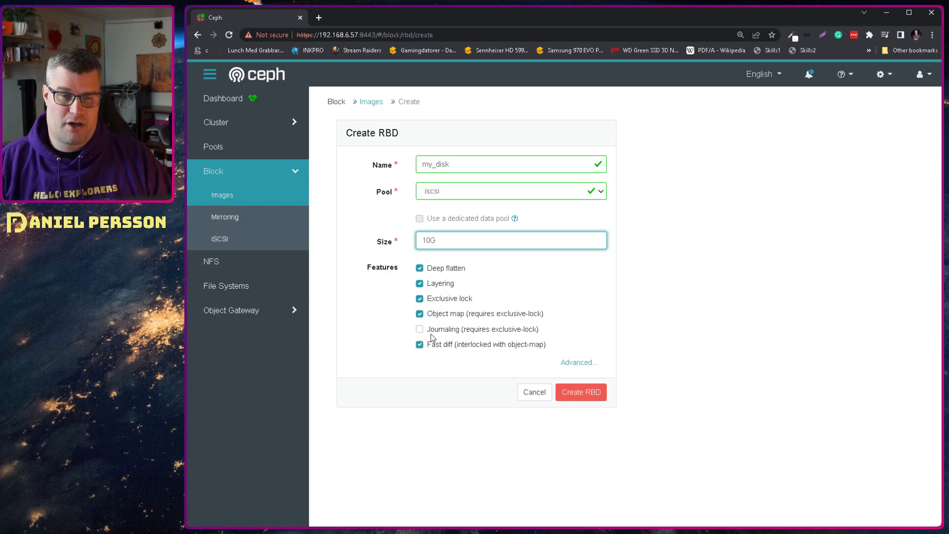
Step: Review the advanced striping options and create the my_disk image
left_click(577, 362)
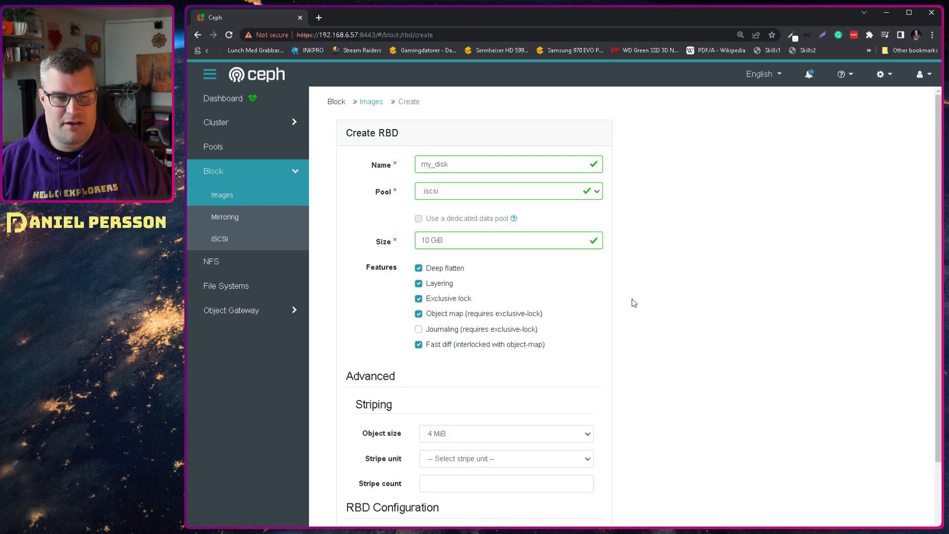
scroll("down", 3)
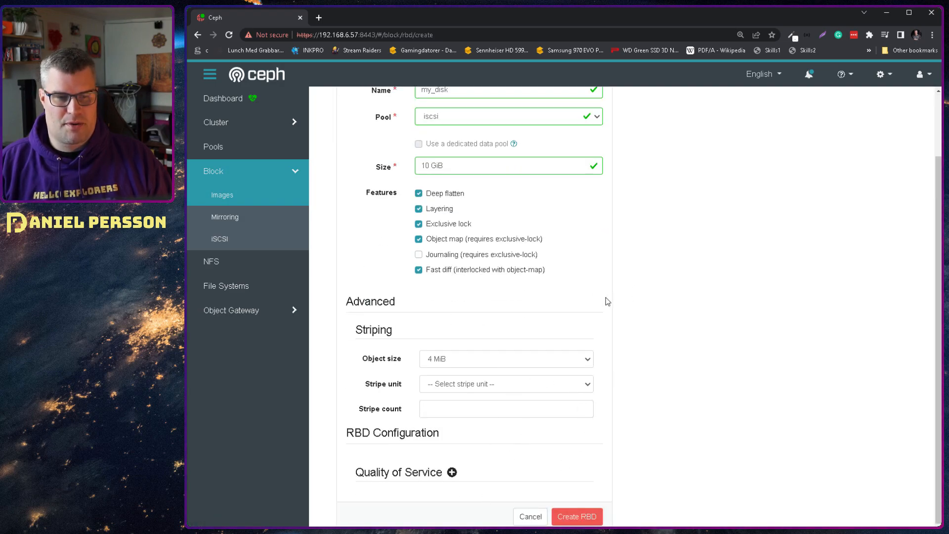
mouse_move(577, 516)
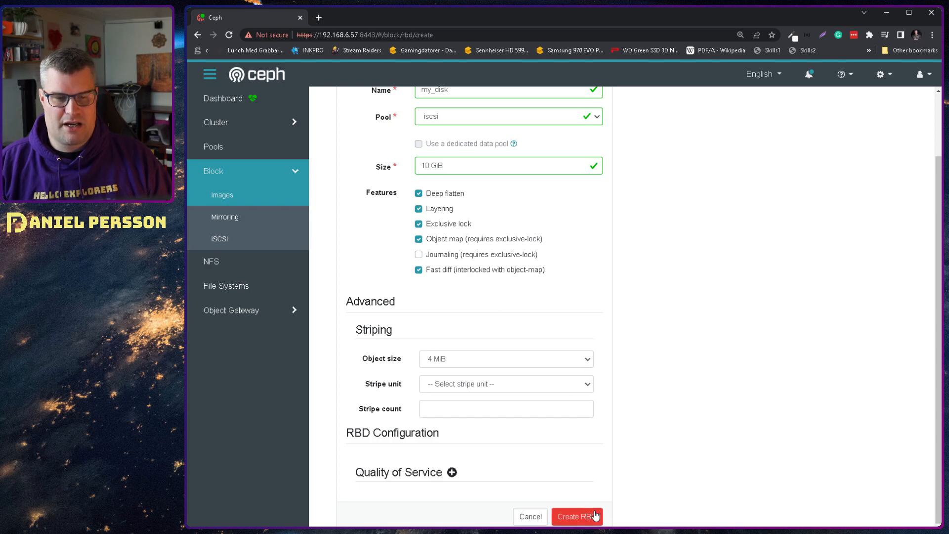
left_click(577, 516)
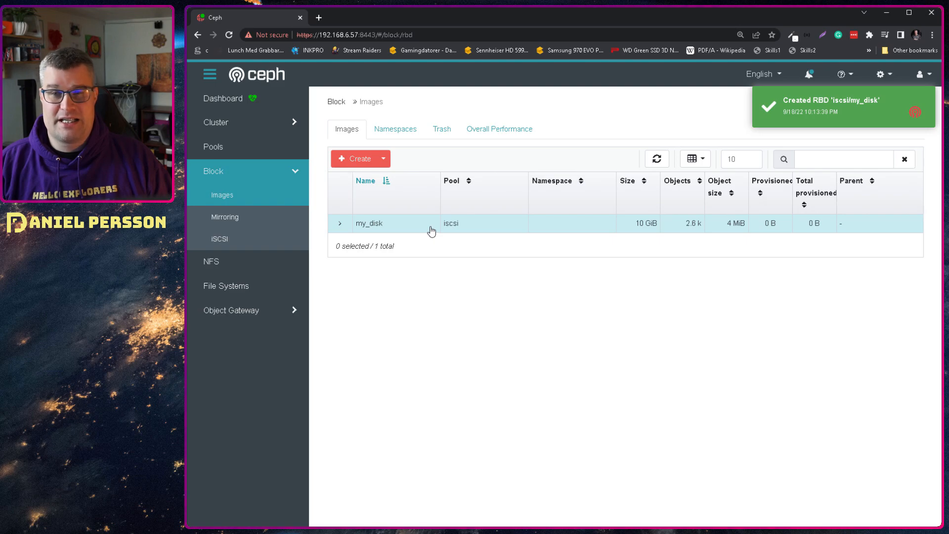
mouse_move(787, 251)
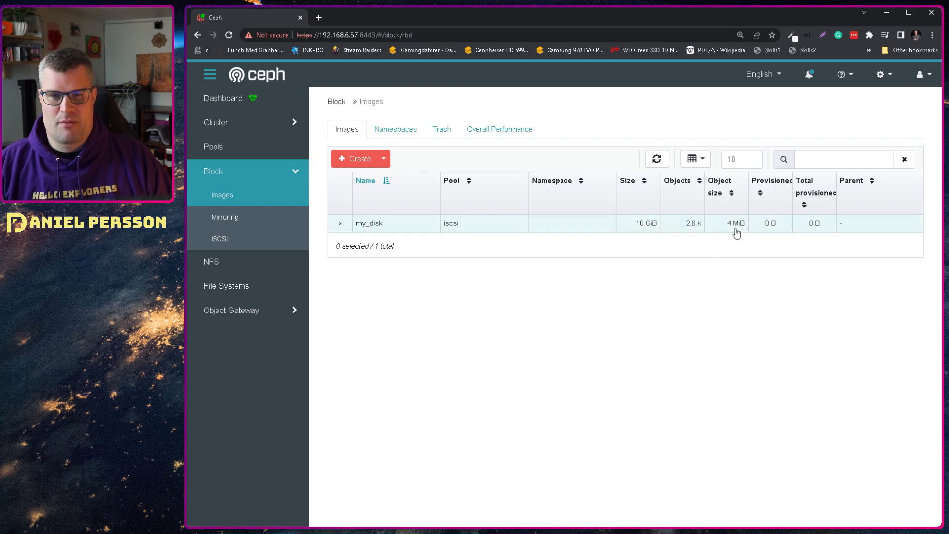
mouse_move(224, 238)
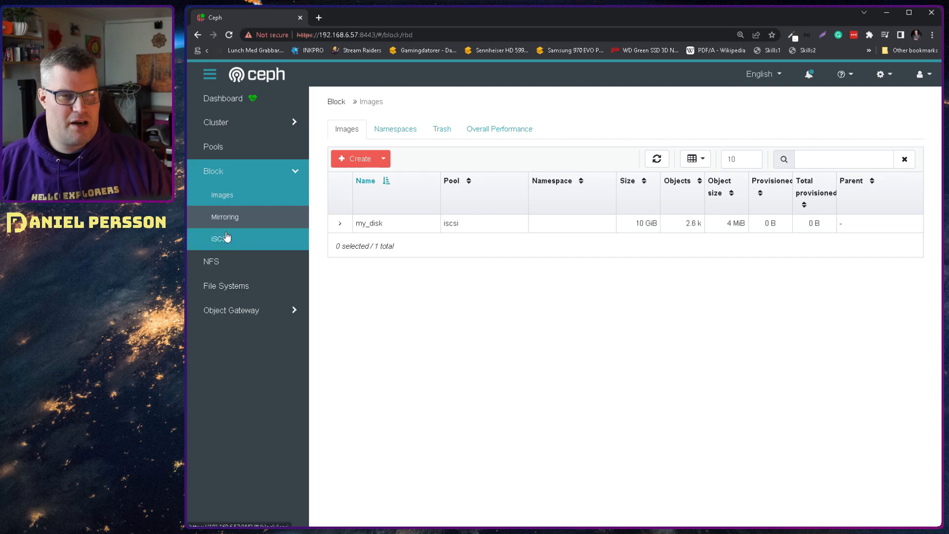
Step: Go to Block > iSCSI Targets and start creating a new target
left_click(220, 238)
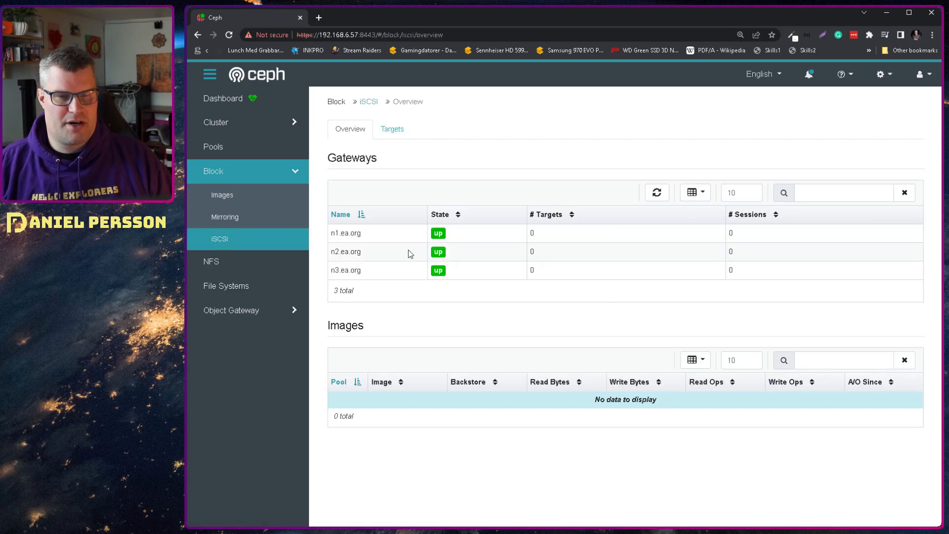
mouse_move(391, 129)
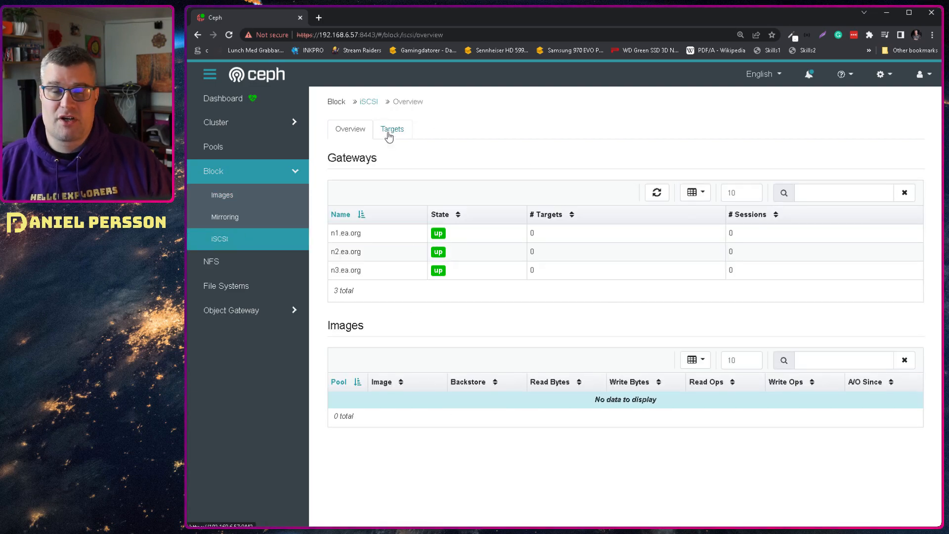
left_click(391, 129)
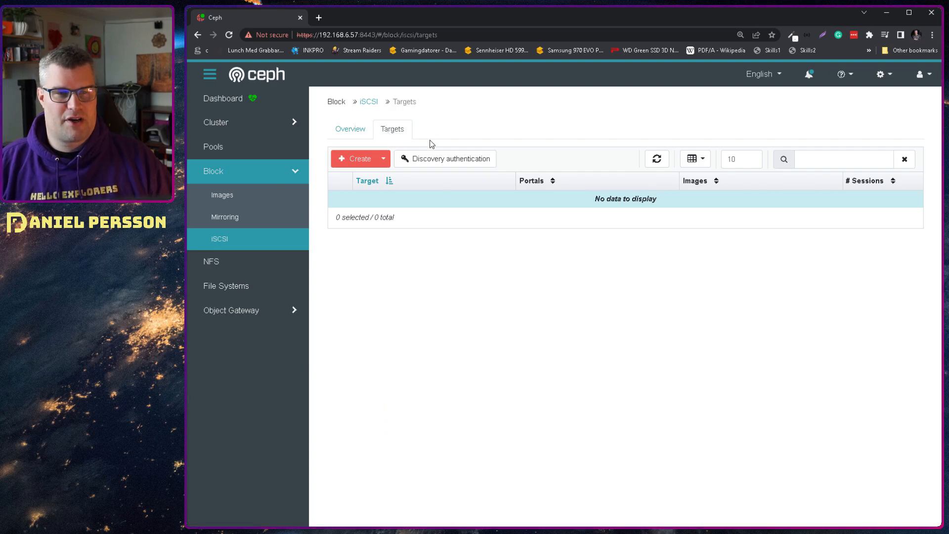
left_click(356, 158)
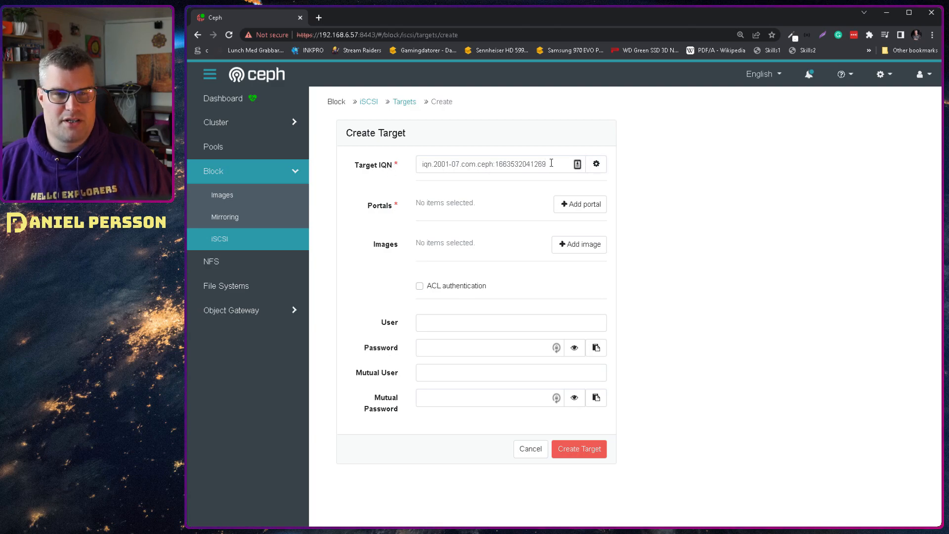
Step: Select the generated target IQN and add the n1, n2 and n3 gateway portals
triple_click(499, 164)
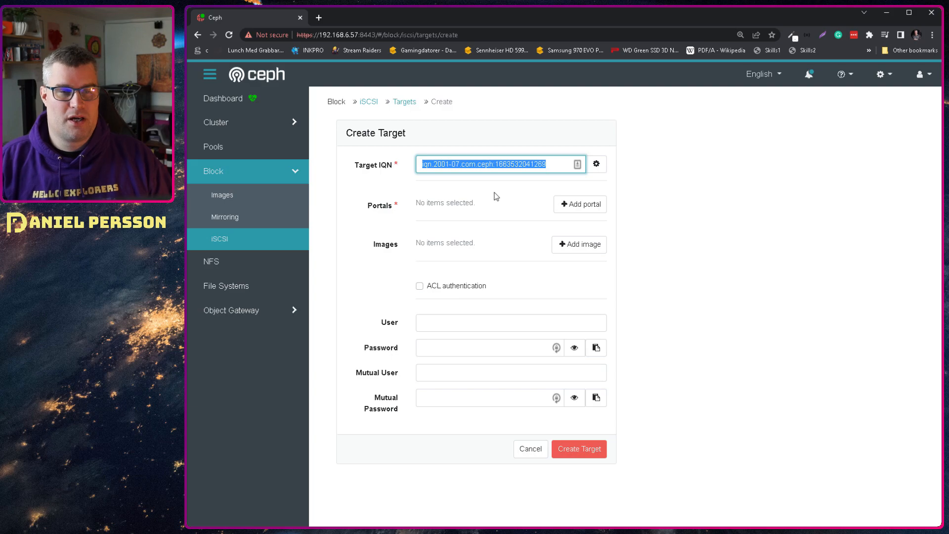
left_click(578, 204)
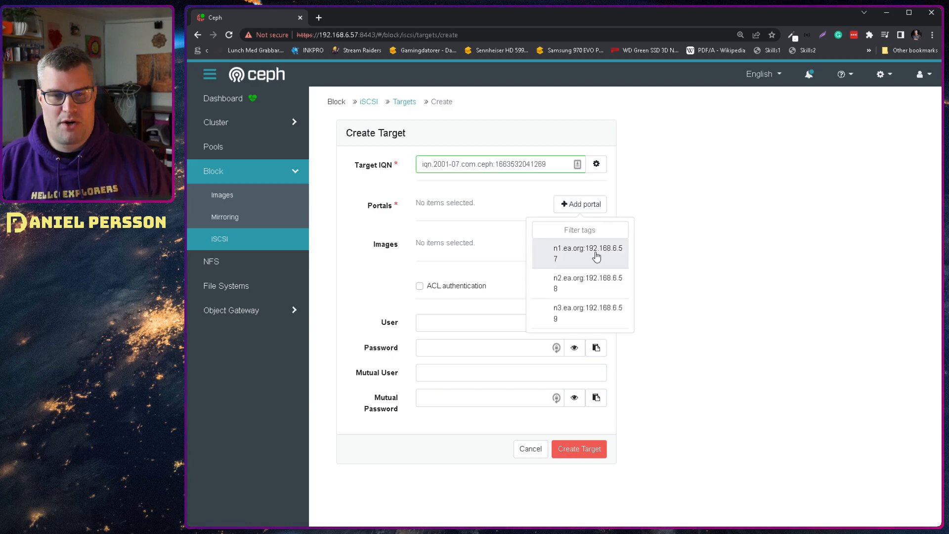
mouse_move(598, 283)
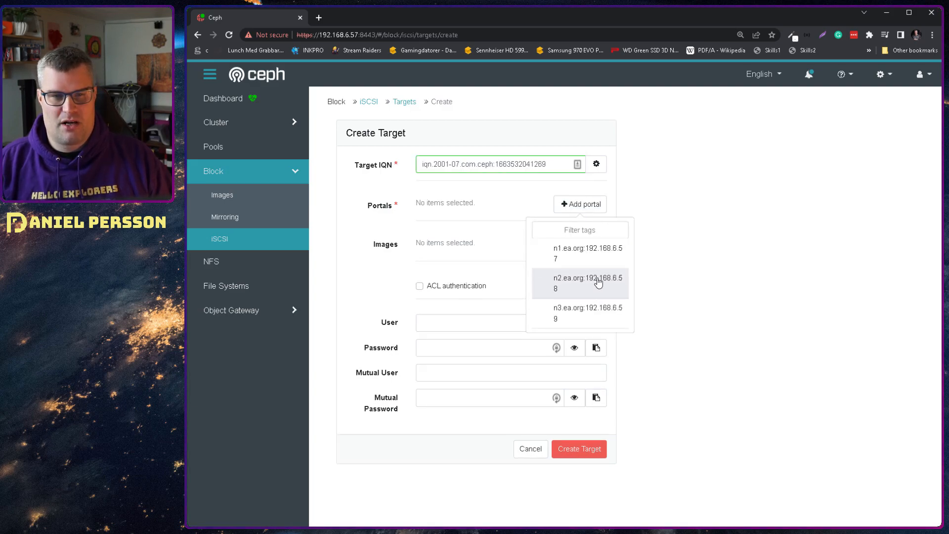
left_click(587, 283)
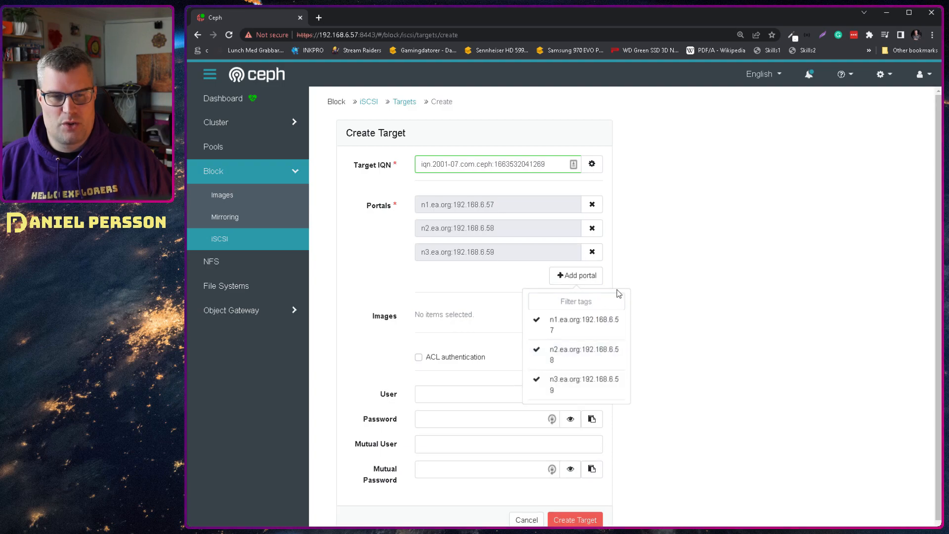
Step: Add the iscsi/my_disk image to the target and enable ACL authentication
left_click(573, 316)
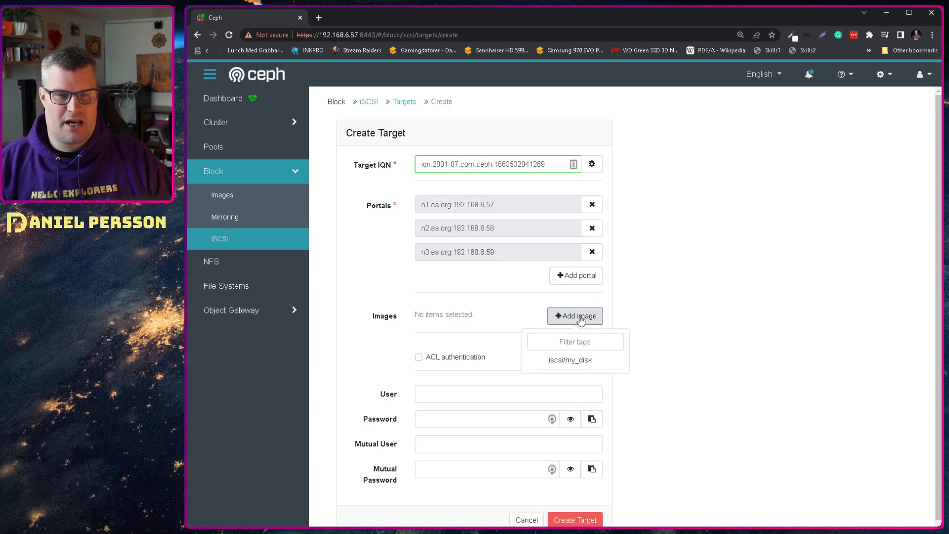
left_click(569, 360)
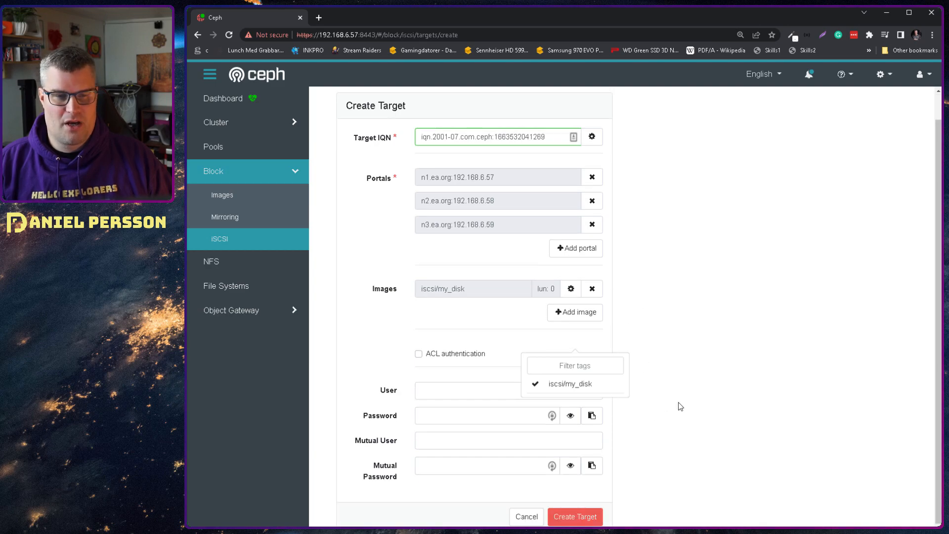
left_click(418, 374)
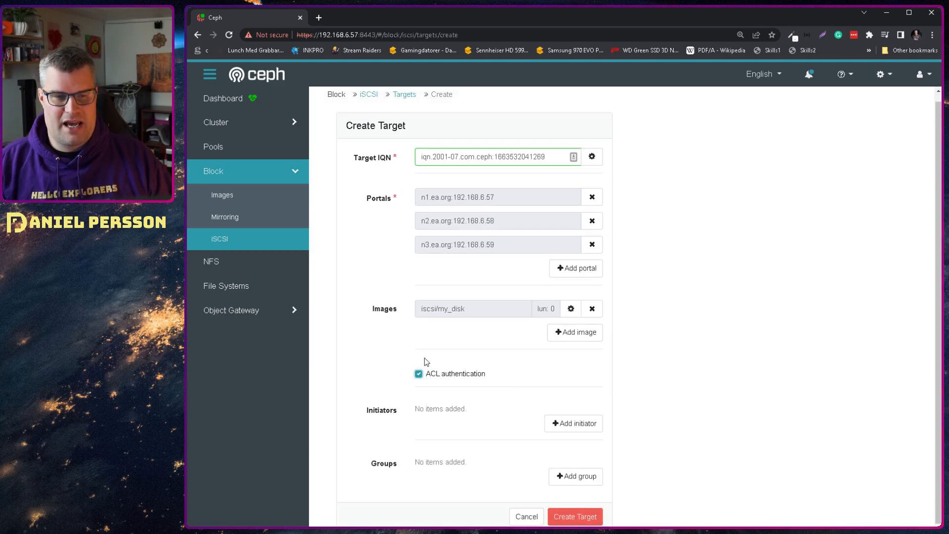
mouse_move(573, 423)
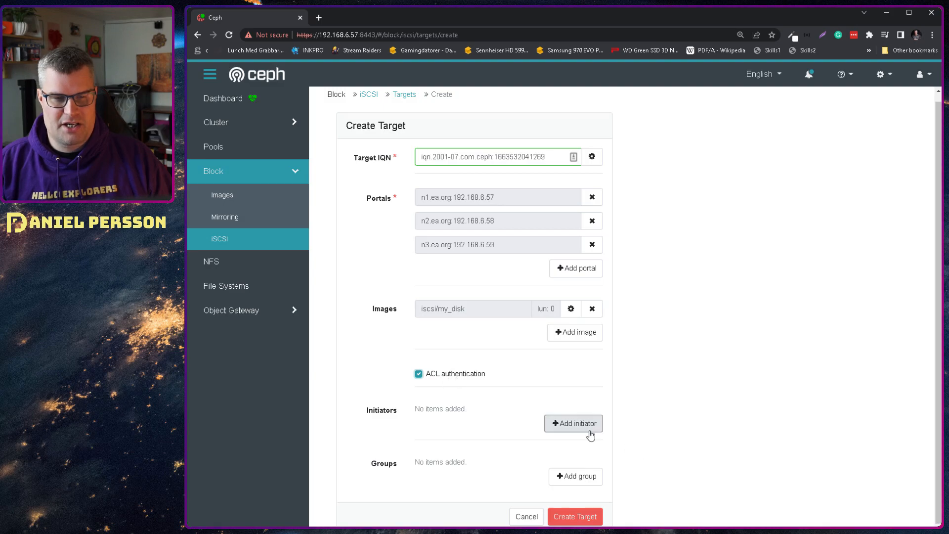
Step: Add a blank initiator entry under the target's Initiators section
left_click(572, 423)
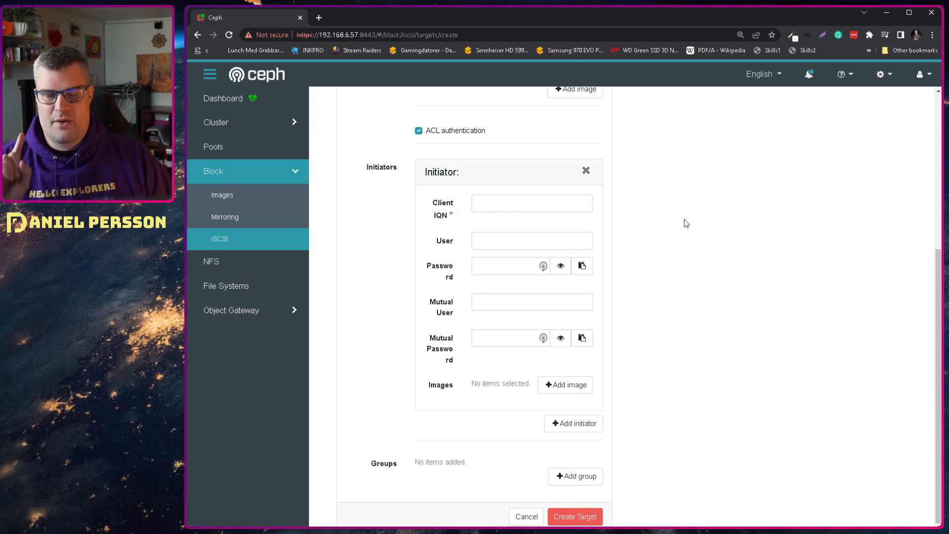
mouse_move(694, 222)
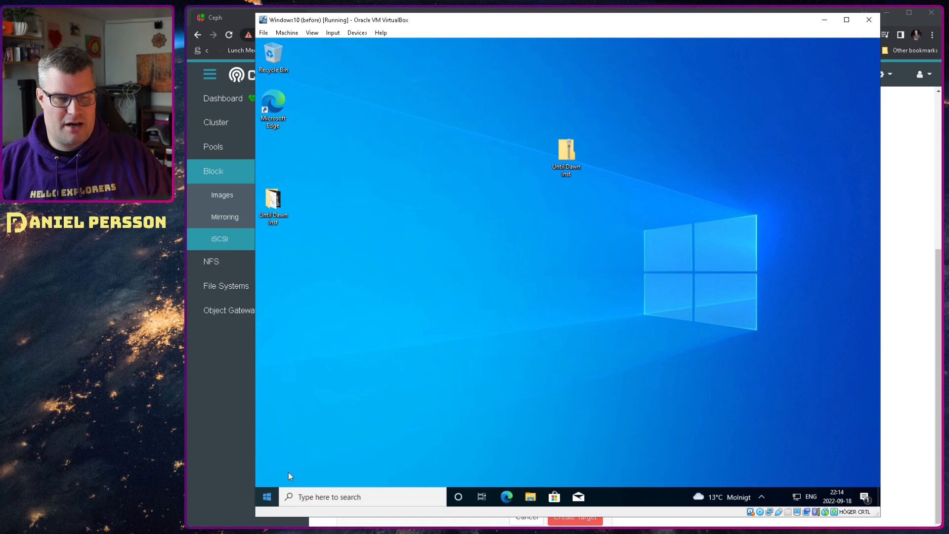
mouse_move(313, 416)
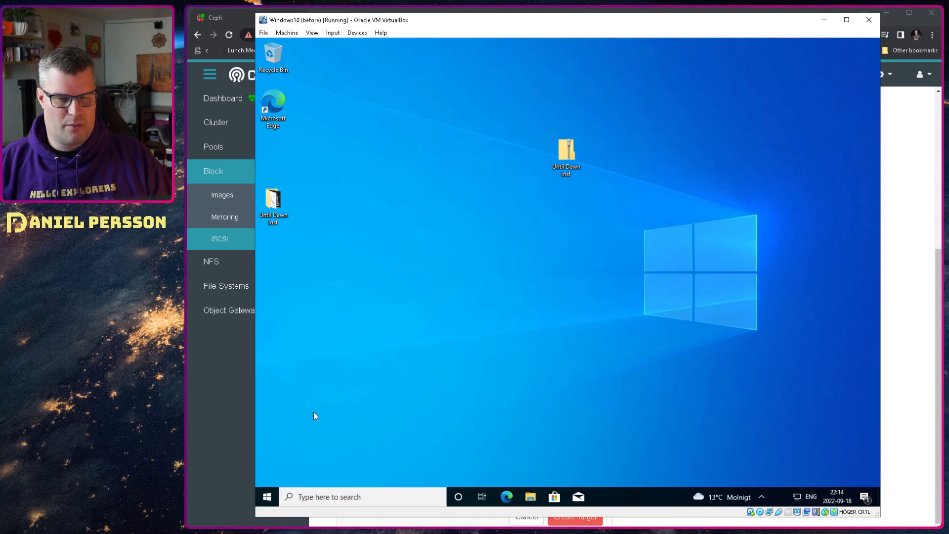
Step: Search the Start menu for 'is' and launch iSCSI Initiator in the Windows 10 VM
left_click(266, 497)
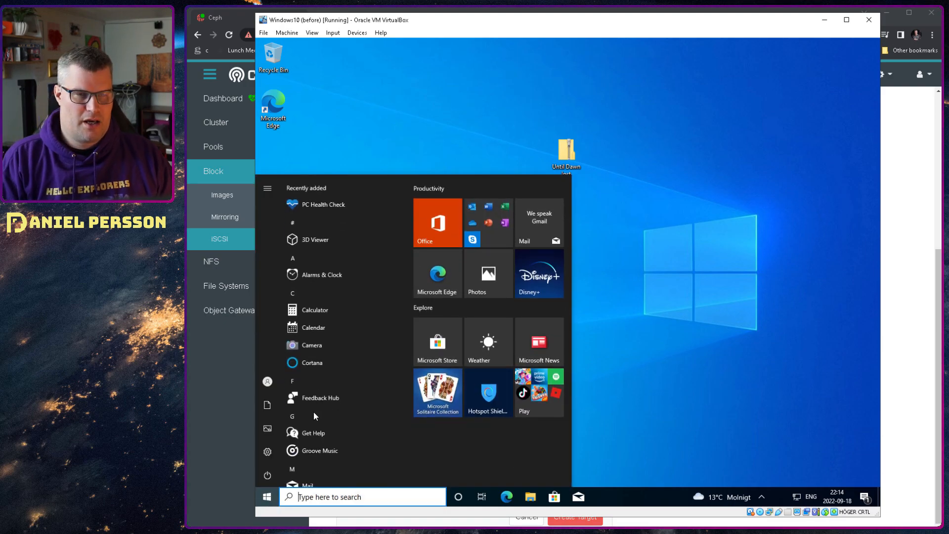
type("is")
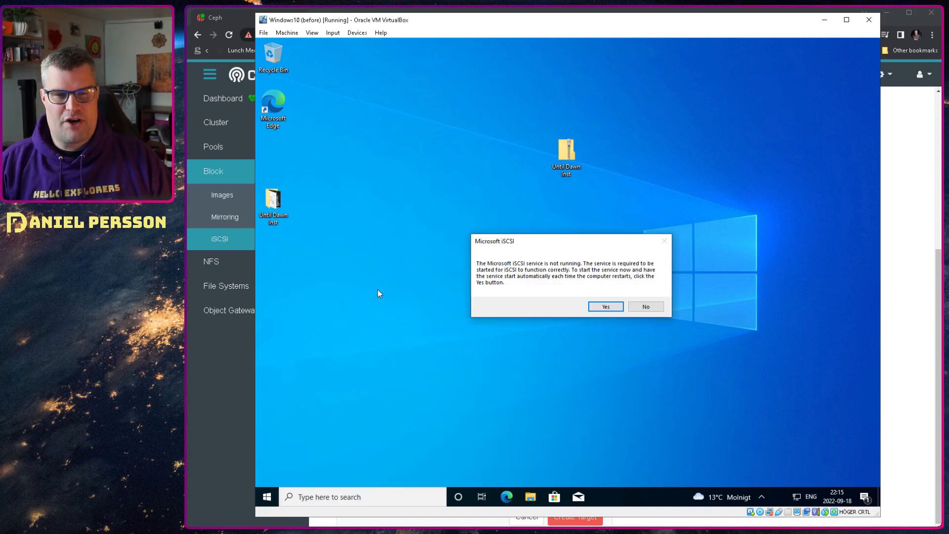
mouse_move(516, 274)
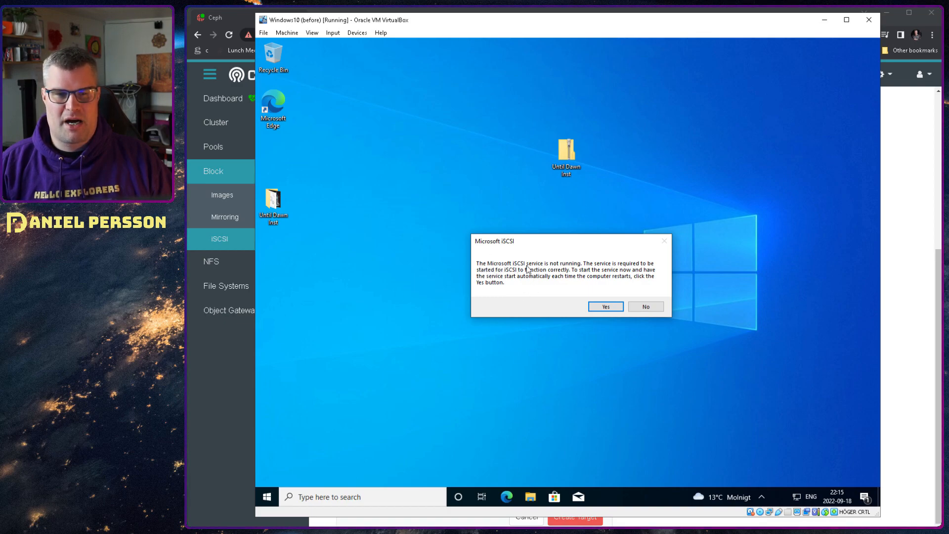
mouse_move(596, 267)
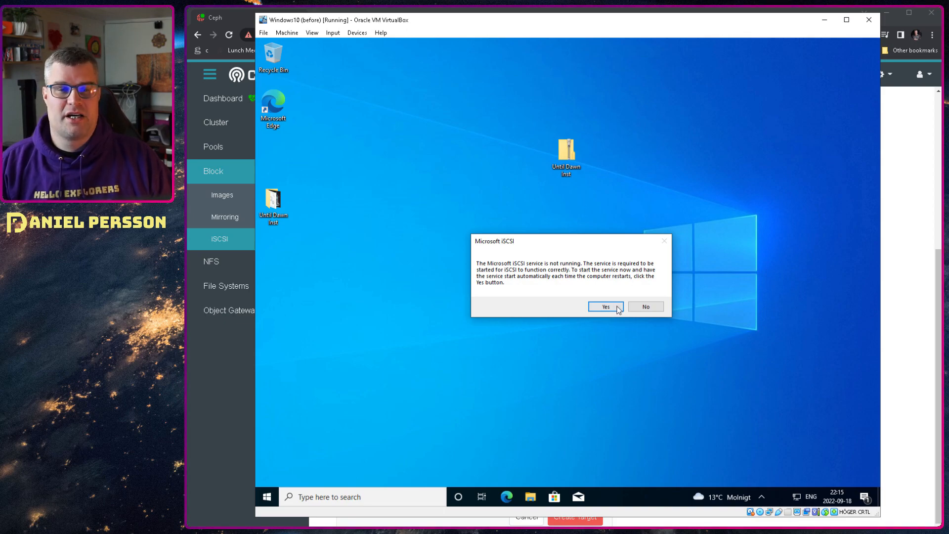
Step: Start the Microsoft iSCSI service and view the Configuration tab for the initiator name
left_click(605, 307)
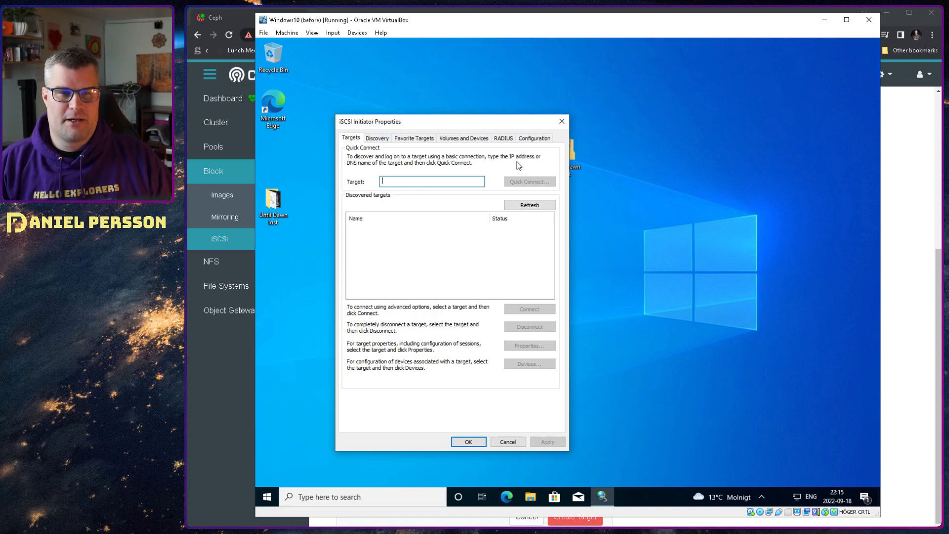
left_click(533, 137)
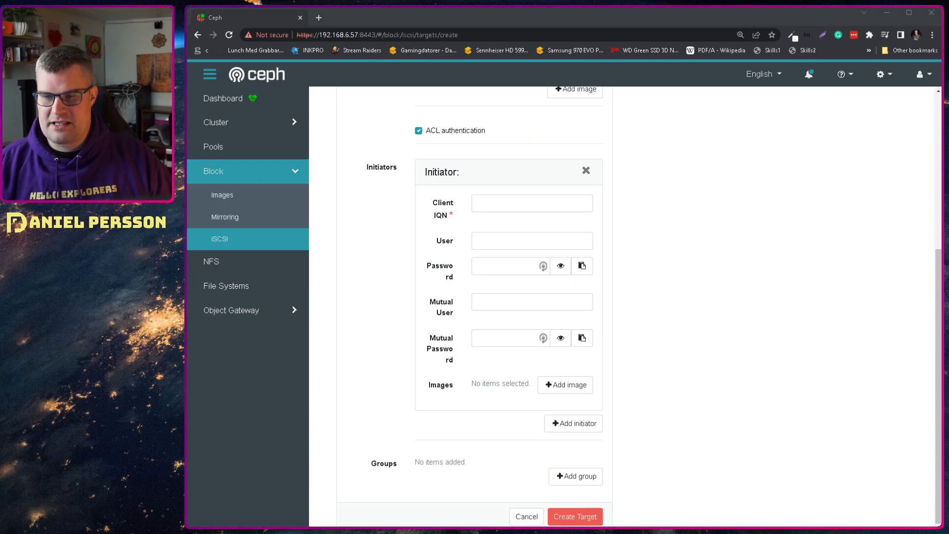
Step: Set Client IQN iqn.1991-05.com.microsoft:desktop-hu6pjoc, grant it iscsi/my_disk, and create the target
type("iqn.1991-05.com.microsoft:desktop-hu6pjoc")
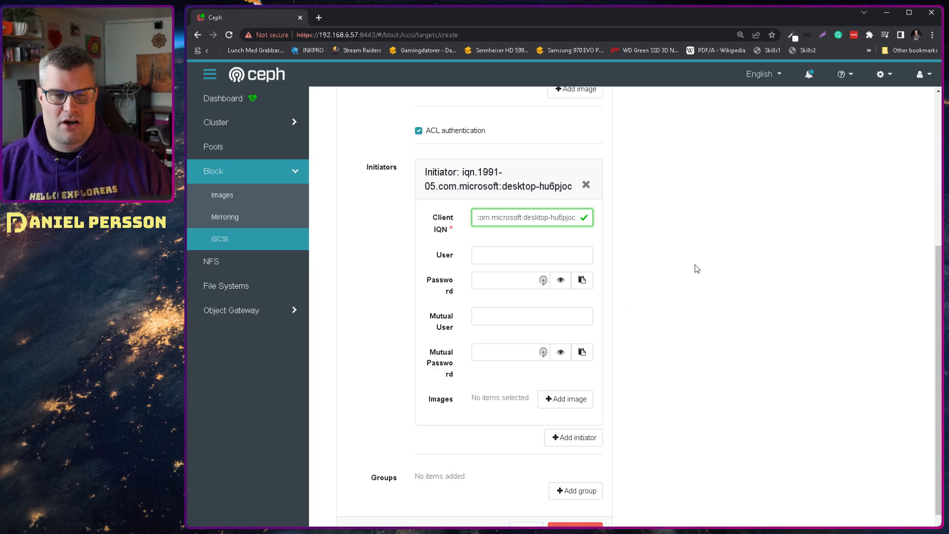
scroll("down", 3)
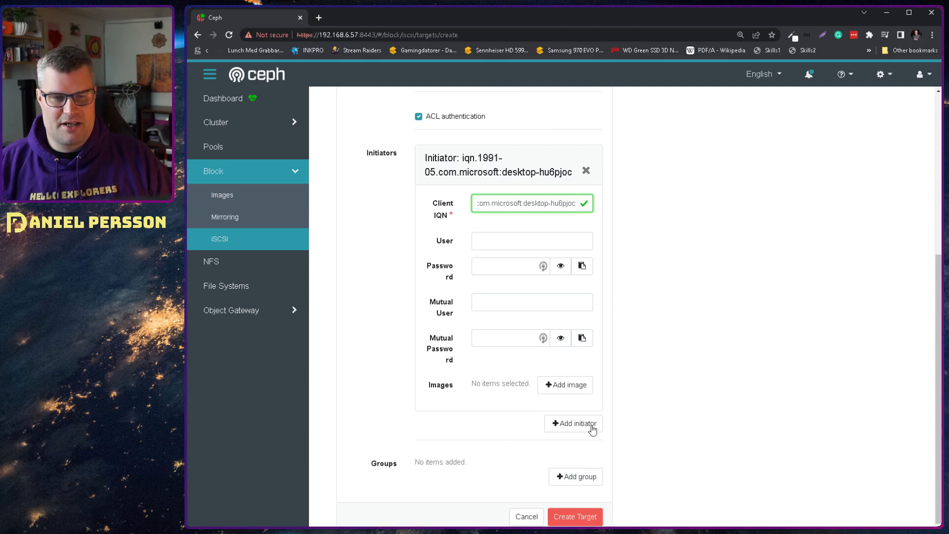
left_click(564, 384)
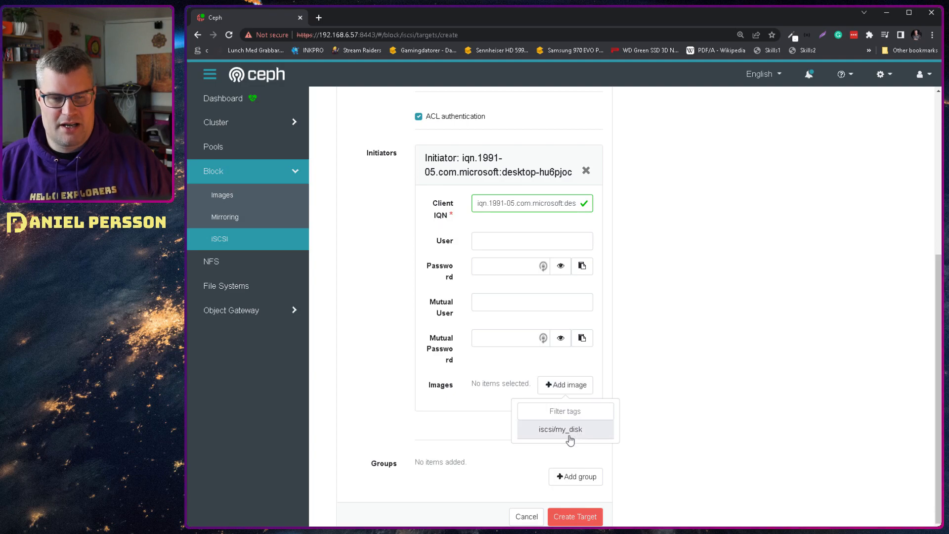
left_click(558, 428)
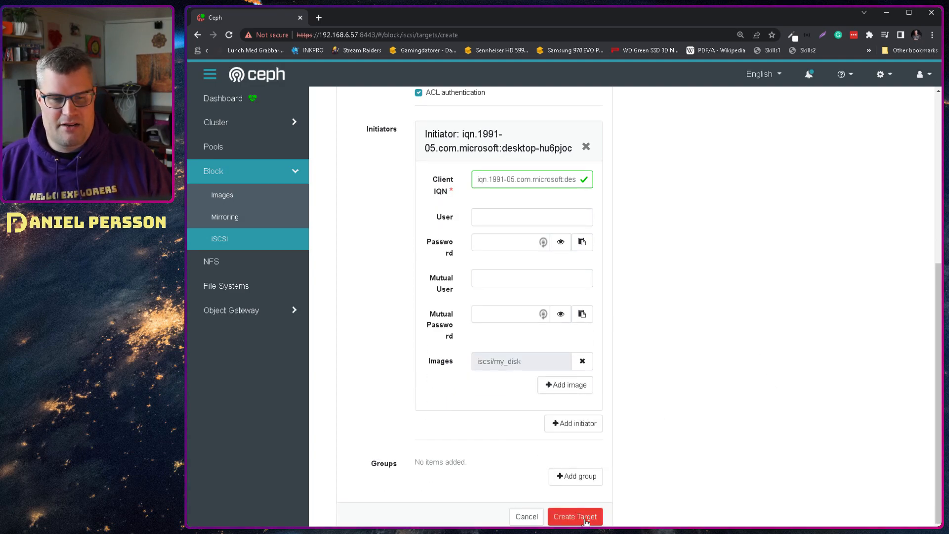
left_click(573, 516)
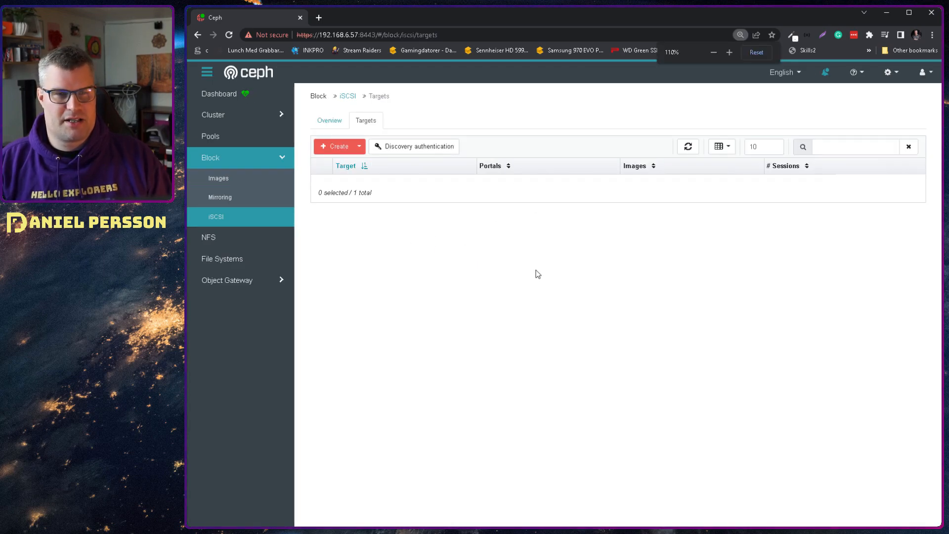
Step: Inspect the target's topology and the Overview of gateways and images, then return to Targets
left_click(210, 157)
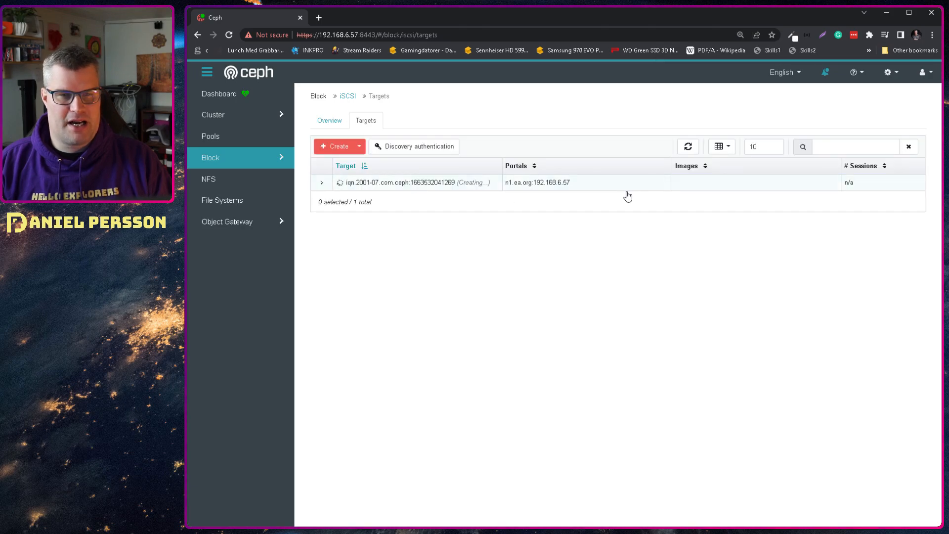
mouse_move(381, 258)
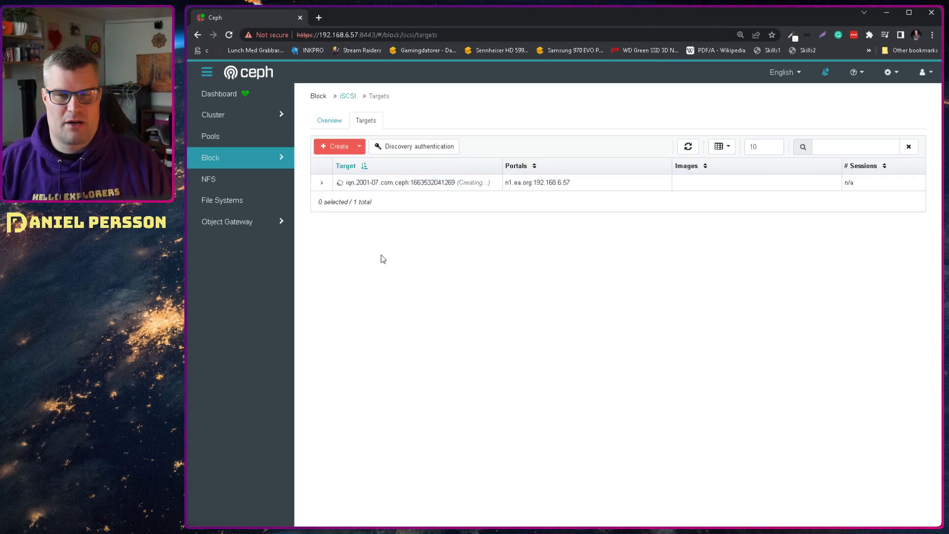
left_click(323, 183)
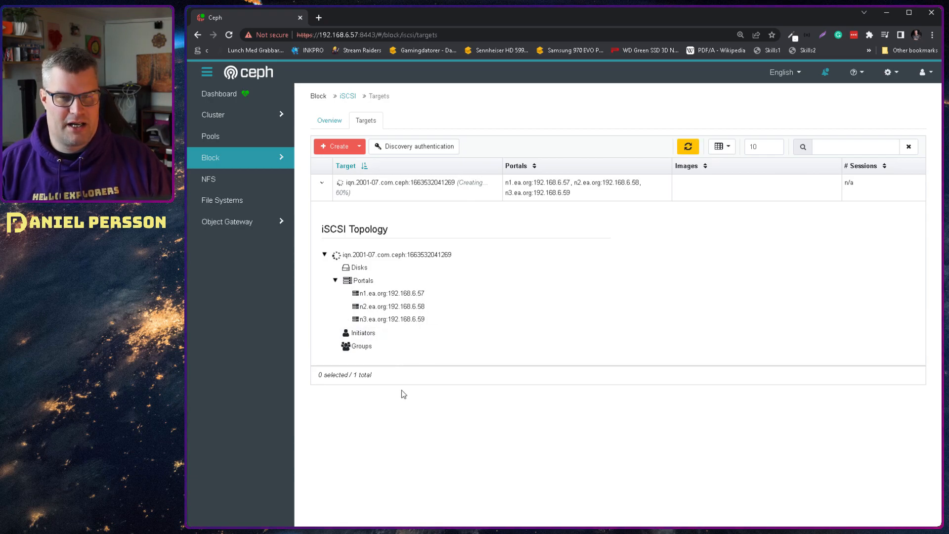
mouse_move(469, 335)
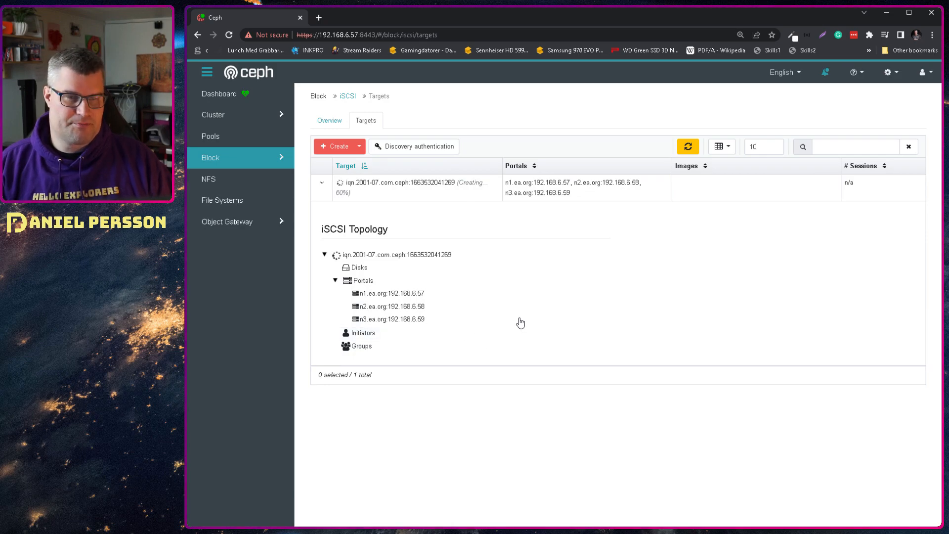
mouse_move(407, 334)
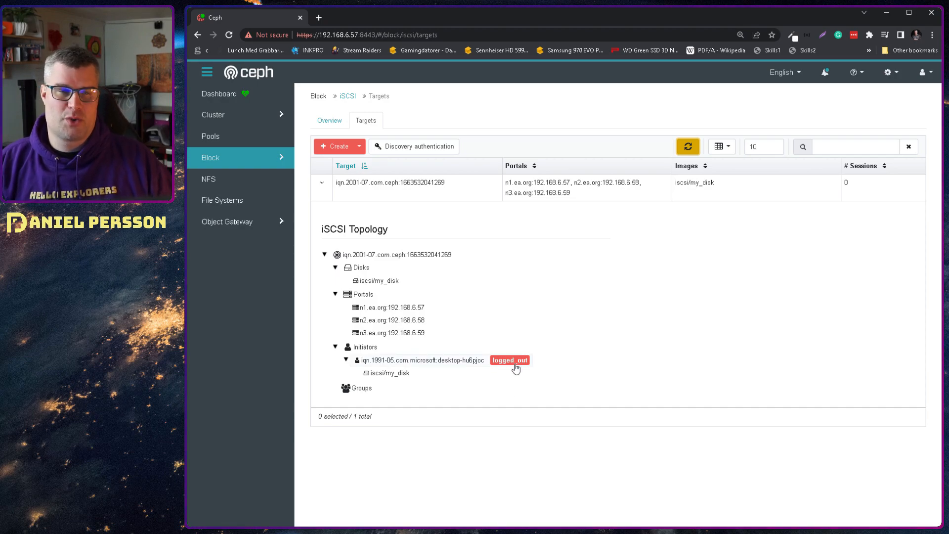
mouse_move(687, 321)
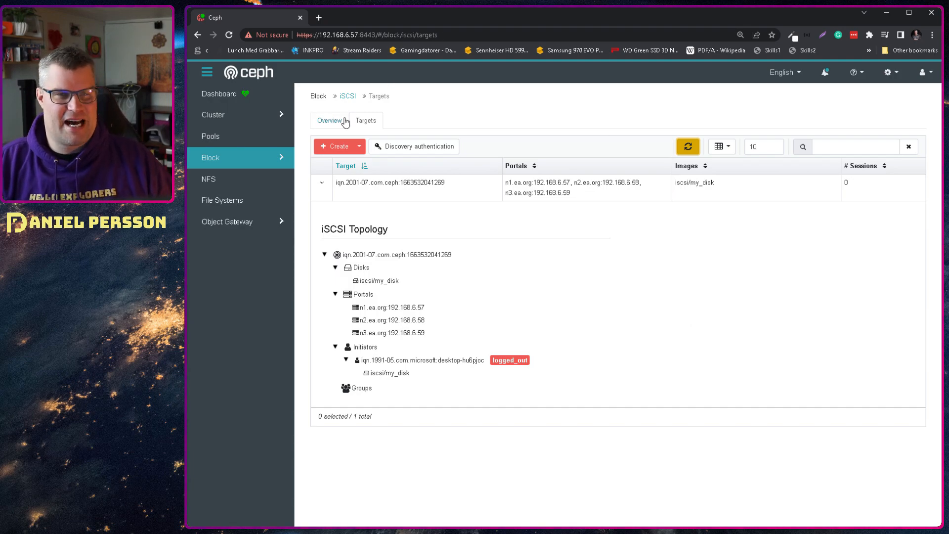
left_click(328, 120)
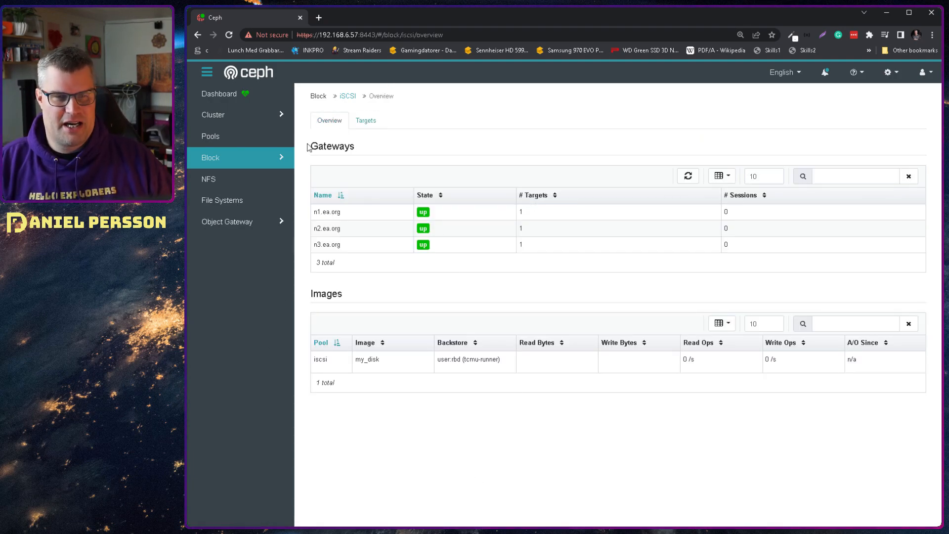
mouse_move(576, 347)
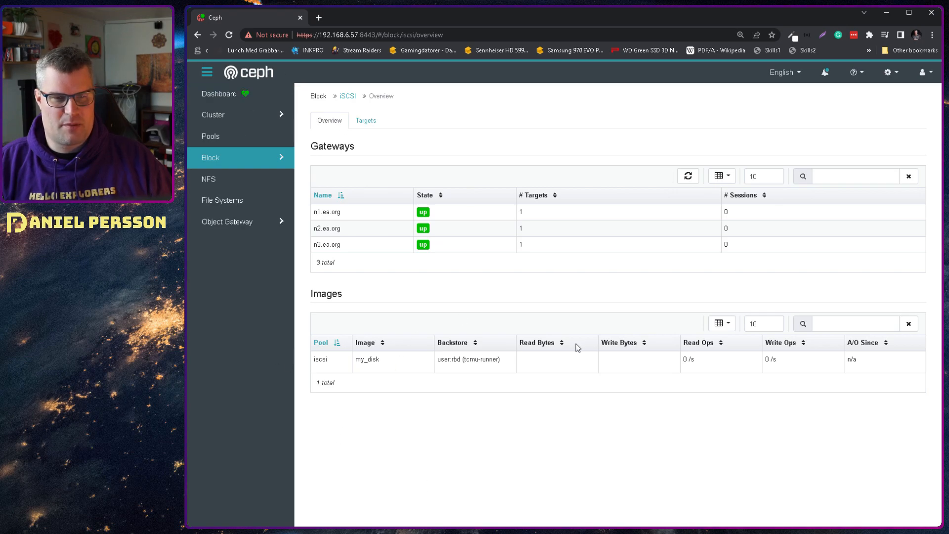
mouse_move(446, 303)
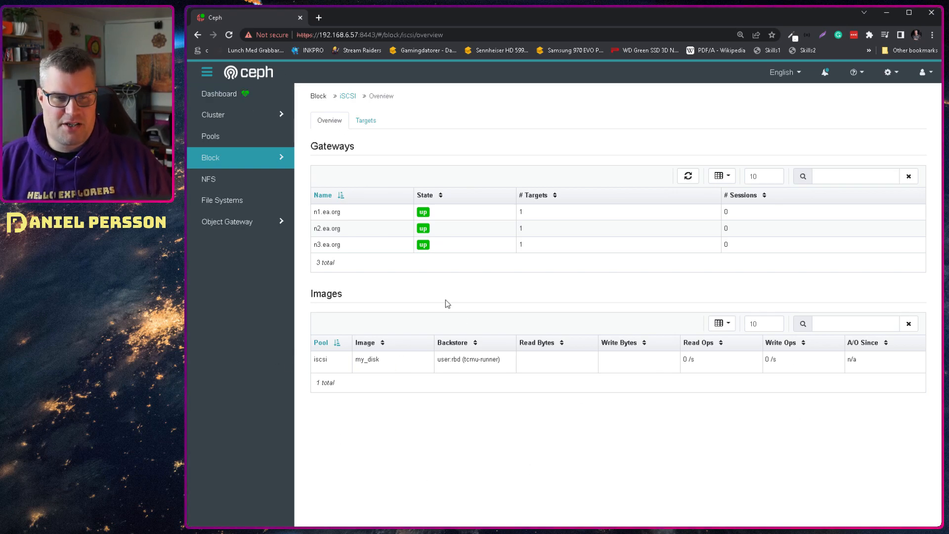
mouse_move(411, 236)
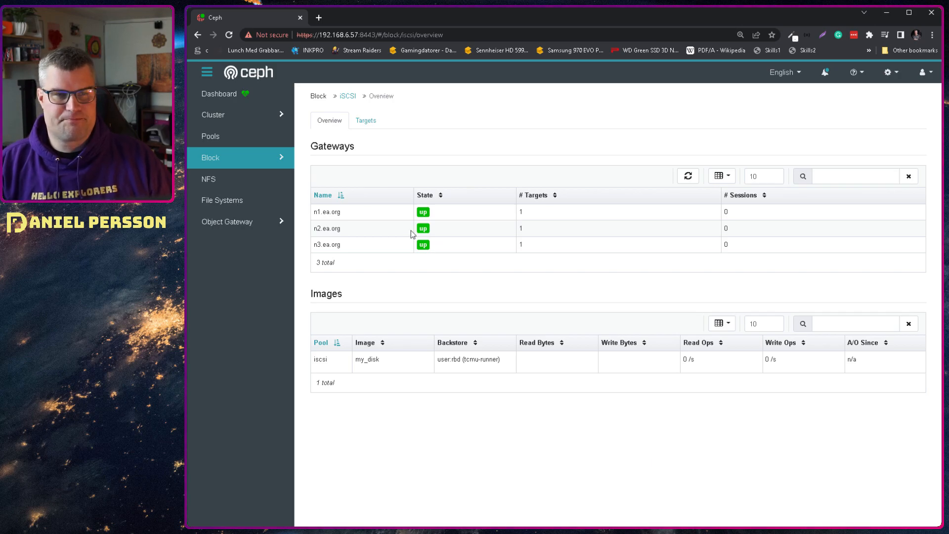
left_click(366, 119)
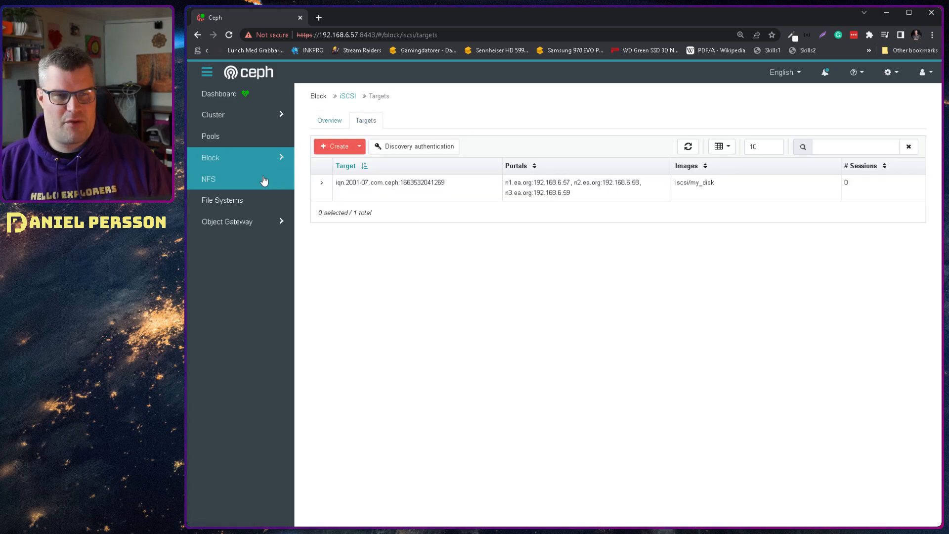
Step: In the VM's iSCSI Initiator Targets tab, Quick Connect to 192.168.6.57
left_click(322, 183)
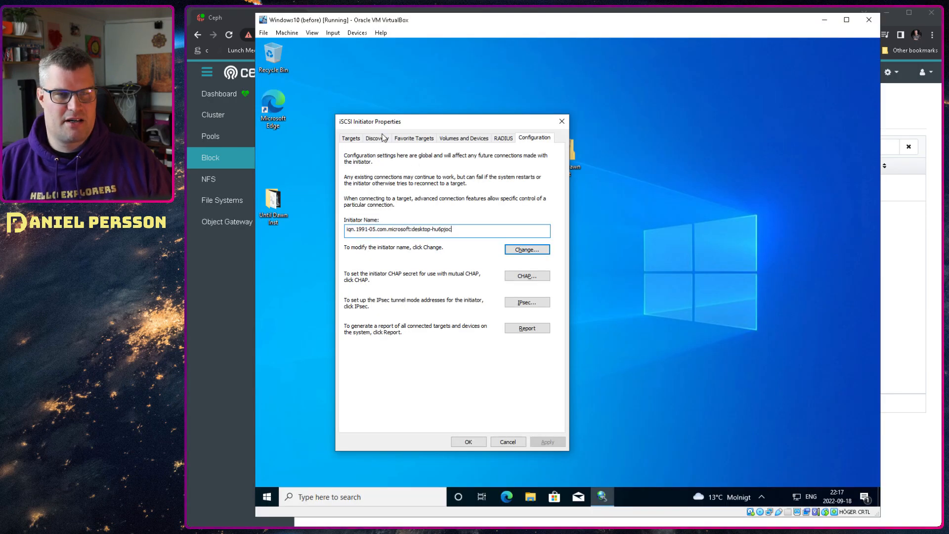
left_click(376, 139)
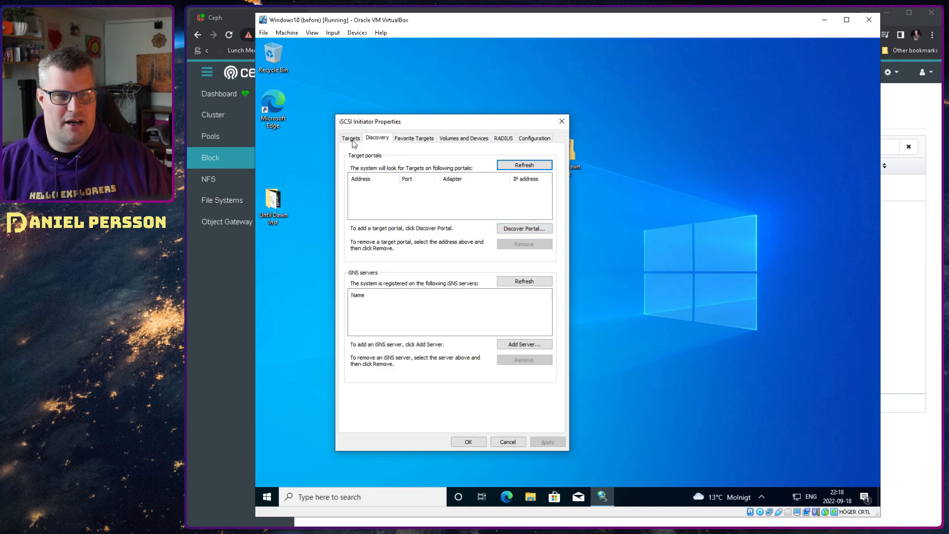
left_click(350, 139)
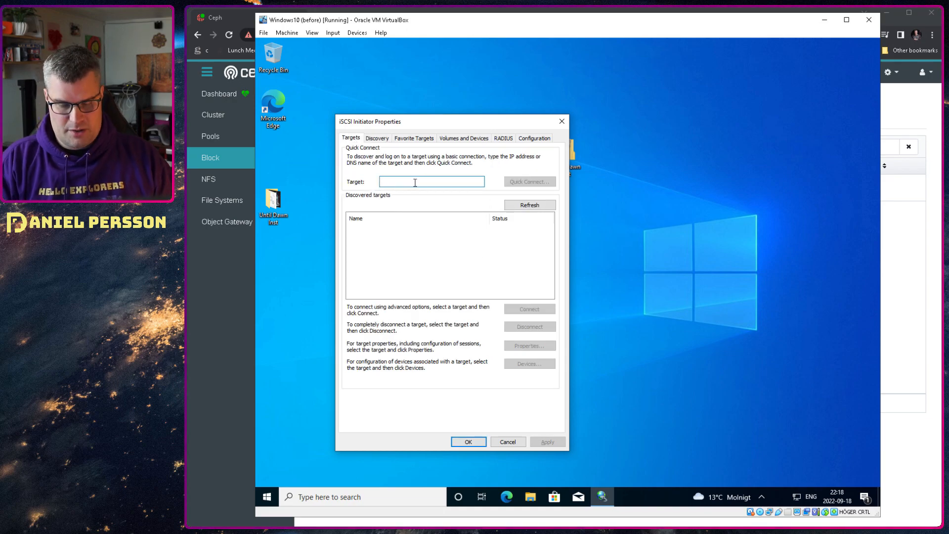
type("192.168.6.57")
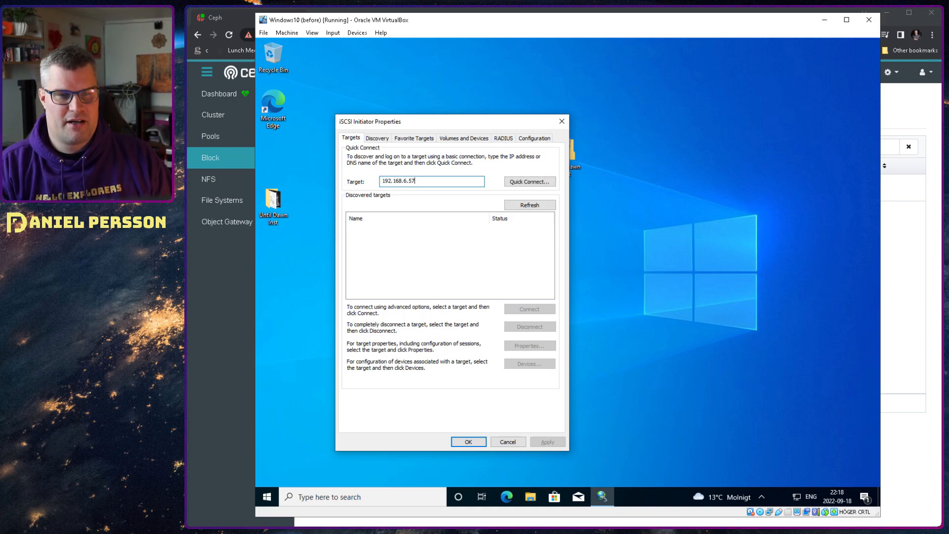
left_click(527, 182)
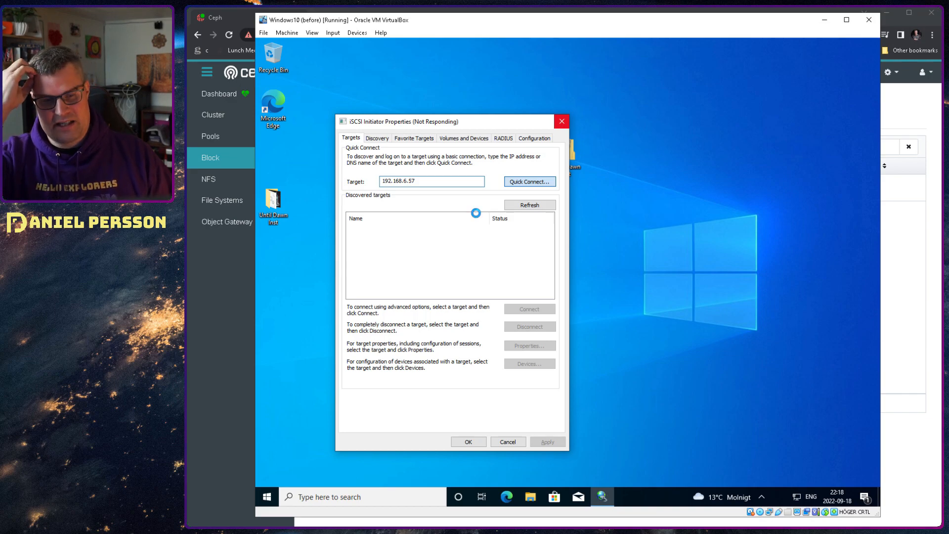
mouse_move(319, 226)
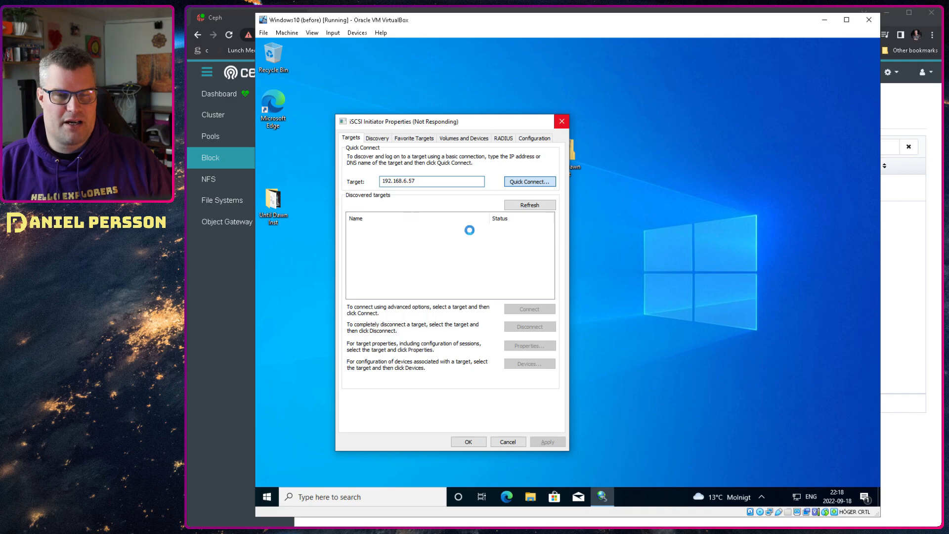
Step: Confirm the Ceph target shows Connected and close the Quick Connect results
left_click(528, 182)
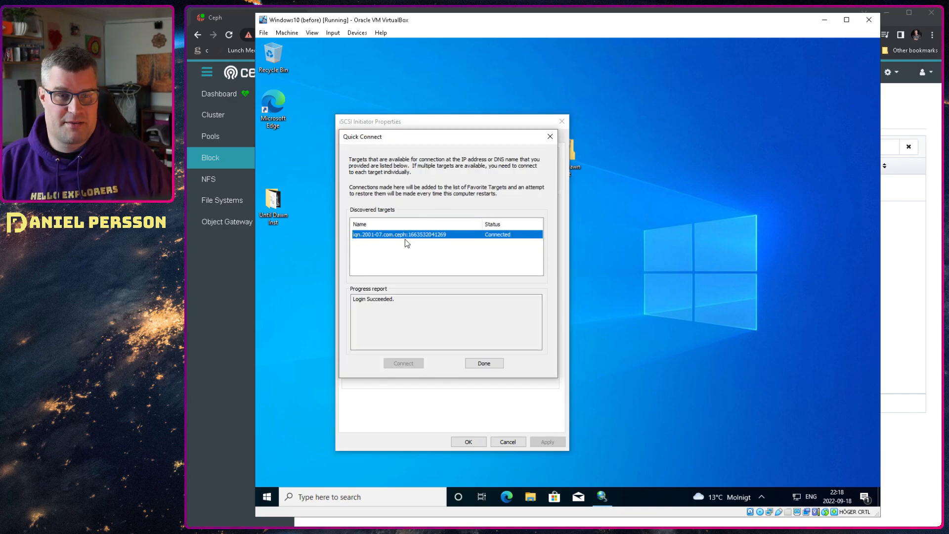
mouse_move(524, 270)
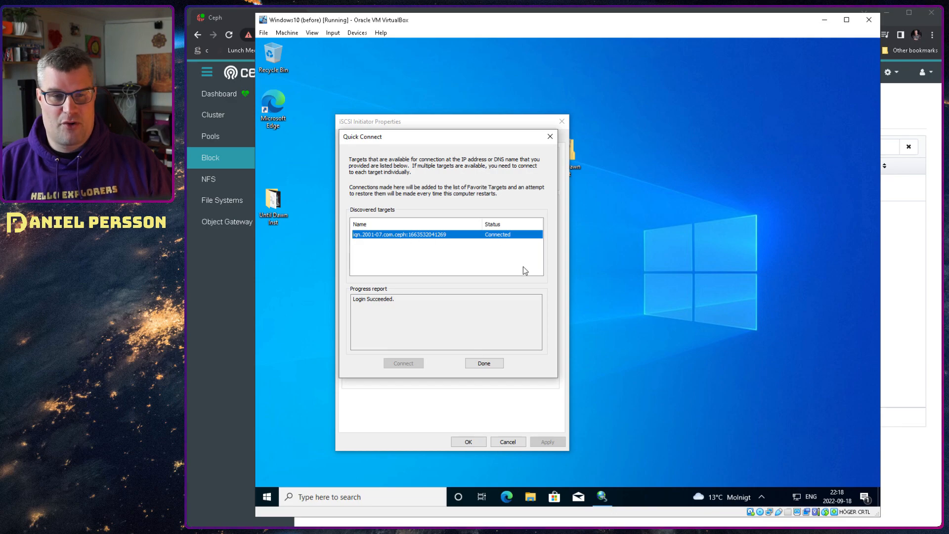
left_click(483, 362)
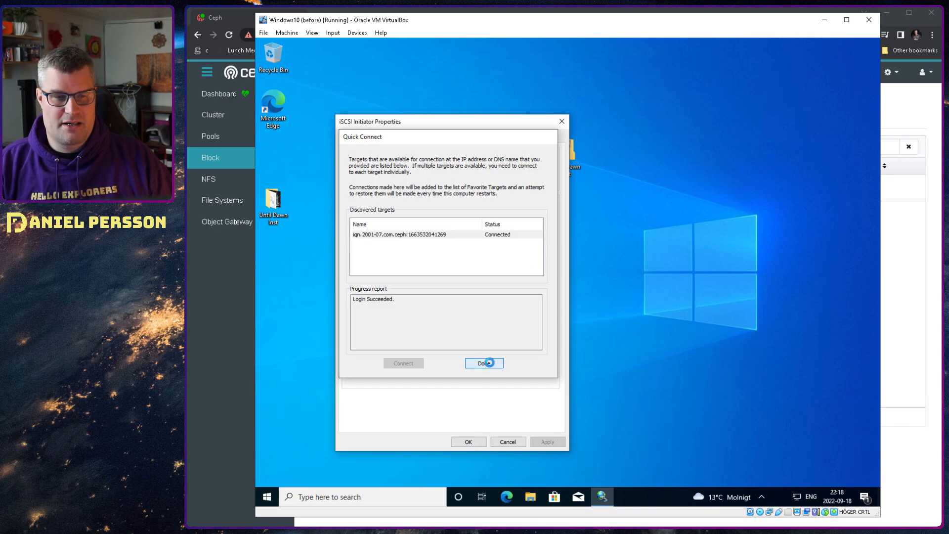
left_click(484, 362)
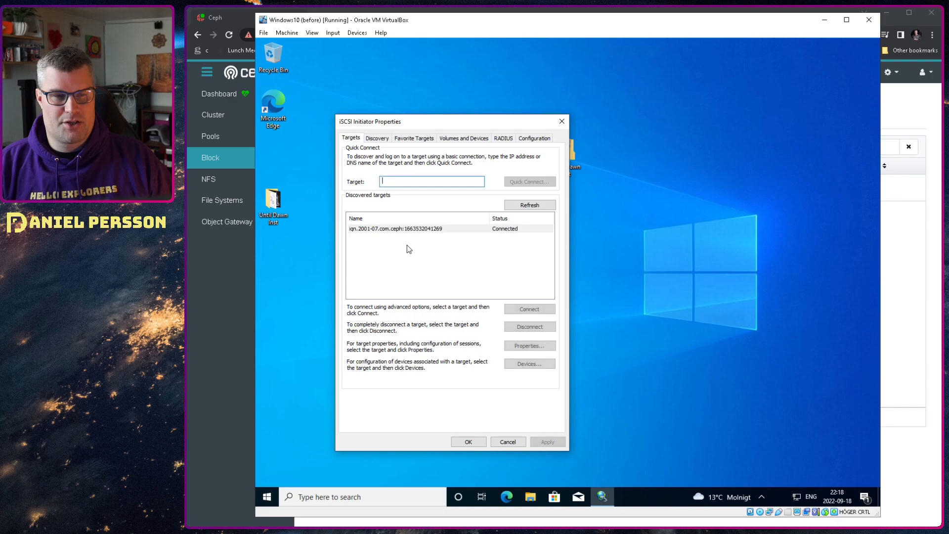
Step: Add discovery portals 192.168.6.58 and 192.168.6.59 in the Discovery tab
left_click(377, 137)
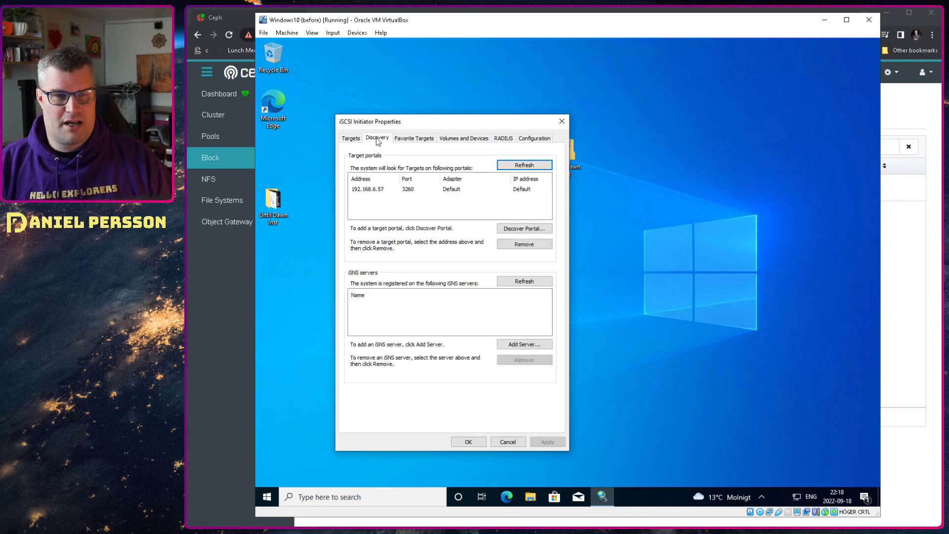
left_click(523, 229)
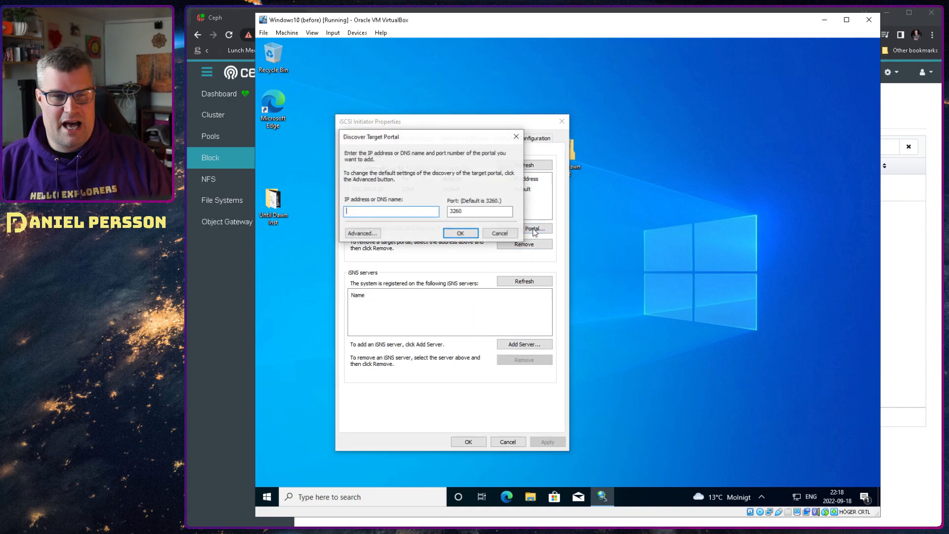
type("192.168.6.58")
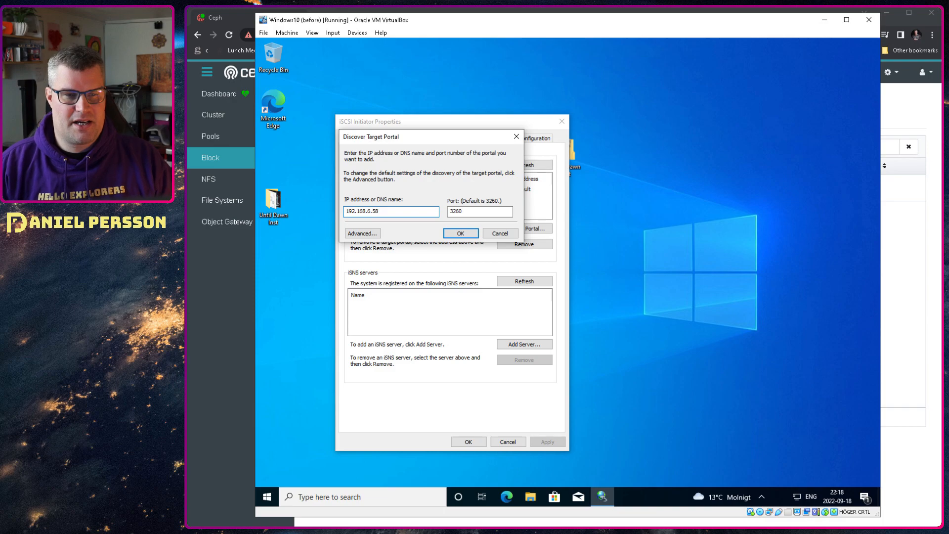
left_click(460, 233)
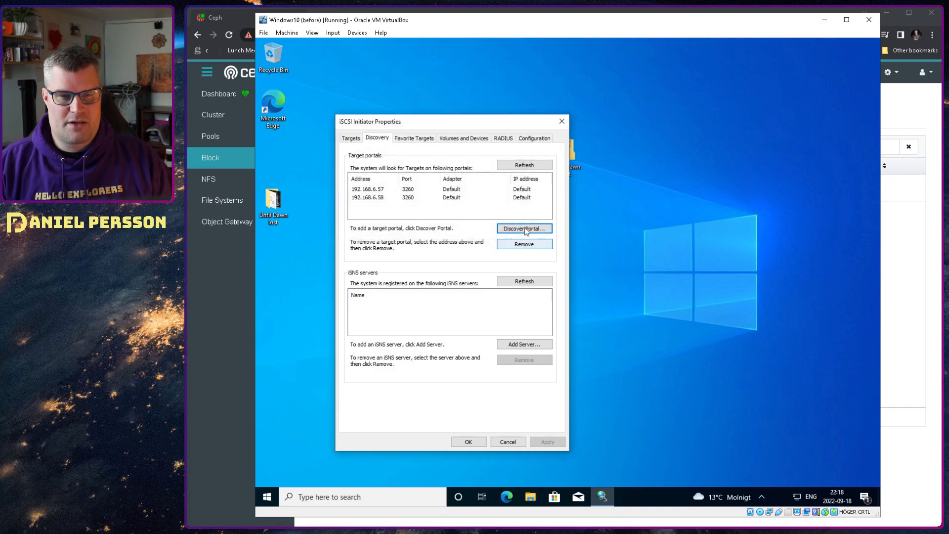
left_click(524, 229)
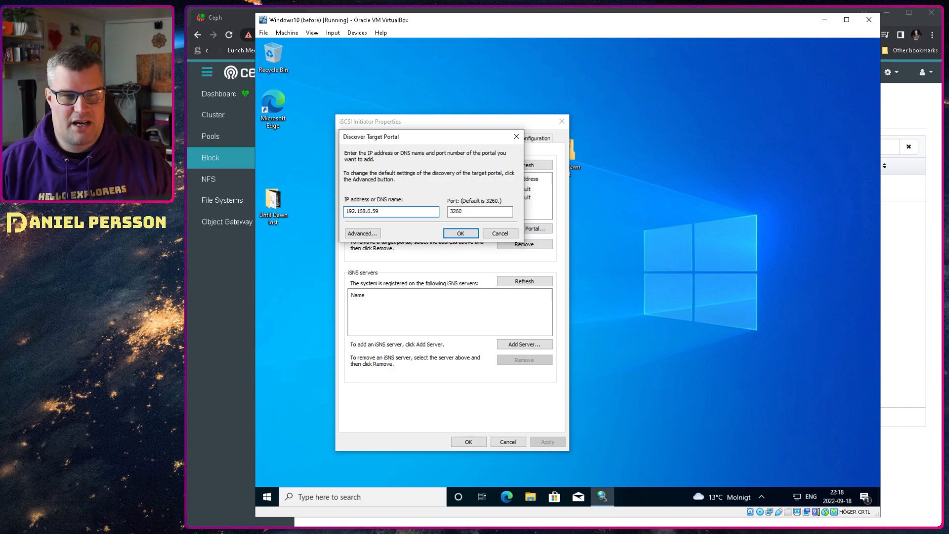
left_click(483, 244)
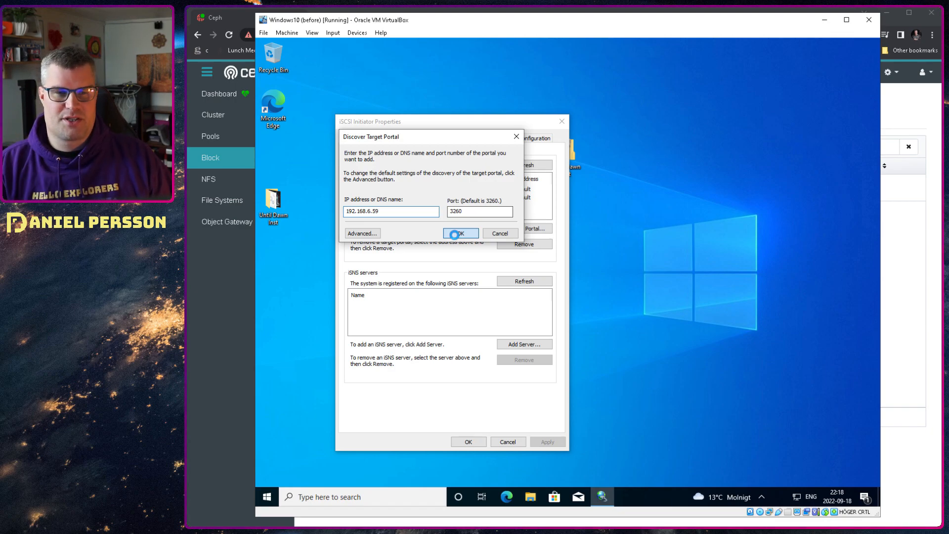
left_click(460, 233)
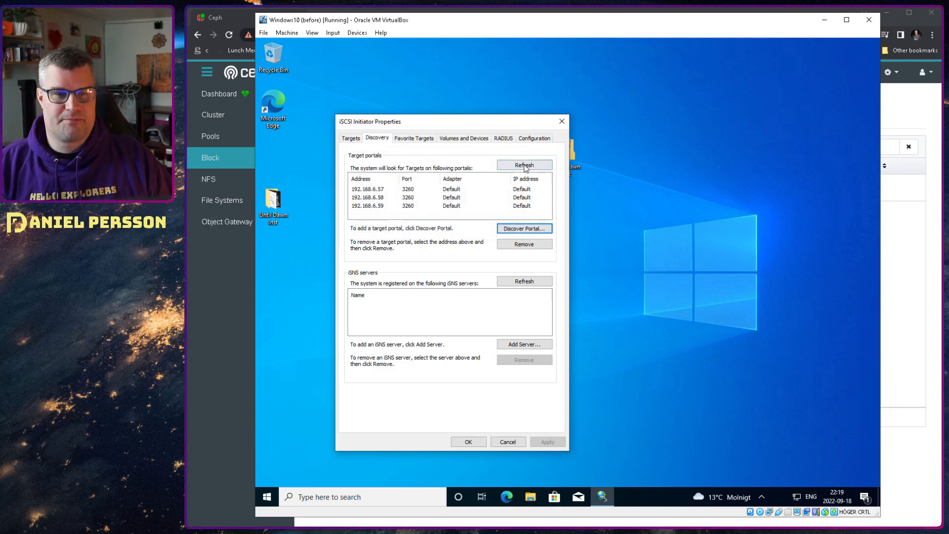
Step: Show the Favorite Targets list containing the Ceph iqn target
left_click(415, 138)
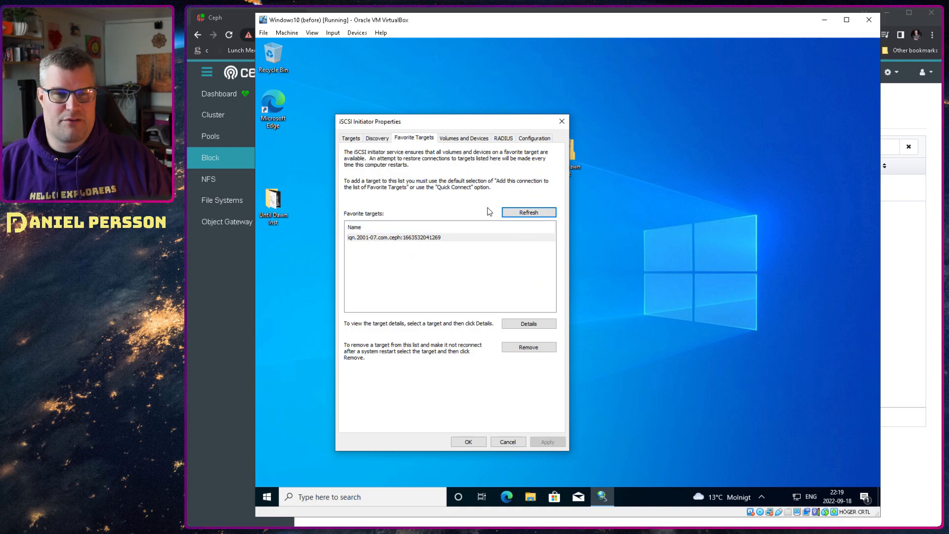
Step: View the connected Ceph target's devices showing Disk 1 at LUN 0, then close the details
left_click(350, 138)
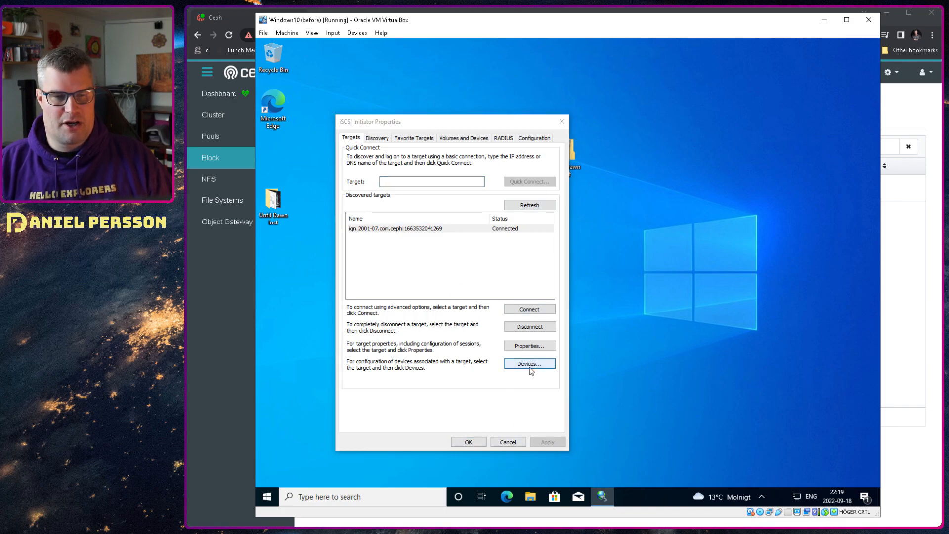
left_click(527, 364)
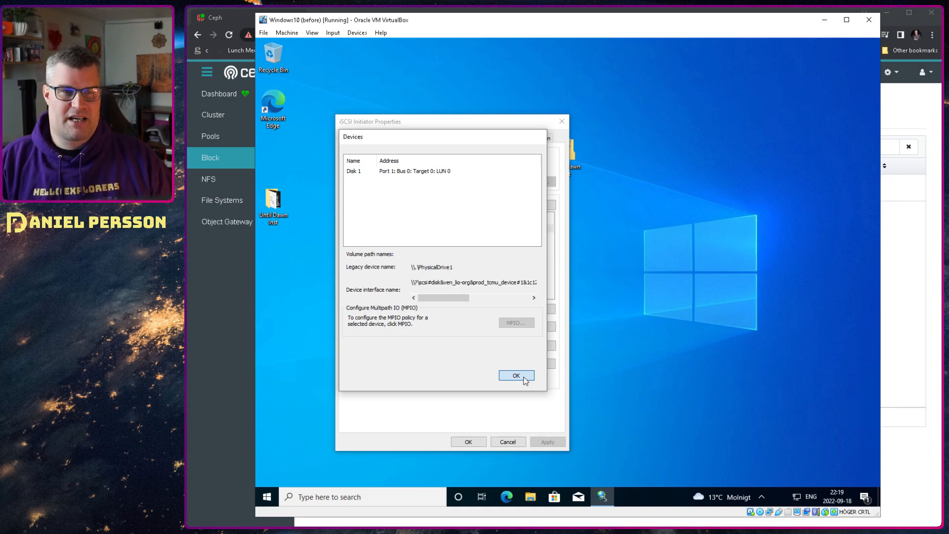
left_click(515, 375)
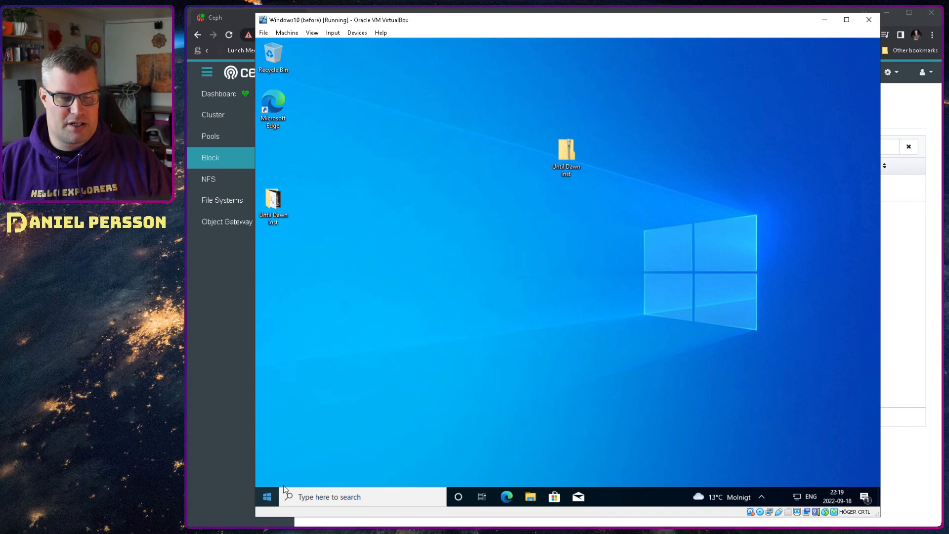
Step: Launch Disk Management from Start search and initialize the 10 GB Disk 1 with MBR
left_click(267, 497)
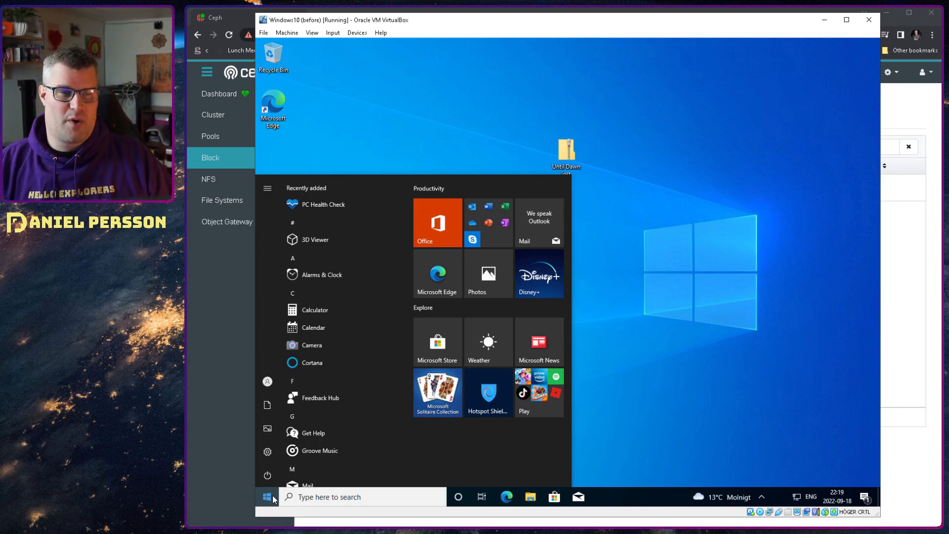
left_click(268, 496)
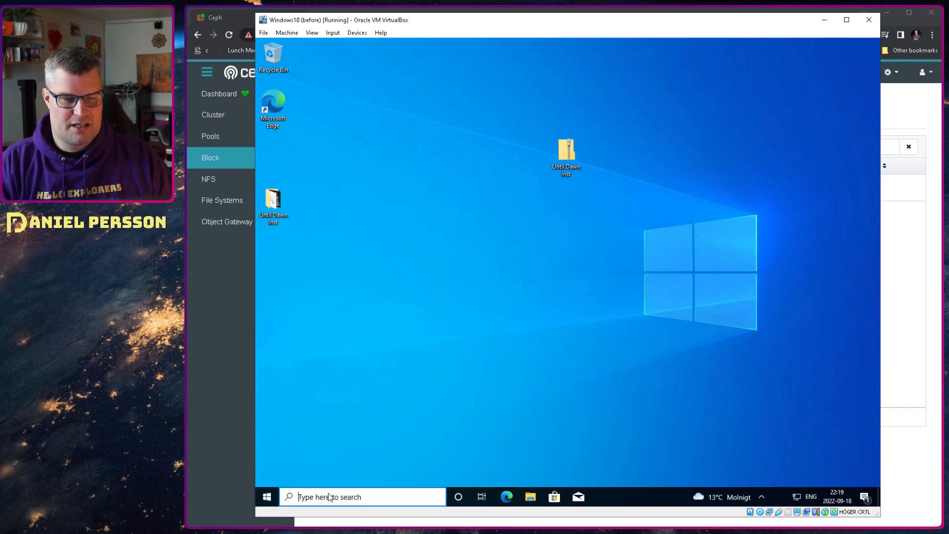
type("diskma")
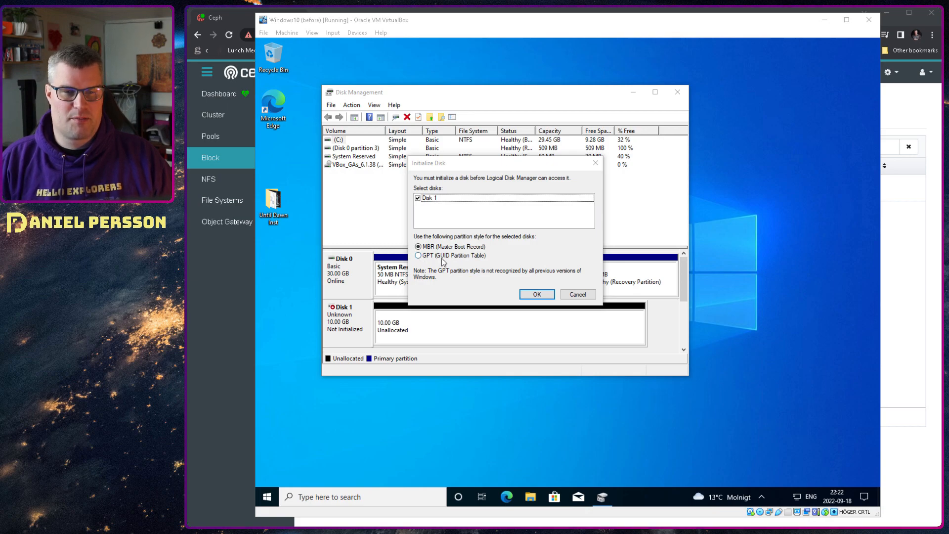
mouse_move(464, 262)
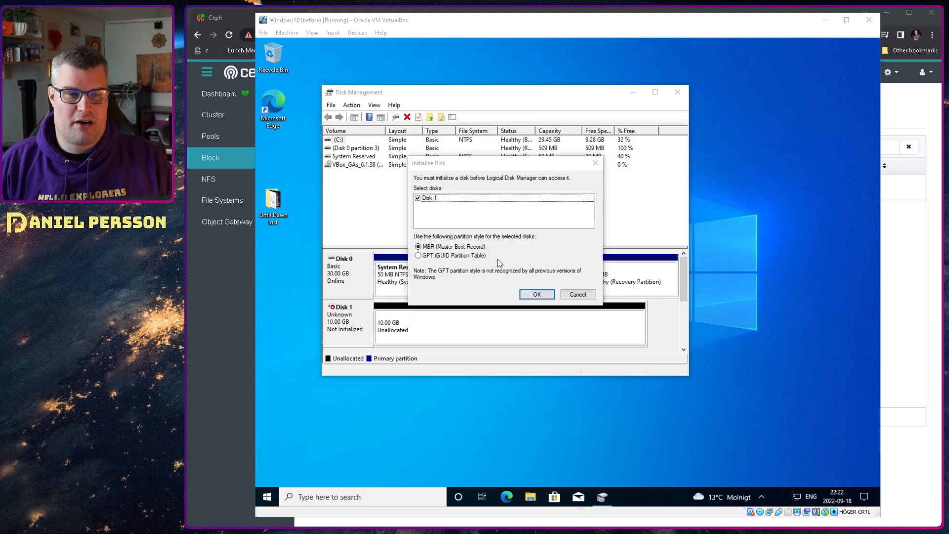
mouse_move(455, 275)
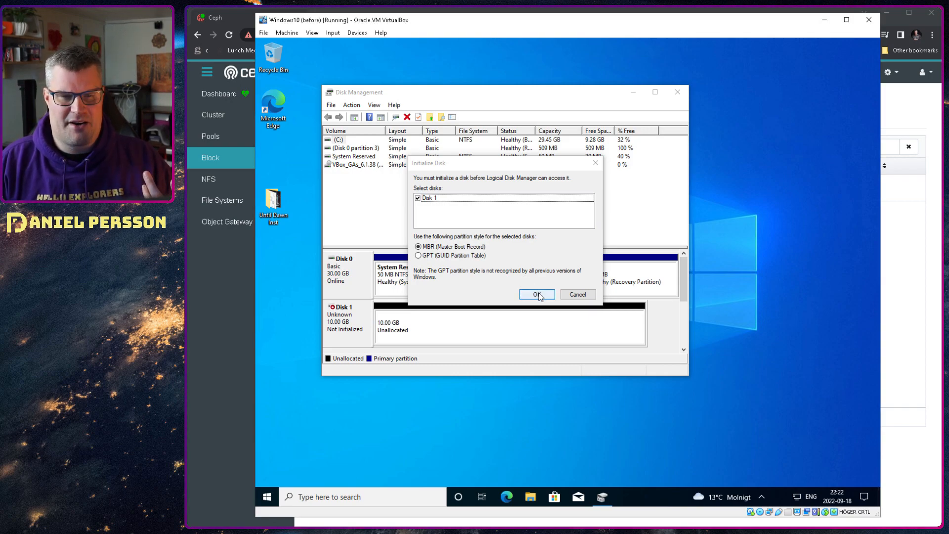
left_click(534, 295)
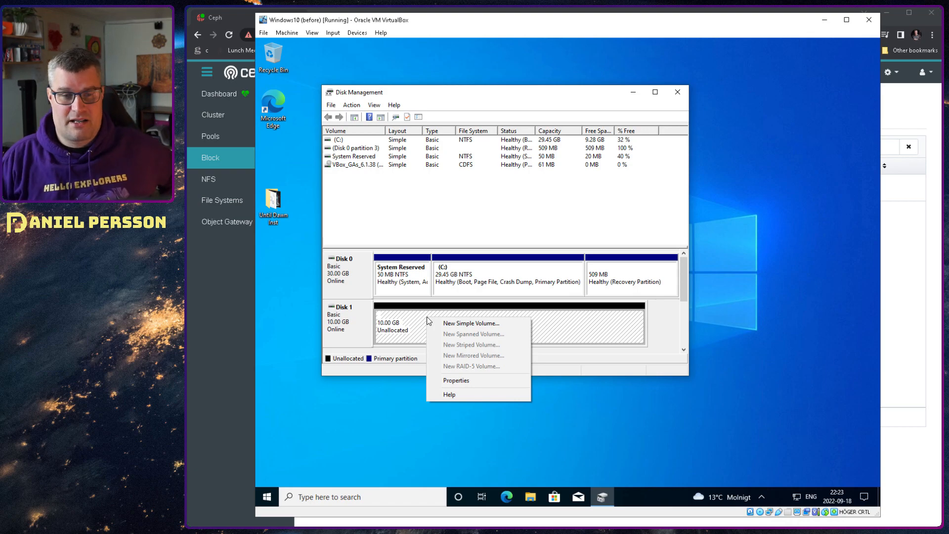
Step: Create a full 10237 MB simple volume on Disk 1 as E:, NTFS quick format, named New Volume
left_click(447, 328)
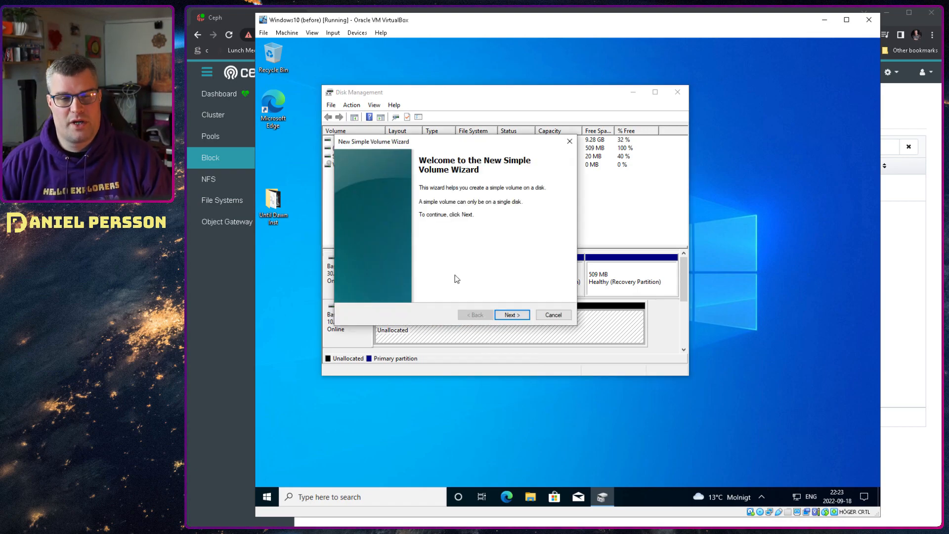
mouse_move(525, 286)
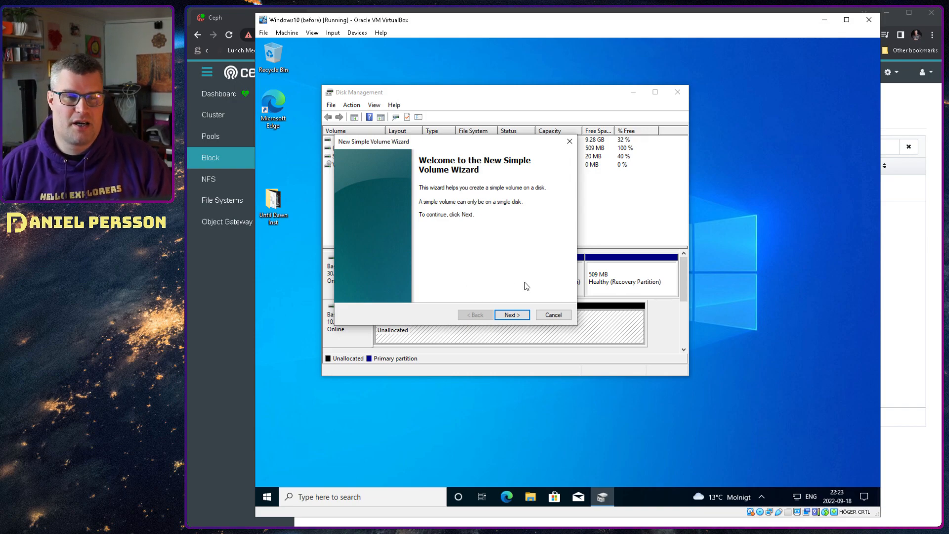
left_click(511, 315)
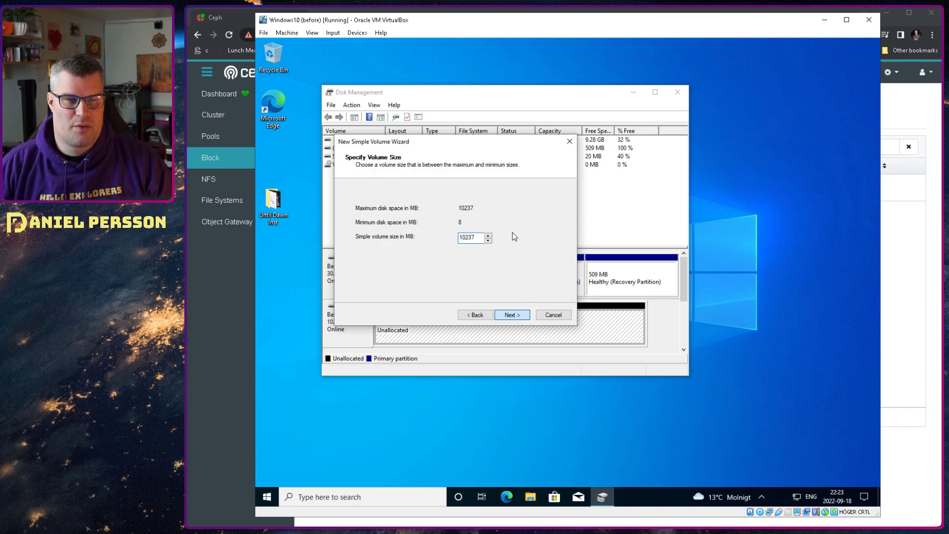
mouse_move(467, 228)
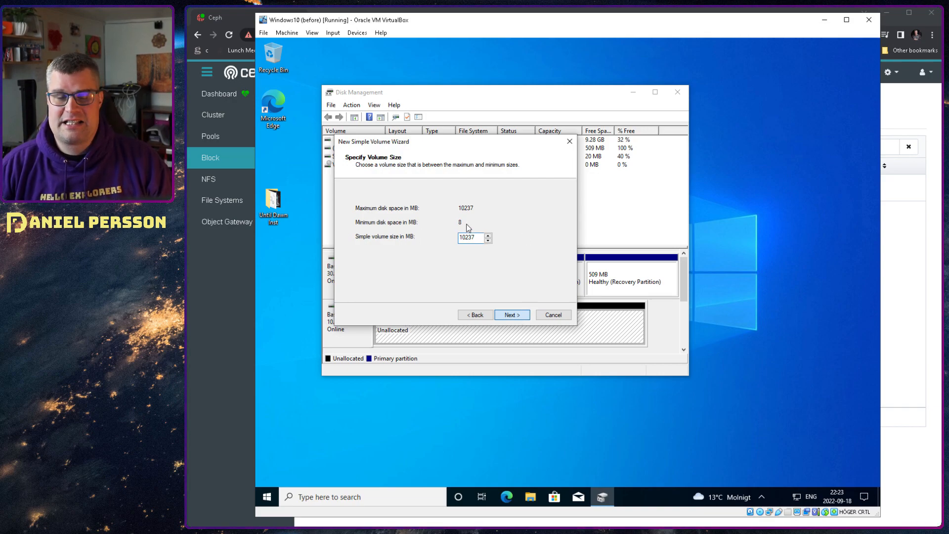
left_click(511, 314)
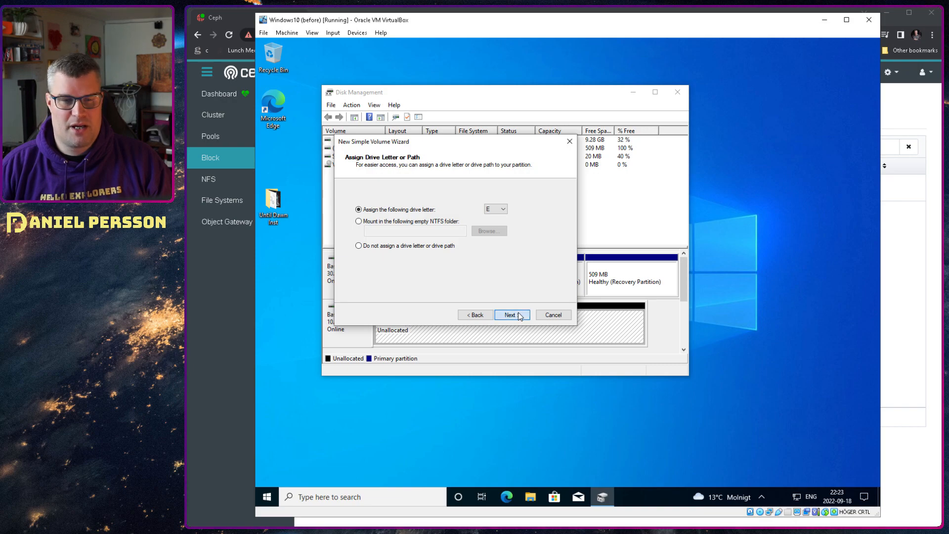
left_click(512, 314)
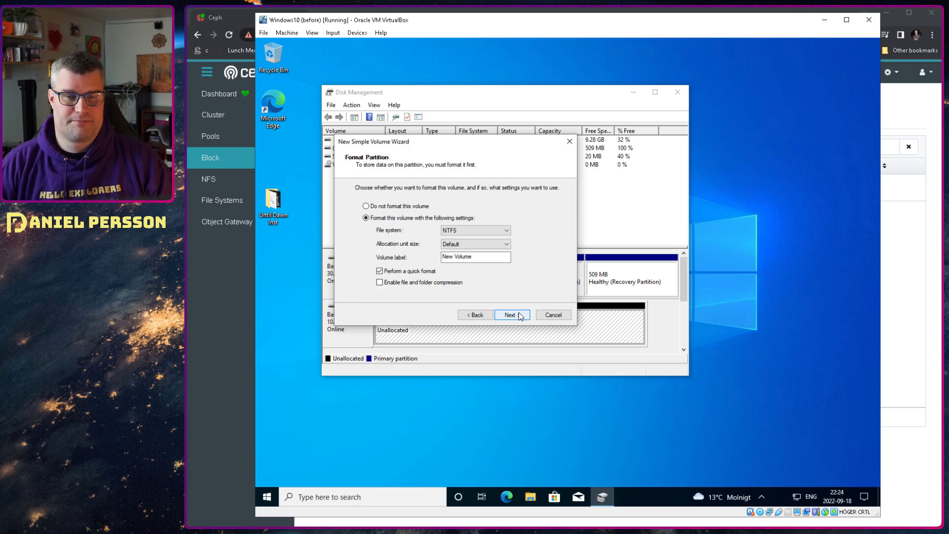
left_click(511, 314)
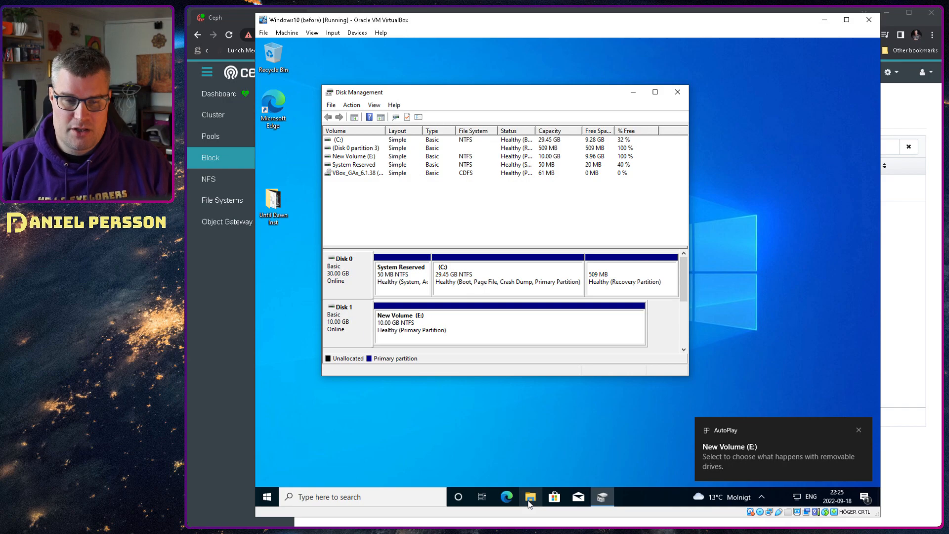
Step: In File Explorer open New Volume (E:) and paste the Until Dawn Inst zip file onto it
left_click(859, 430)
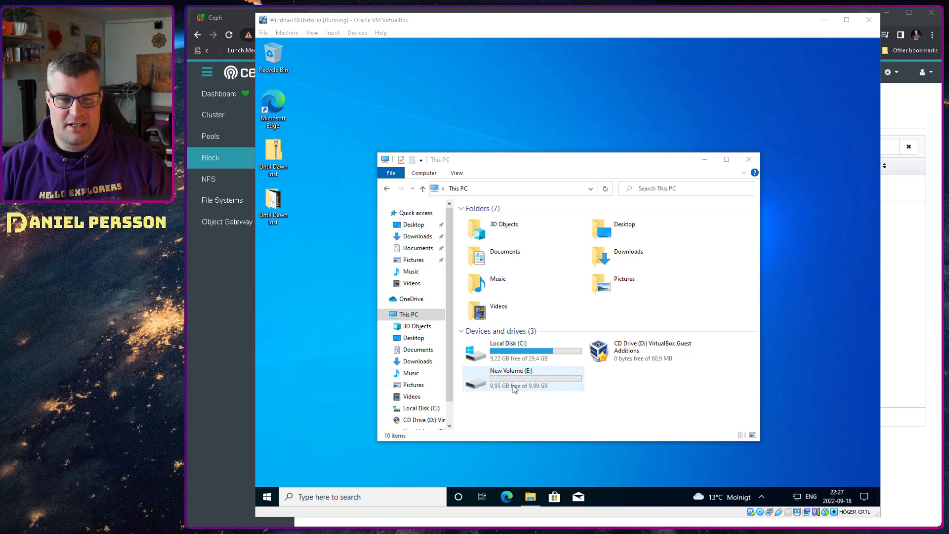
left_click(510, 378)
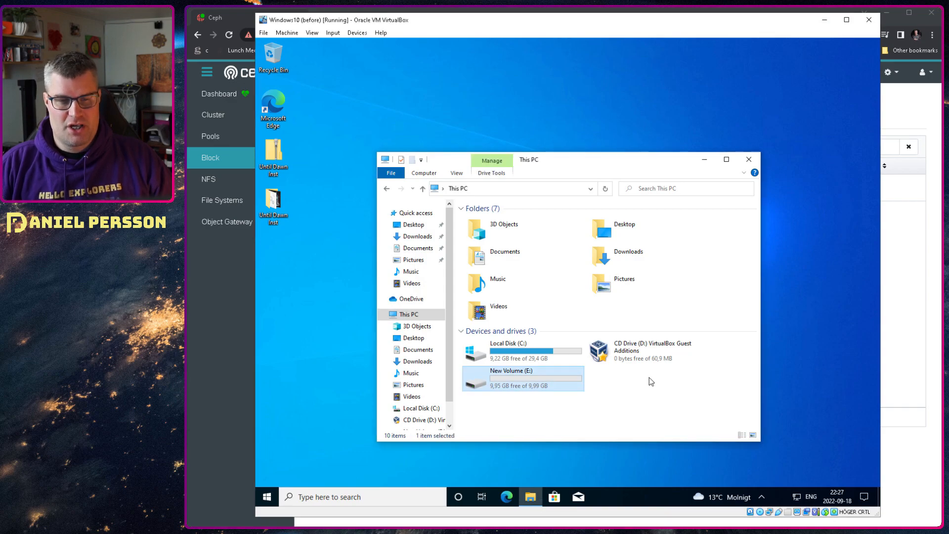
double_click(511, 378)
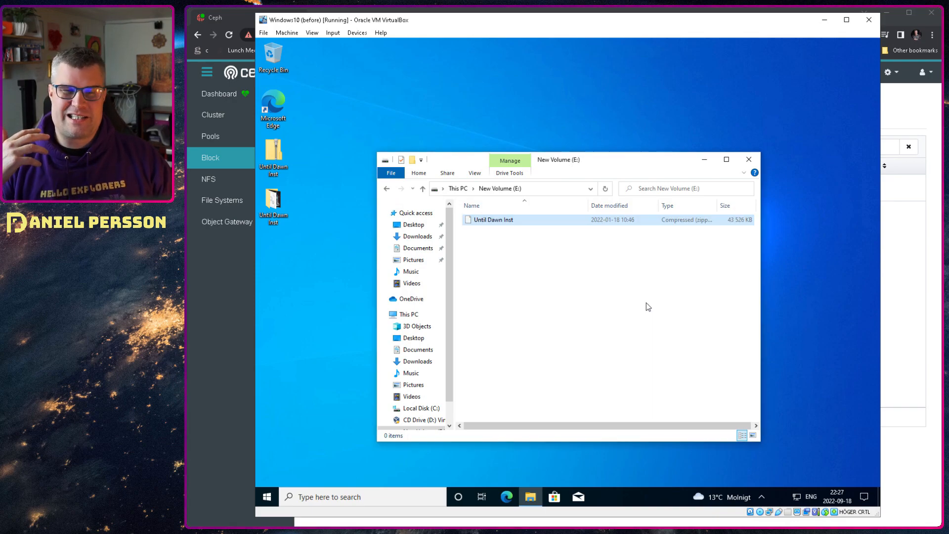
left_click(493, 219)
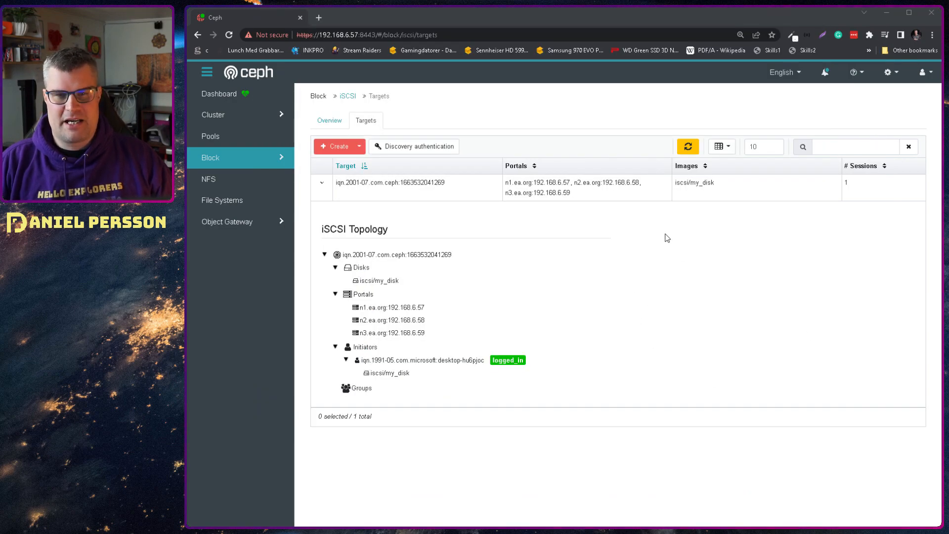
Step: Check my_disk write ops on the iSCSI overview, then show the Pools list with iscsi pool I/O
left_click(329, 121)
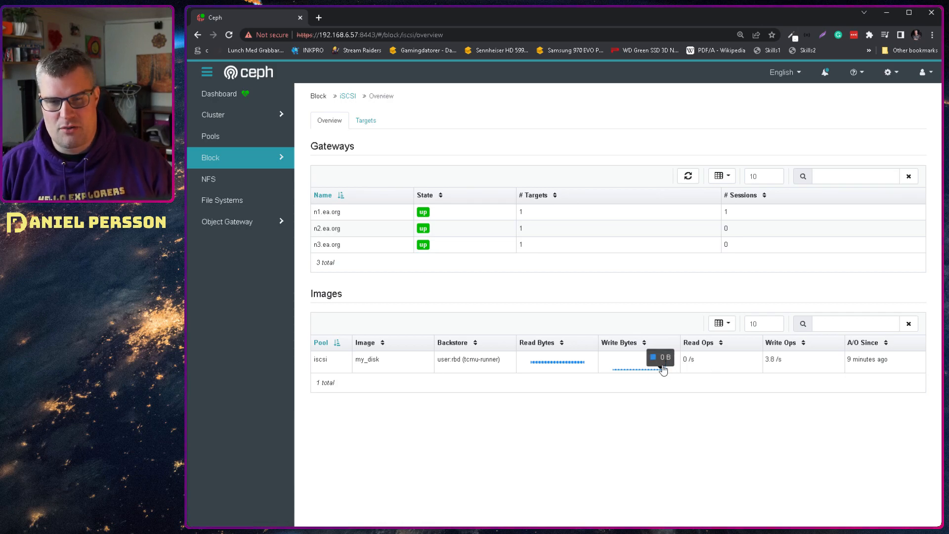
mouse_move(816, 361)
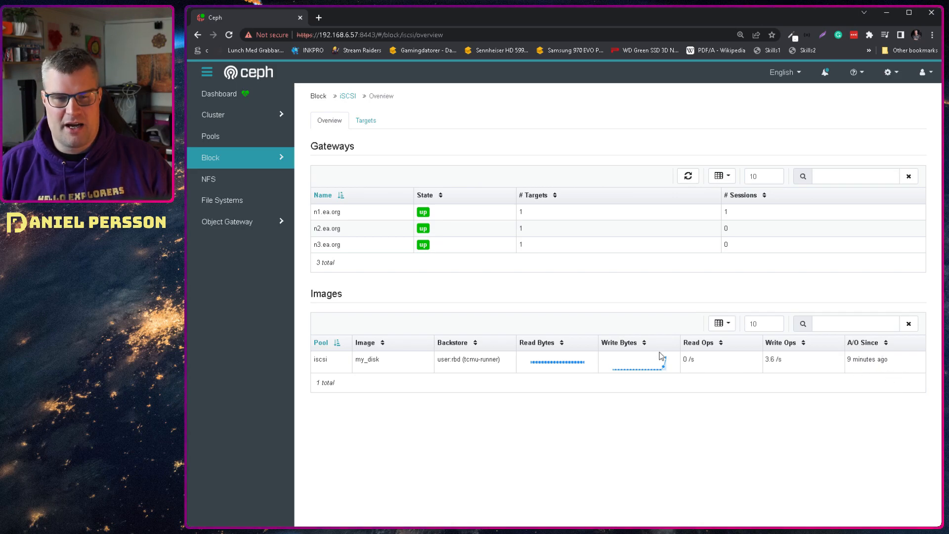
left_click(210, 136)
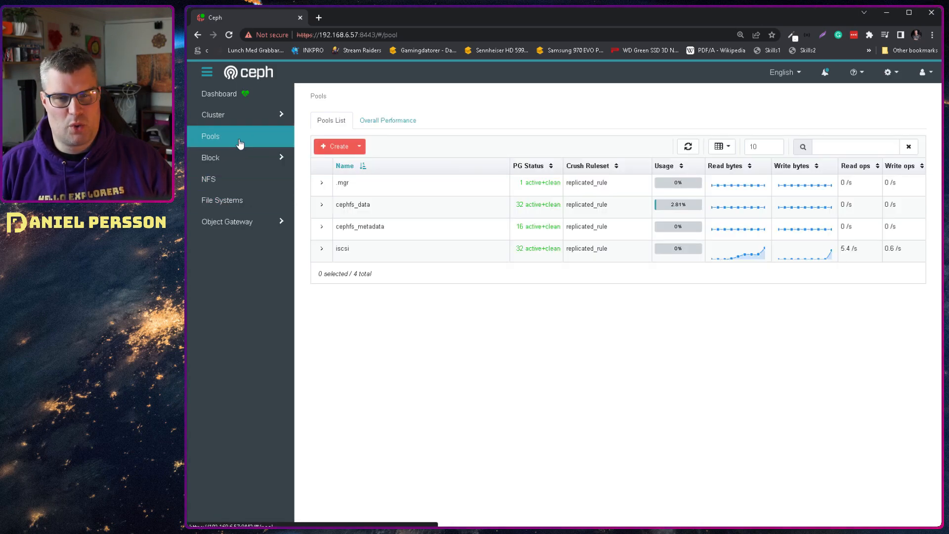